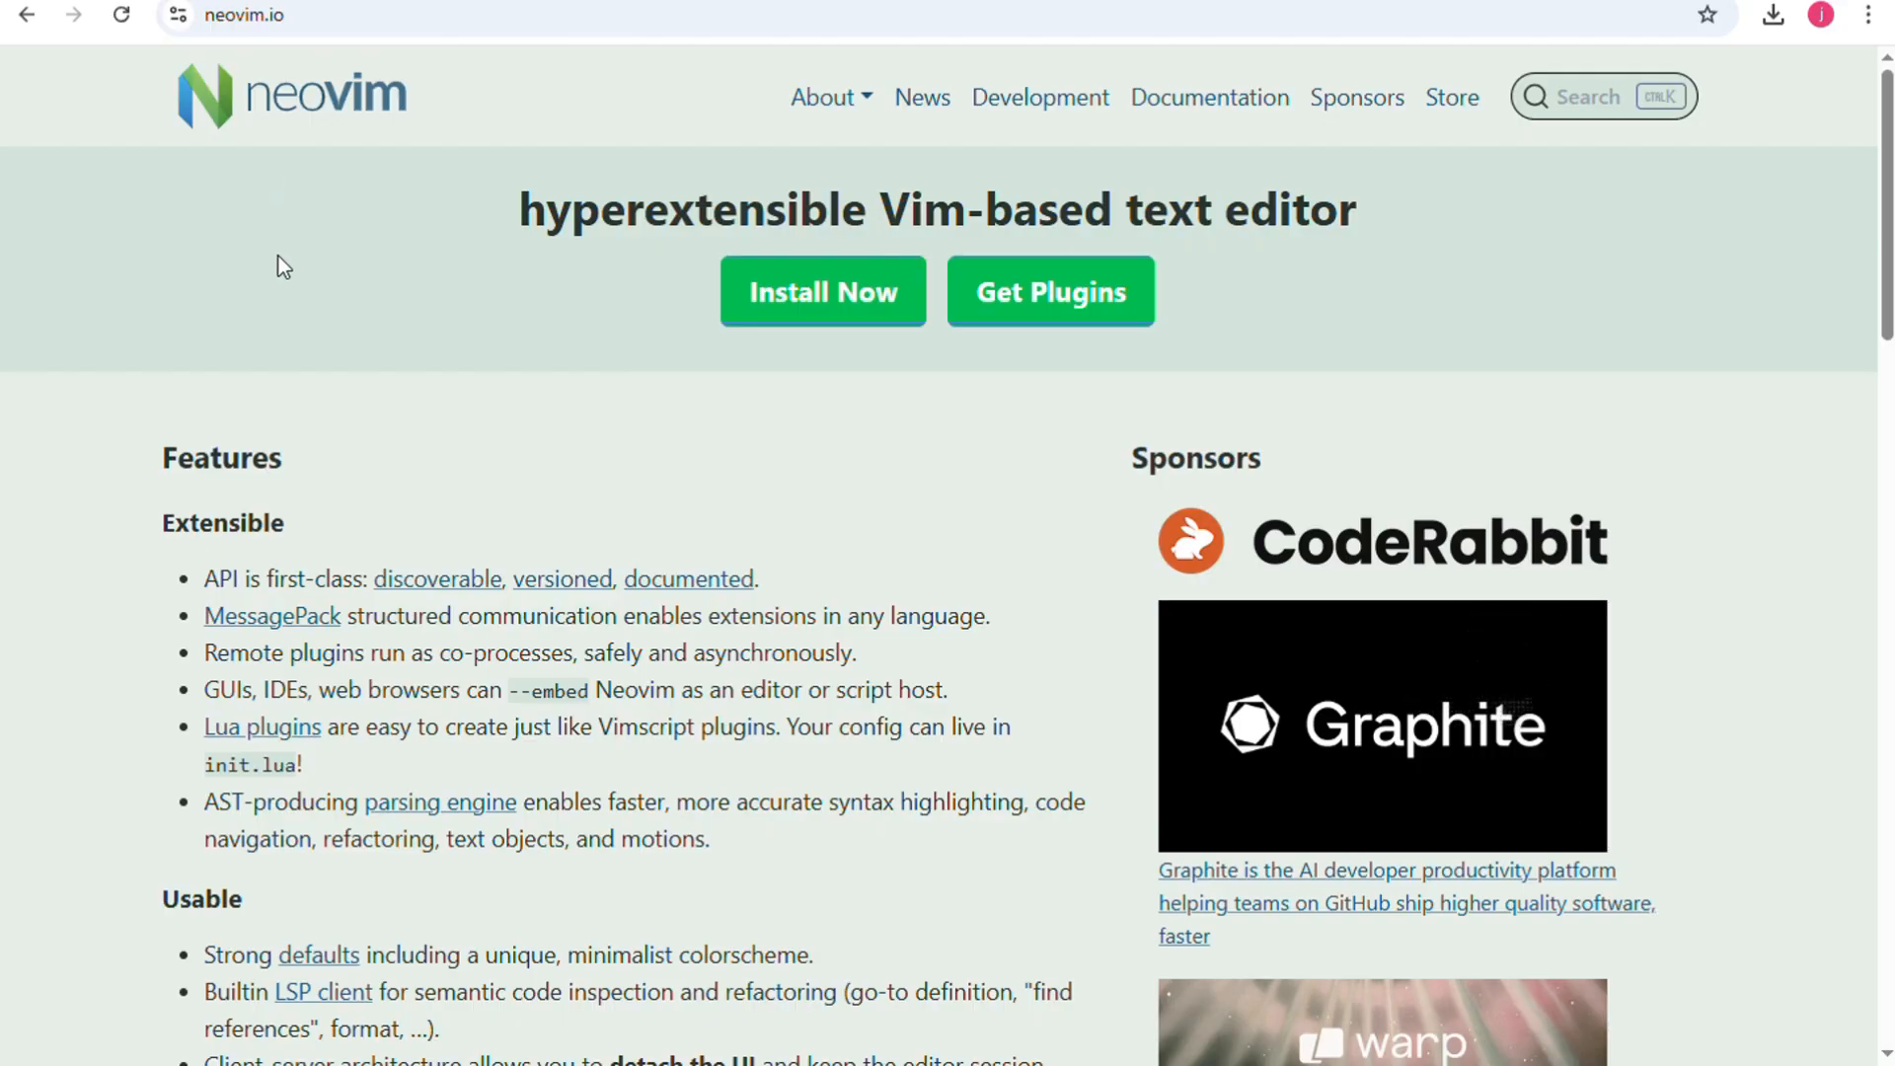
mouse_move(319, 327)
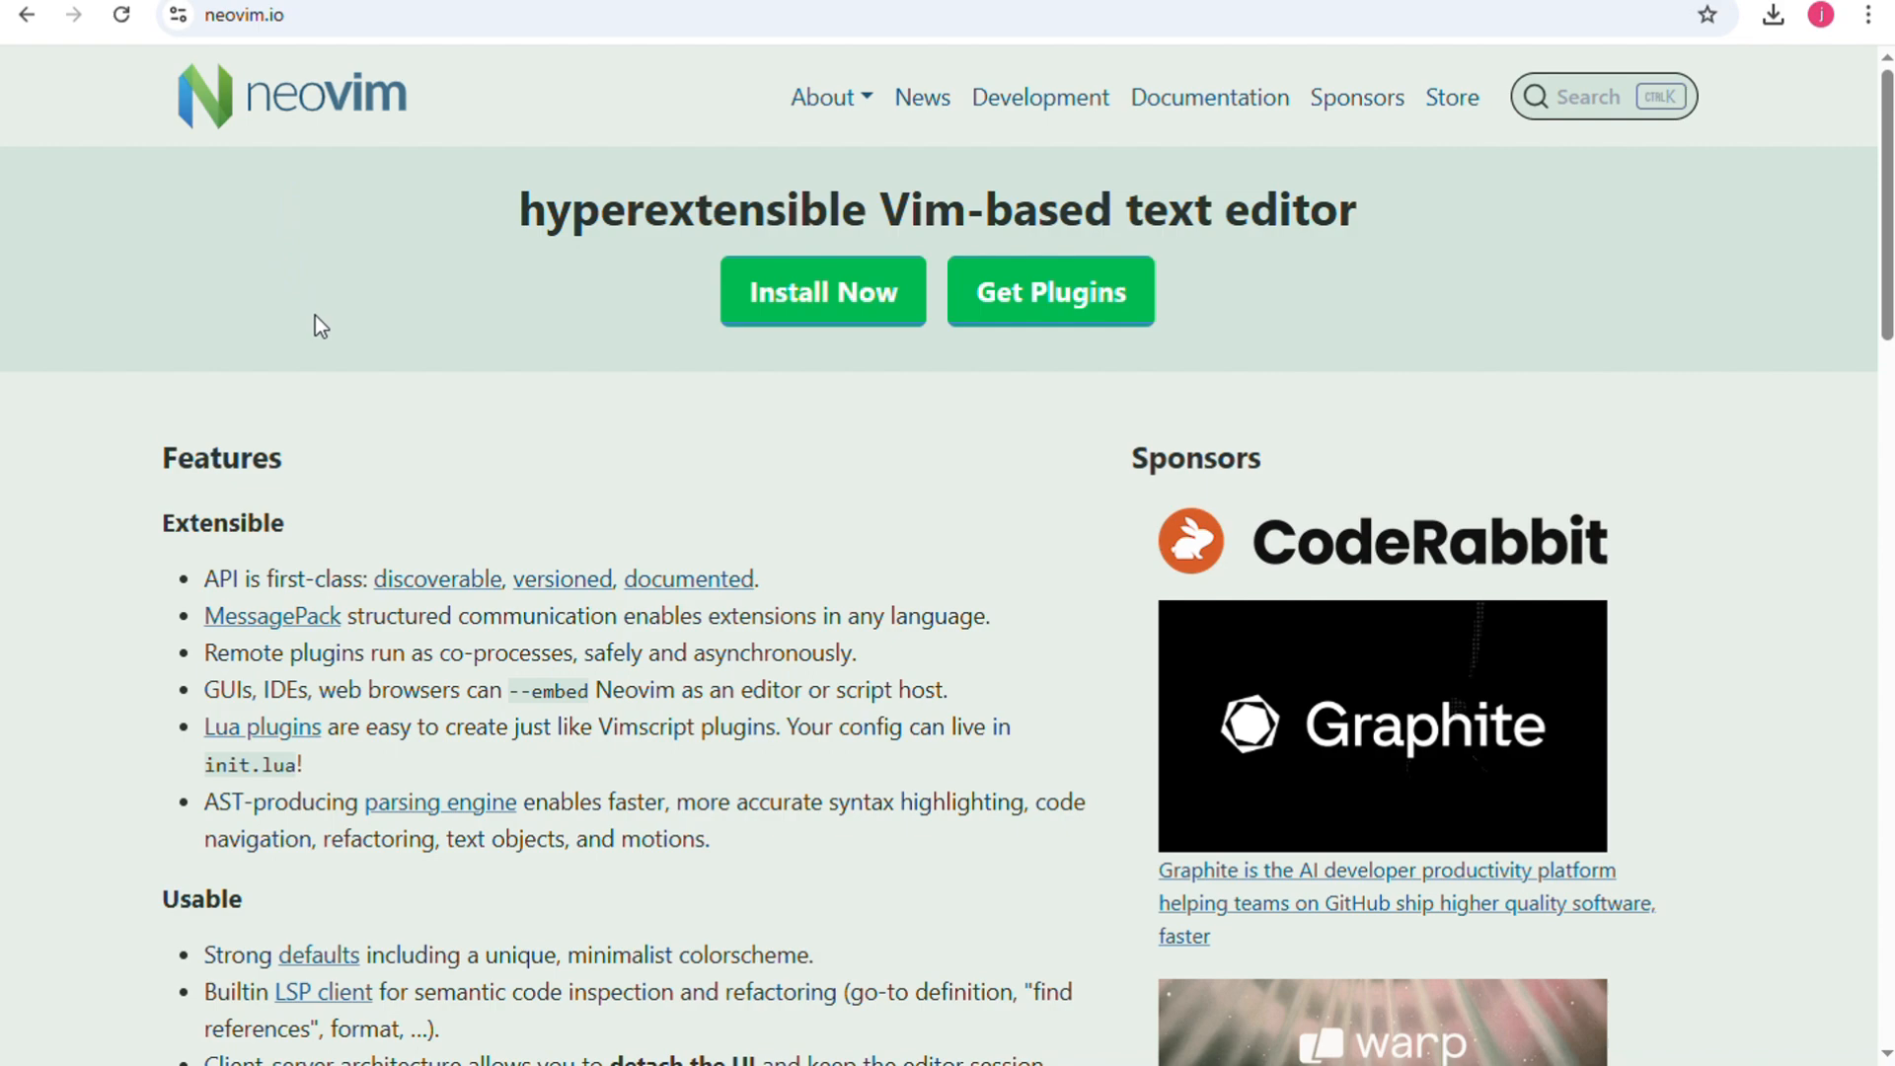
- Scroll past Neovim's features and navigate to helix-editor.com
scroll(down, 3)
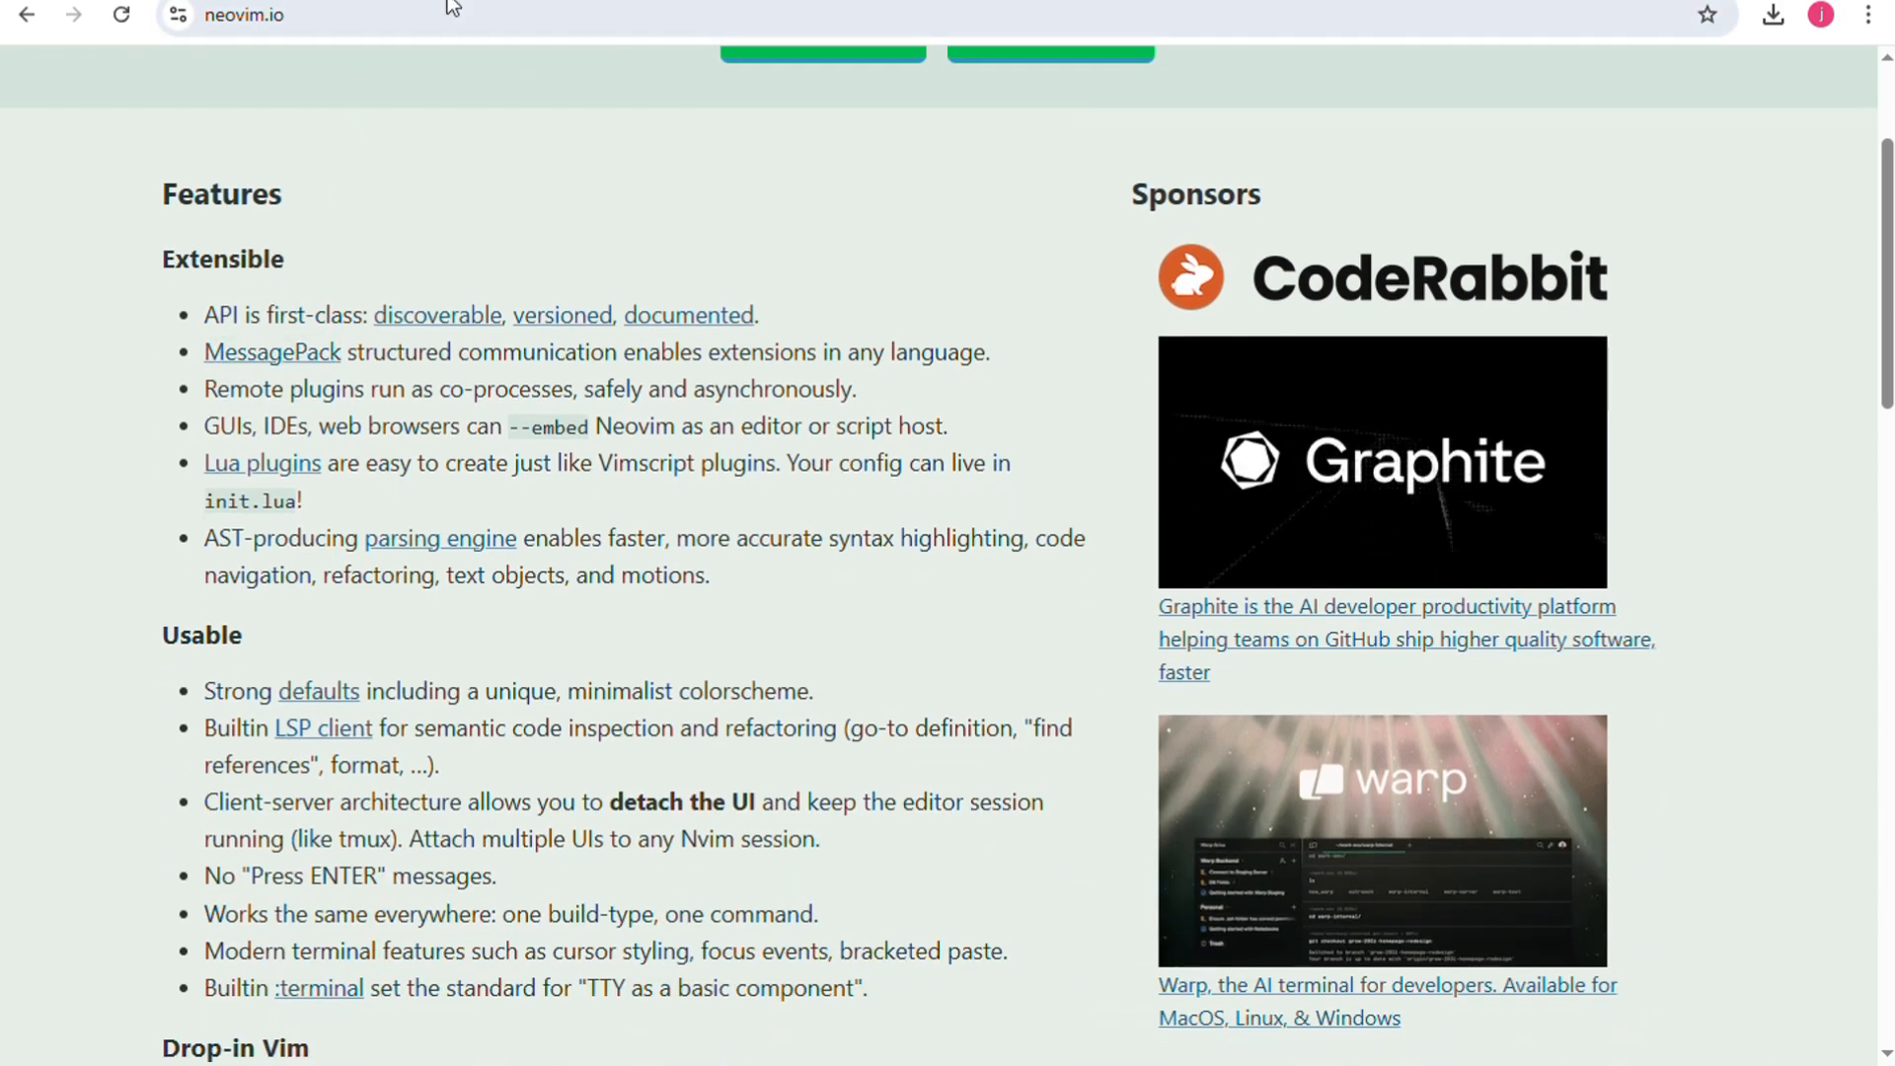
text(helix-editor.com)
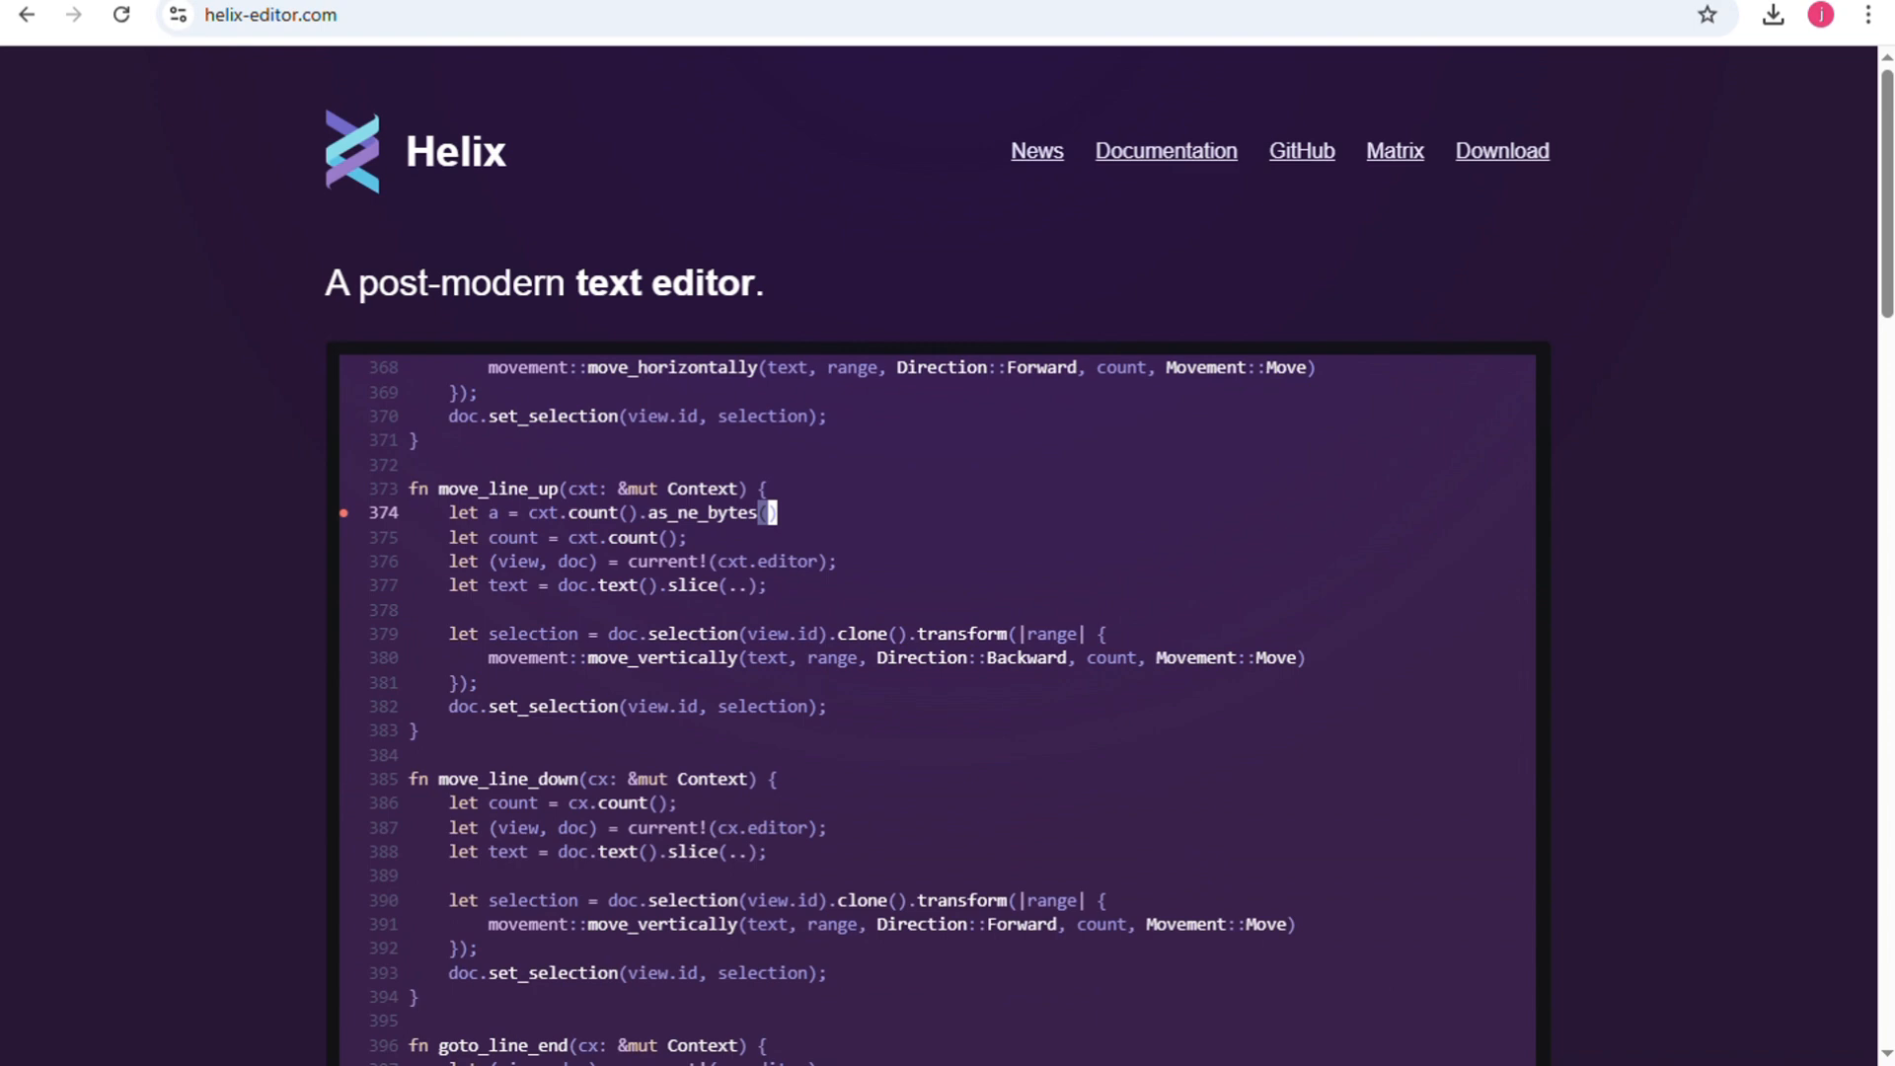
- Scroll the Helix homepage down to the Multiple selections and Tree-sitter features
scroll(down, 3)
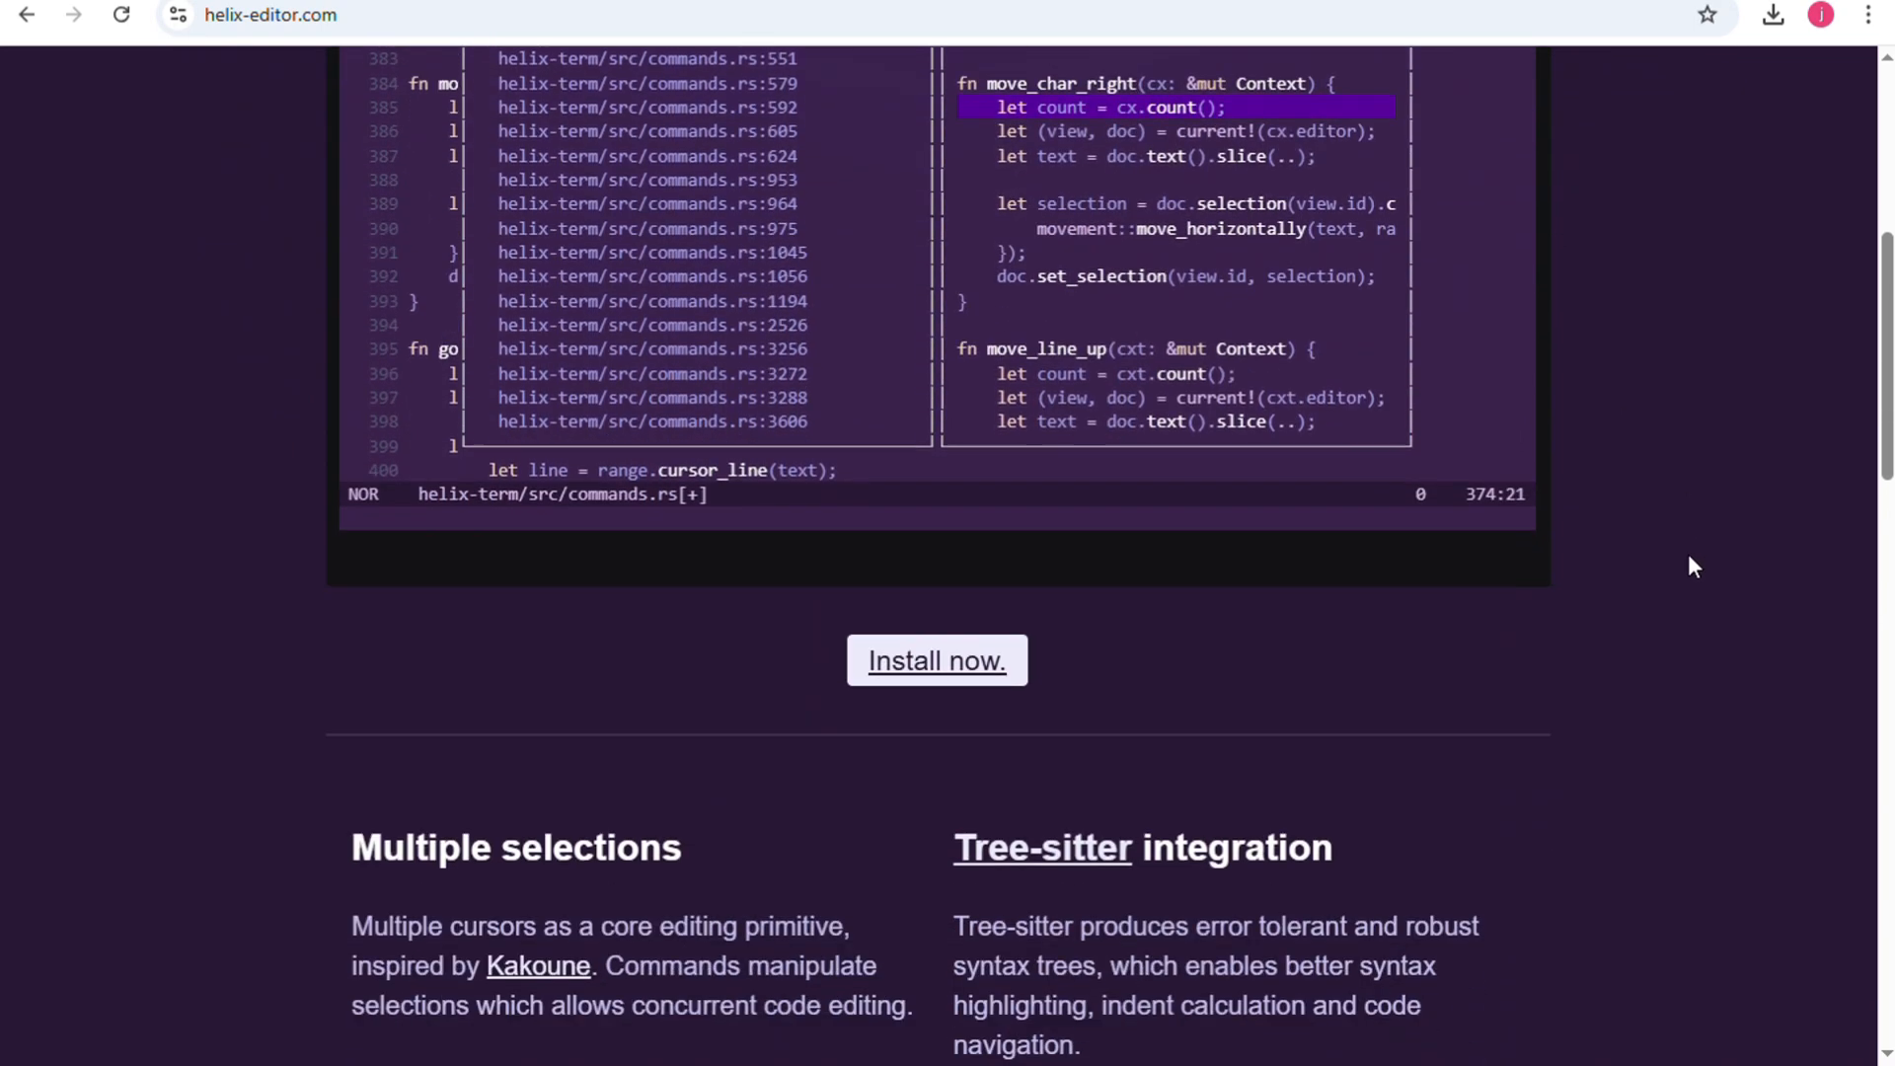
scroll(down, 3)
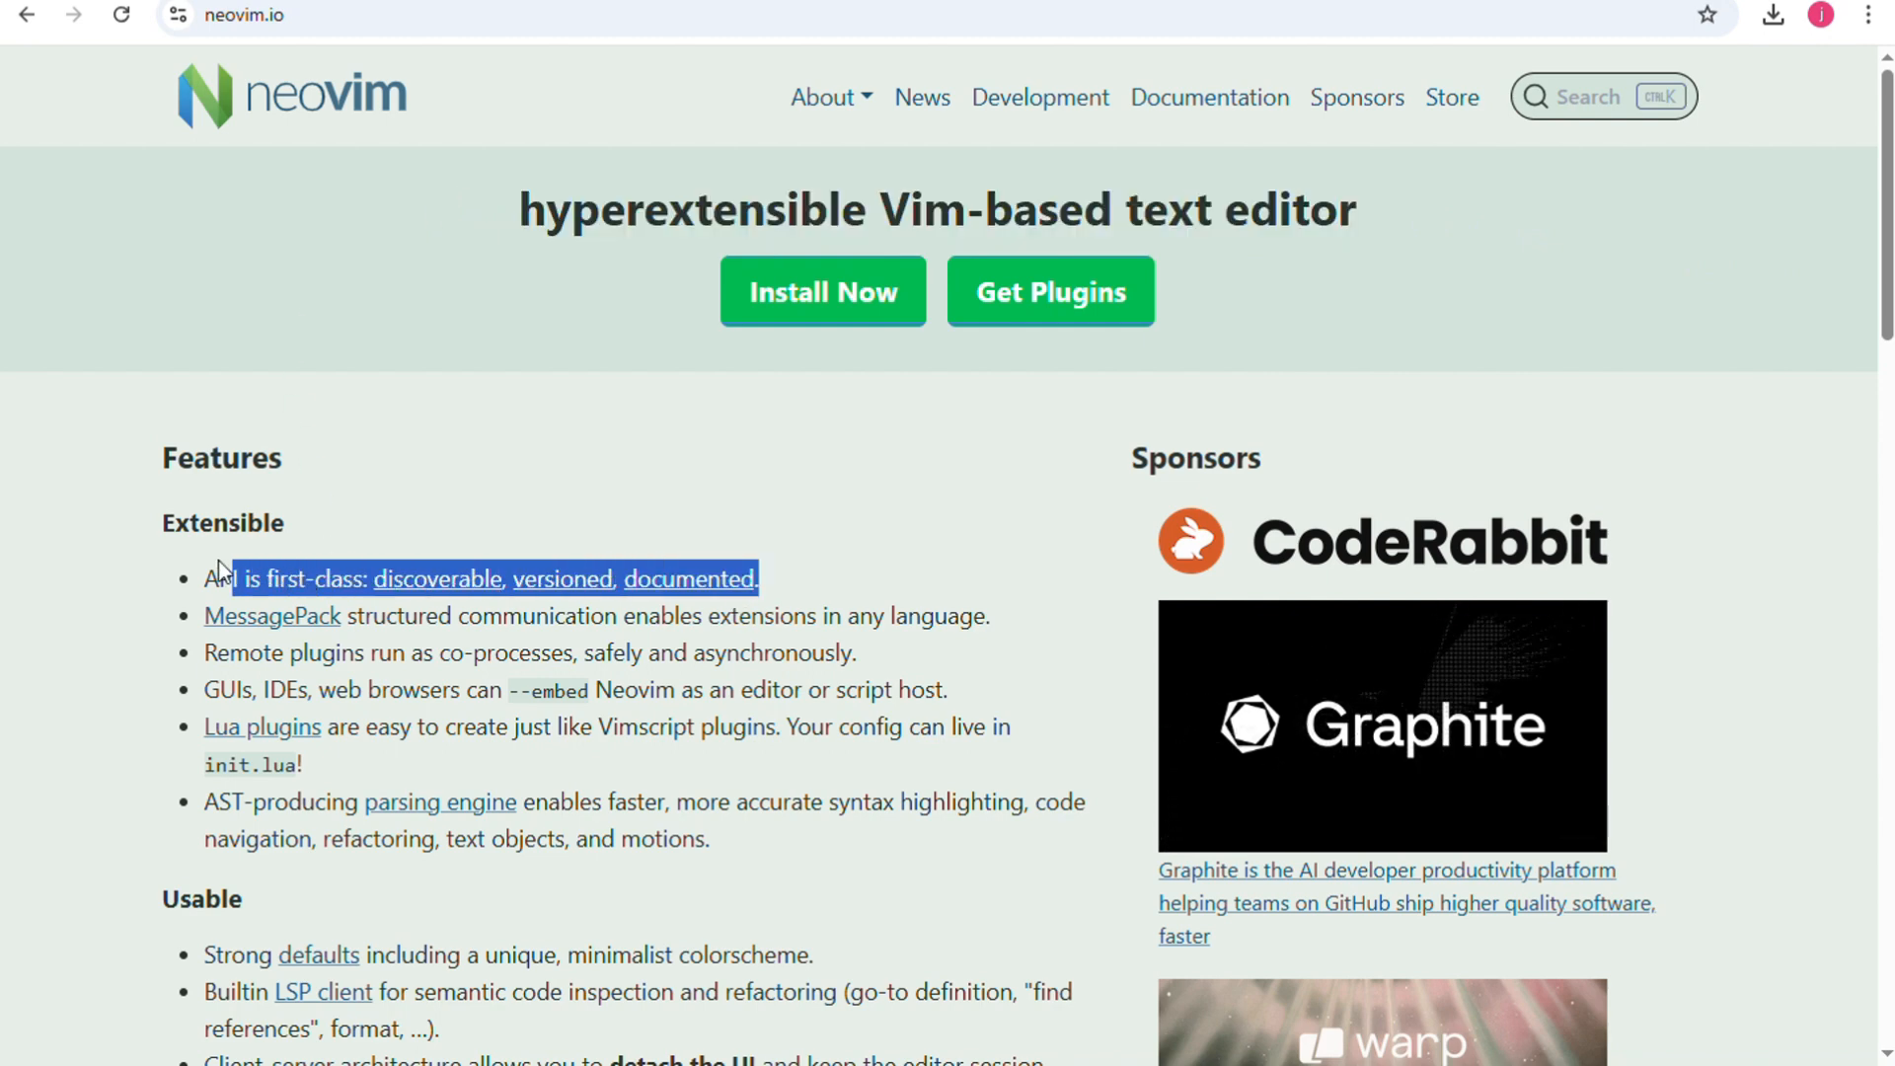
- Highlight then clear the Extensible bullets, and highlight the Usable bullets through Drop-in Vim
drag(217, 577, 711, 839)
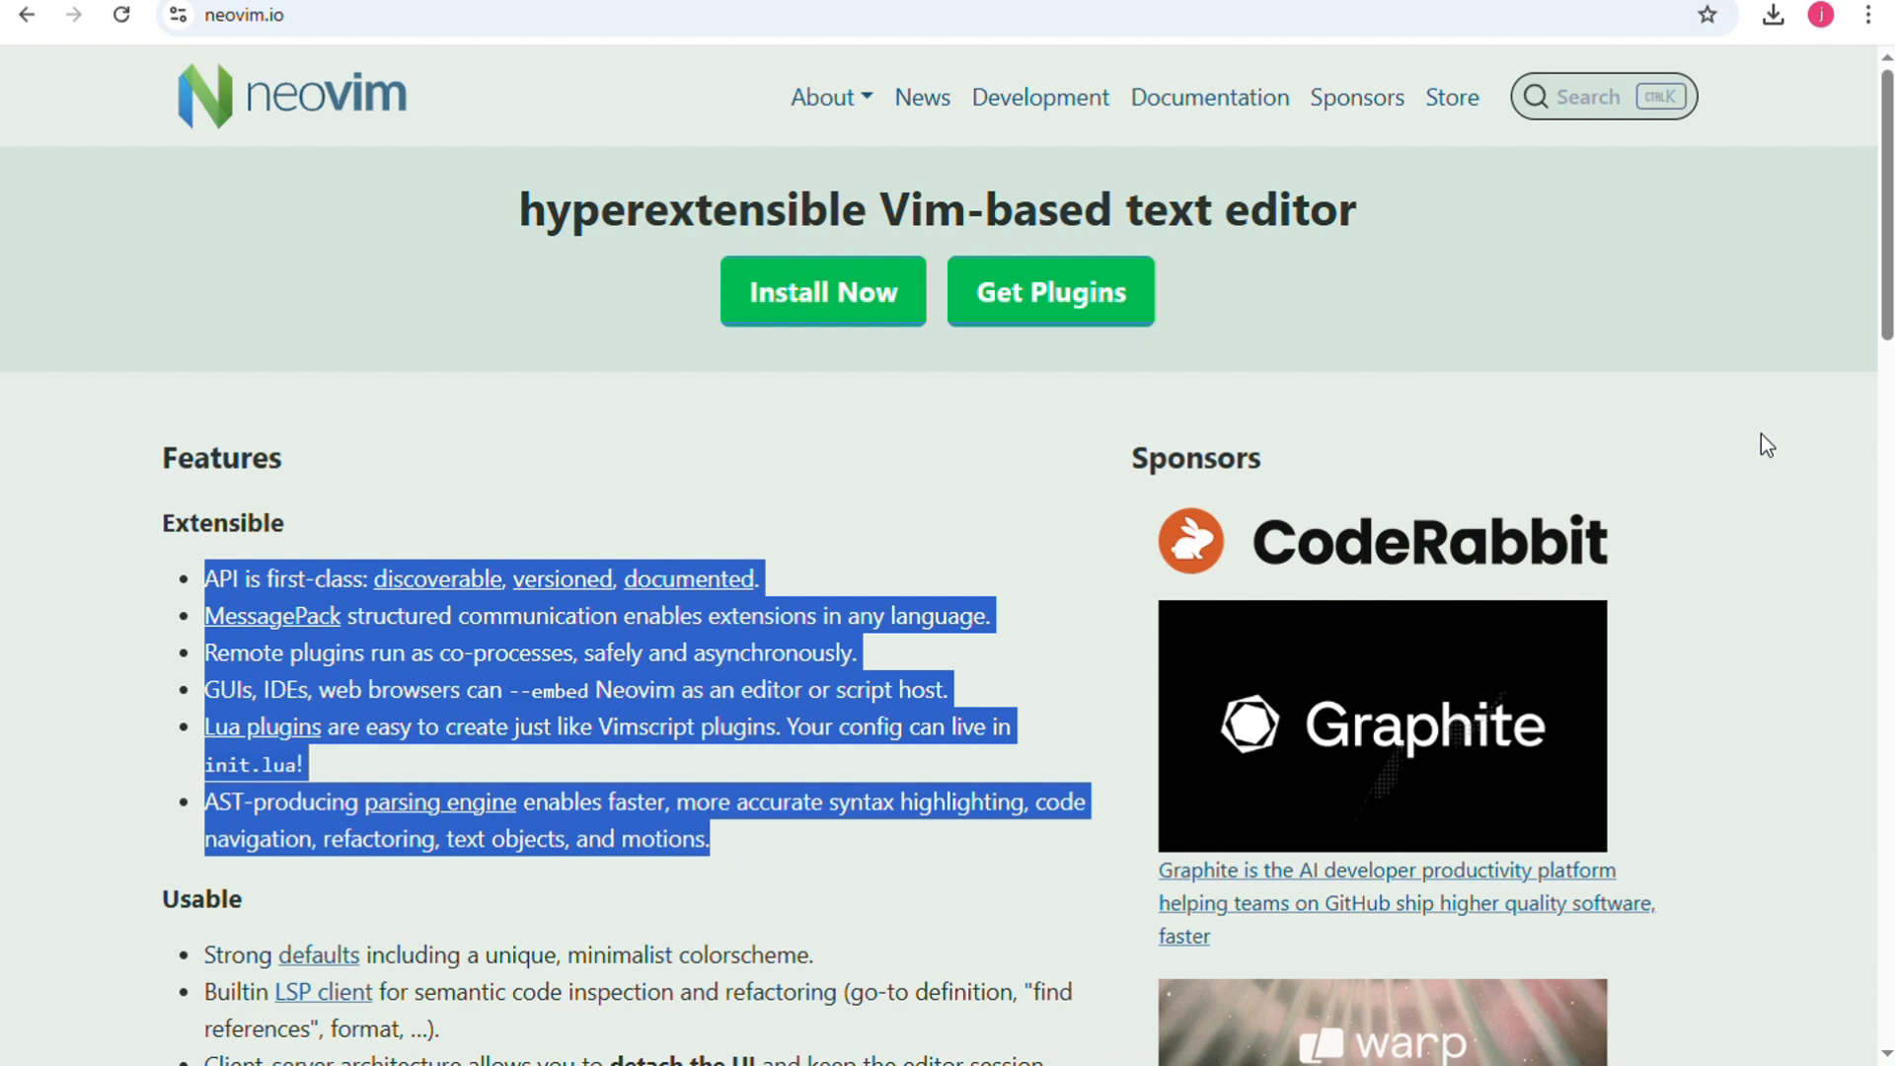
click(1759, 436)
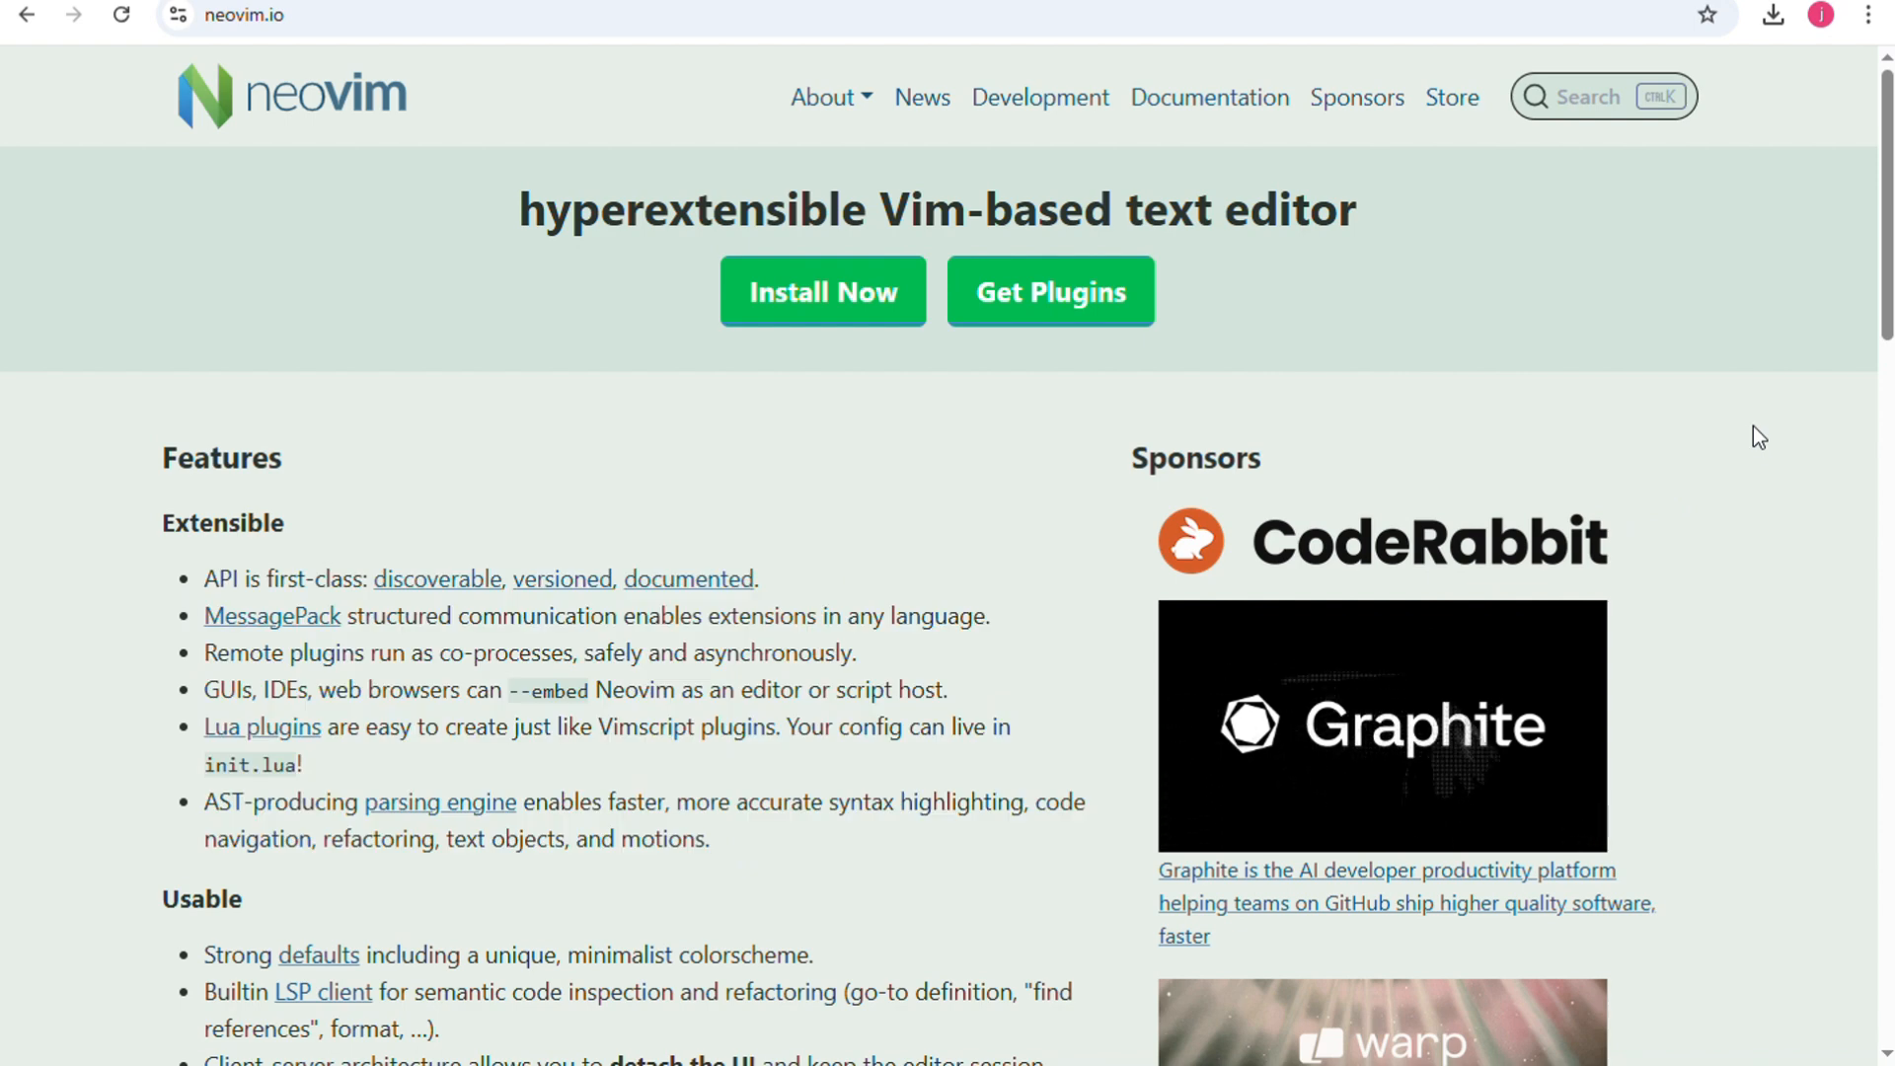
scroll(down, 3)
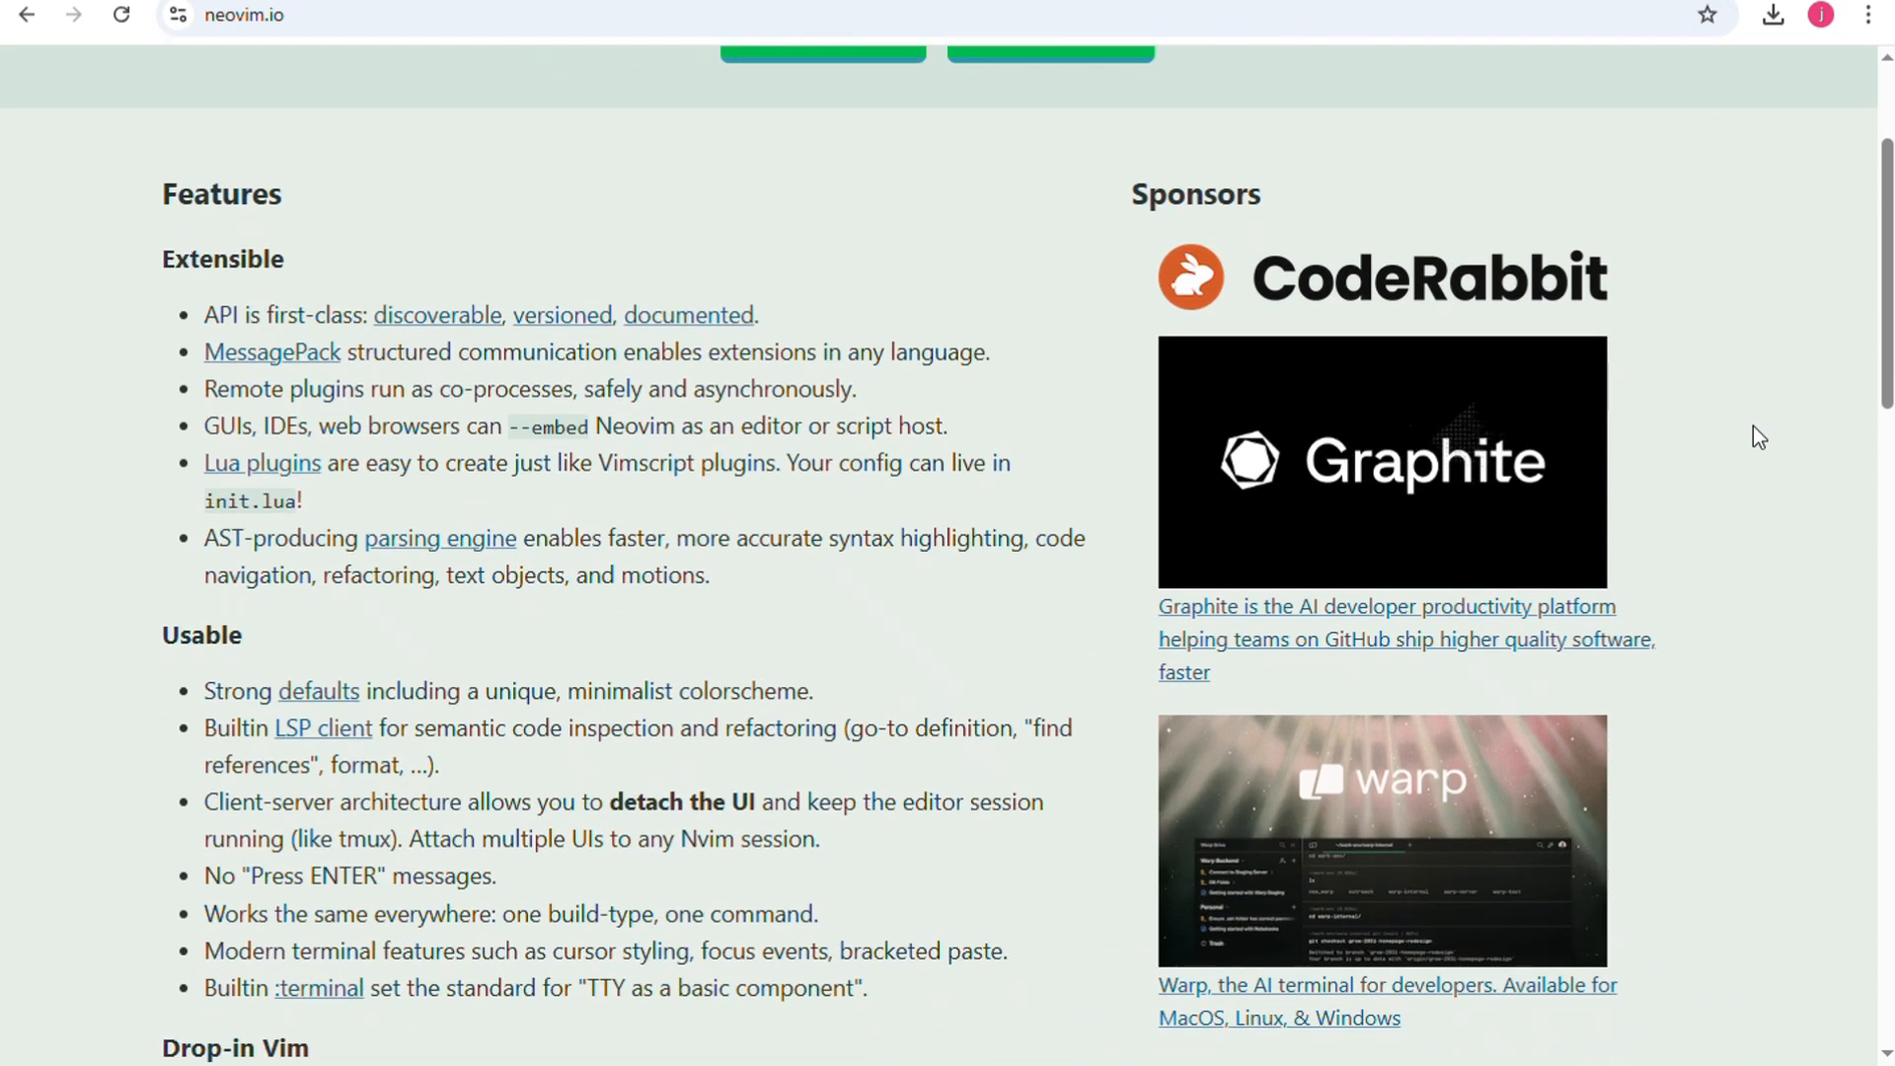
scroll(down, 3)
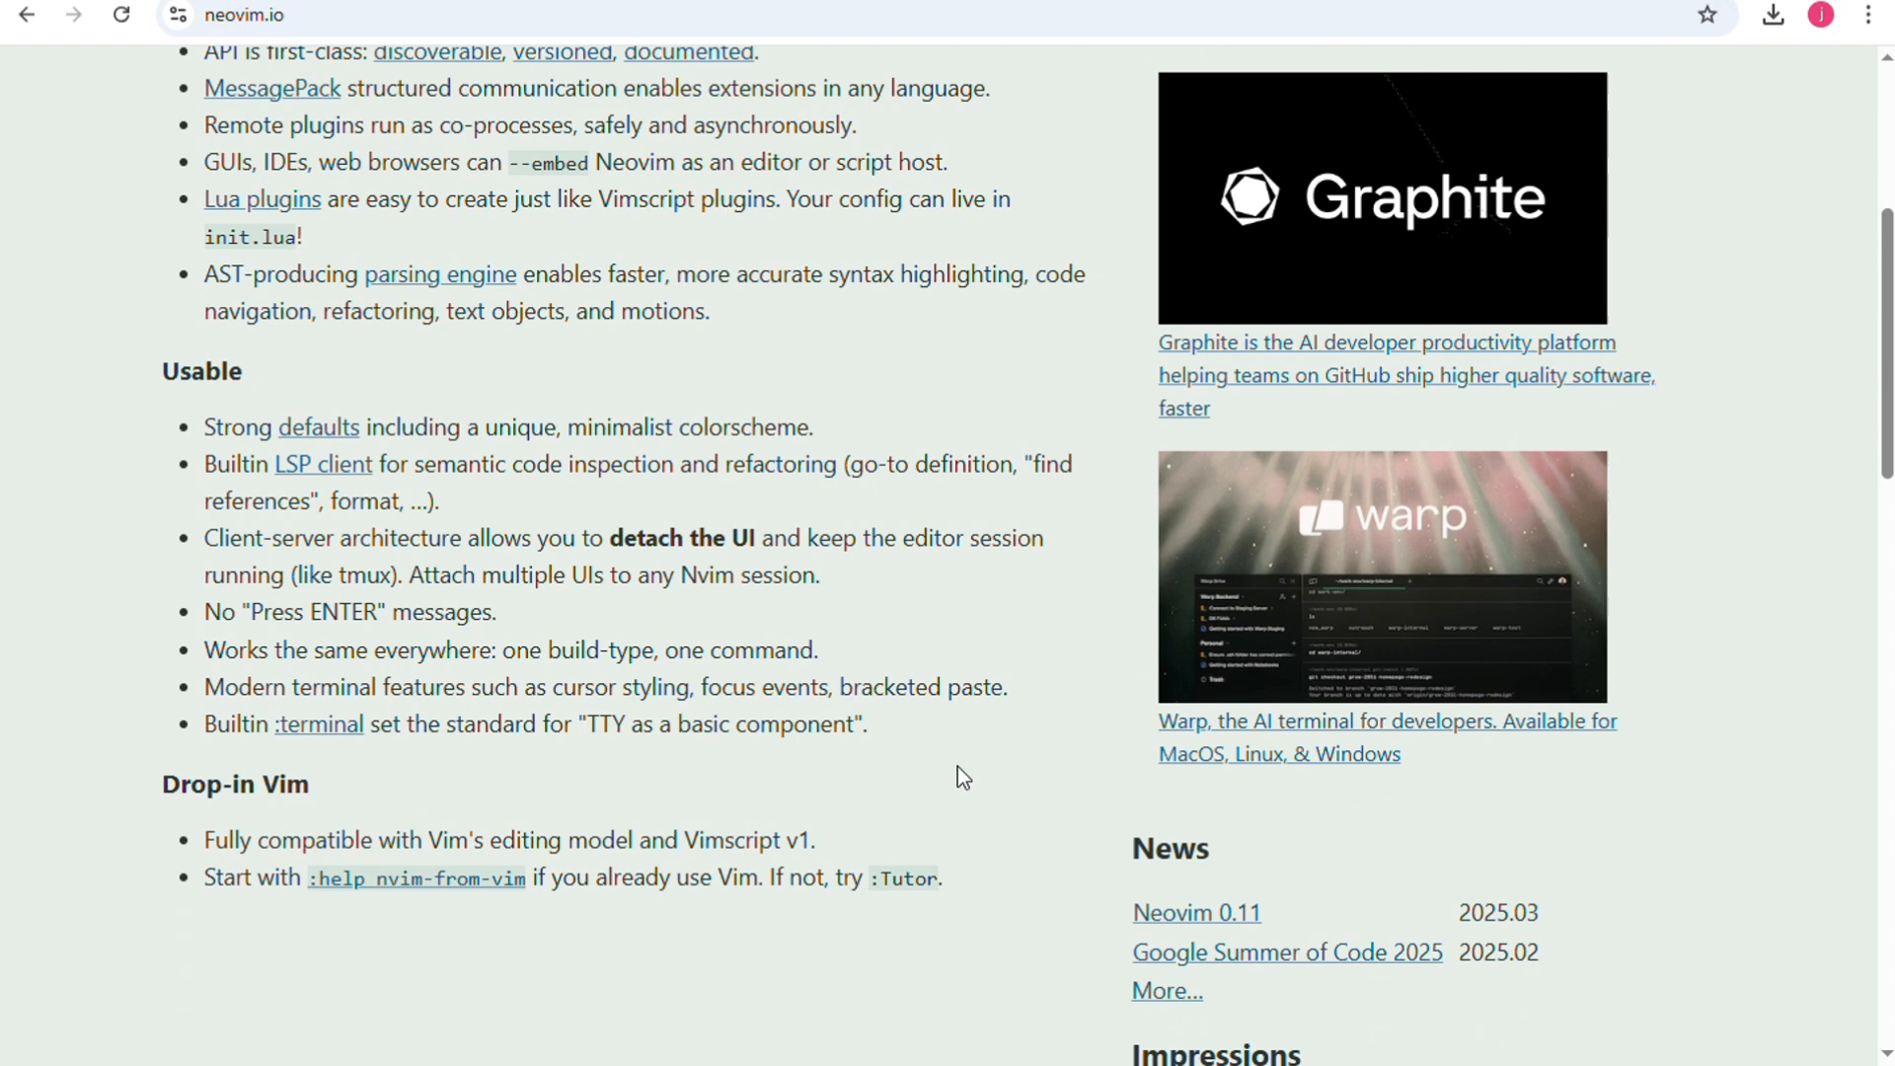
drag(205, 427, 307, 782)
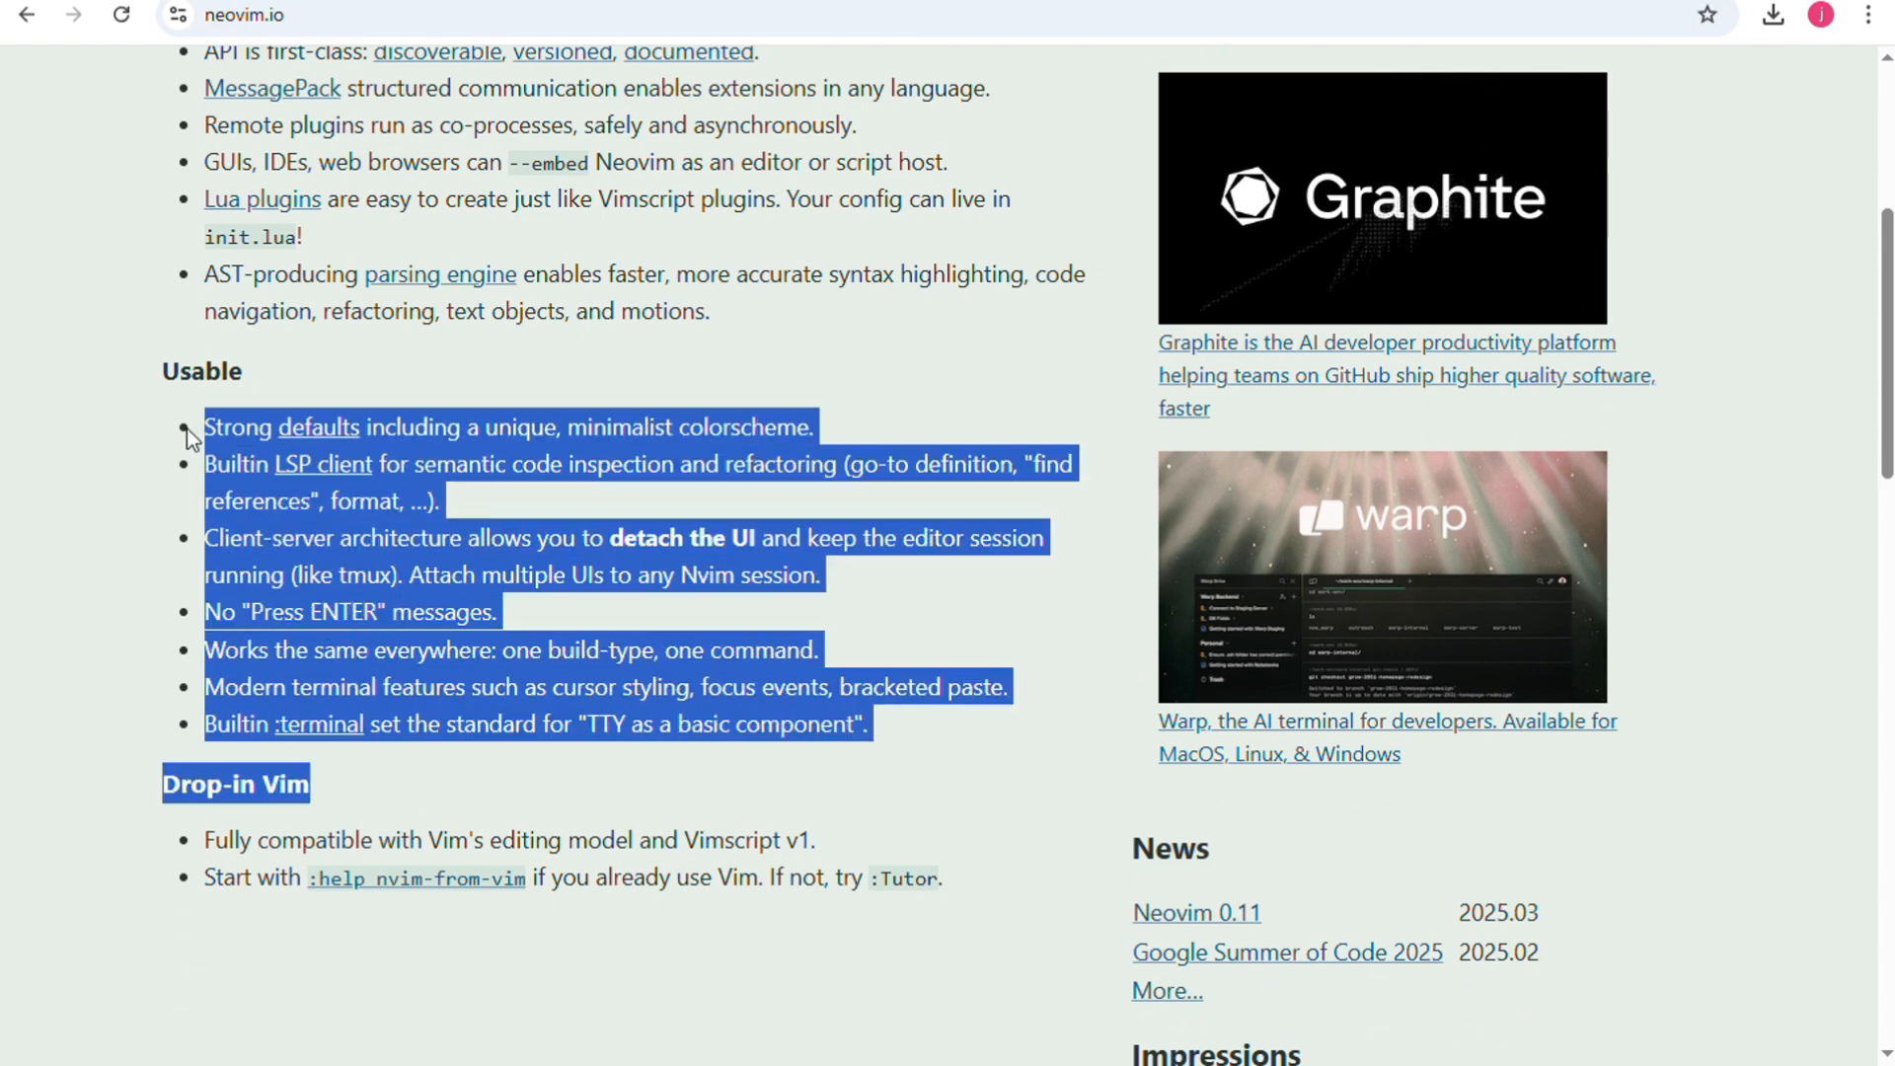
mouse_move(103, 445)
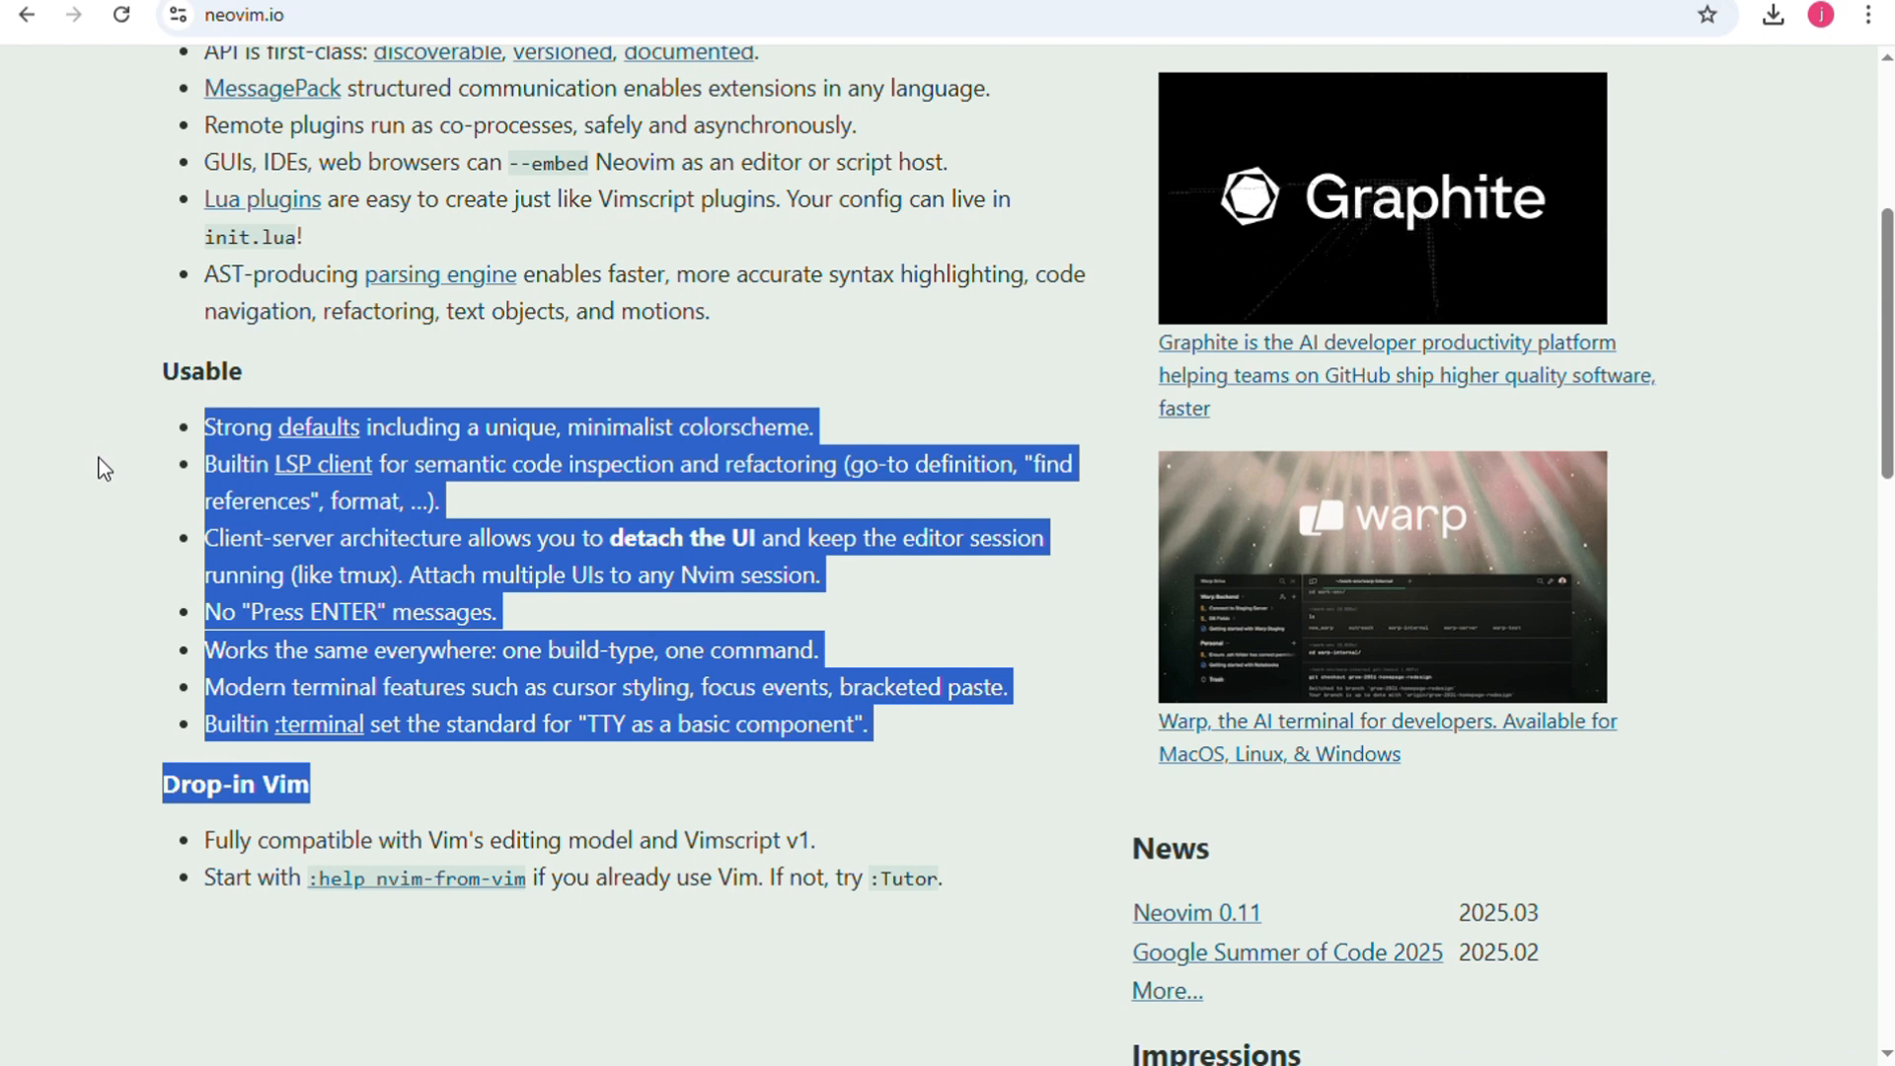
scroll(down, 3)
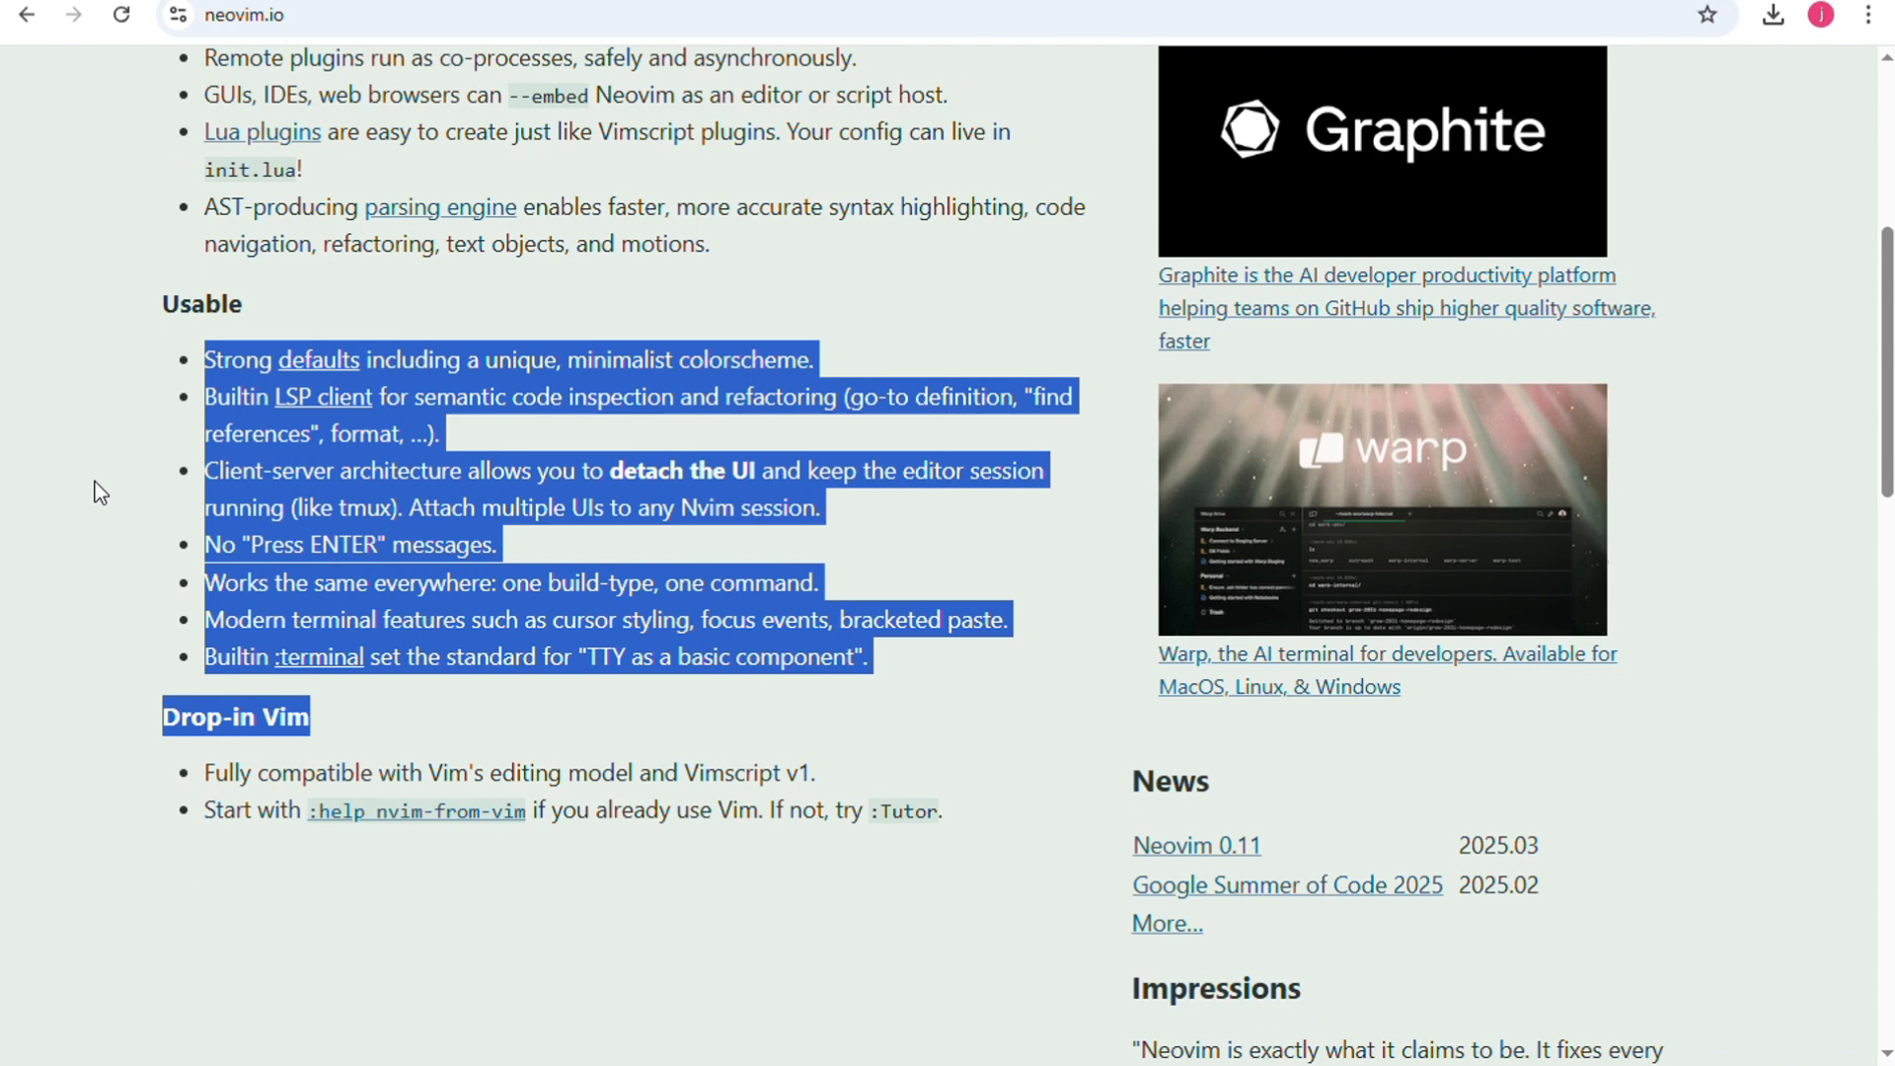
- Scroll neovim.io through the FAQ and GUIs list to 'The work continues' footer
scroll(down, 3)
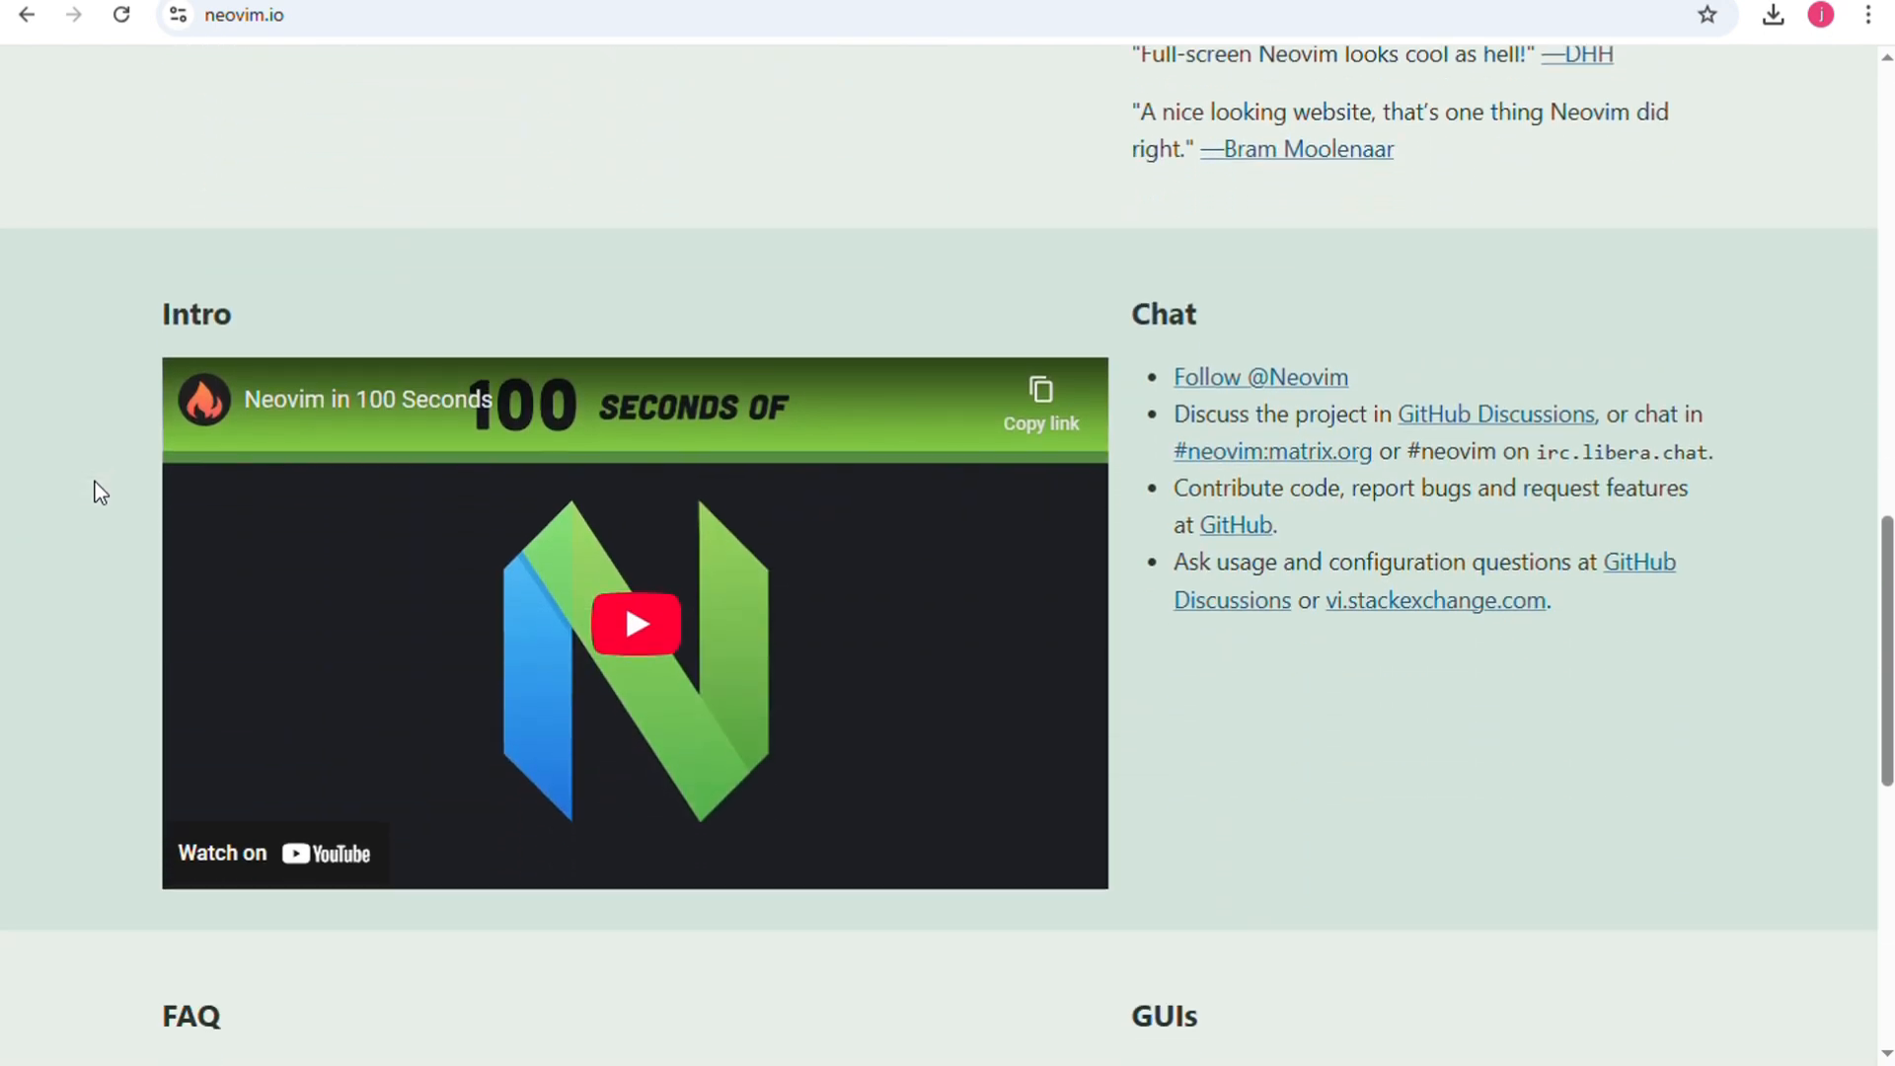
scroll(down, 3)
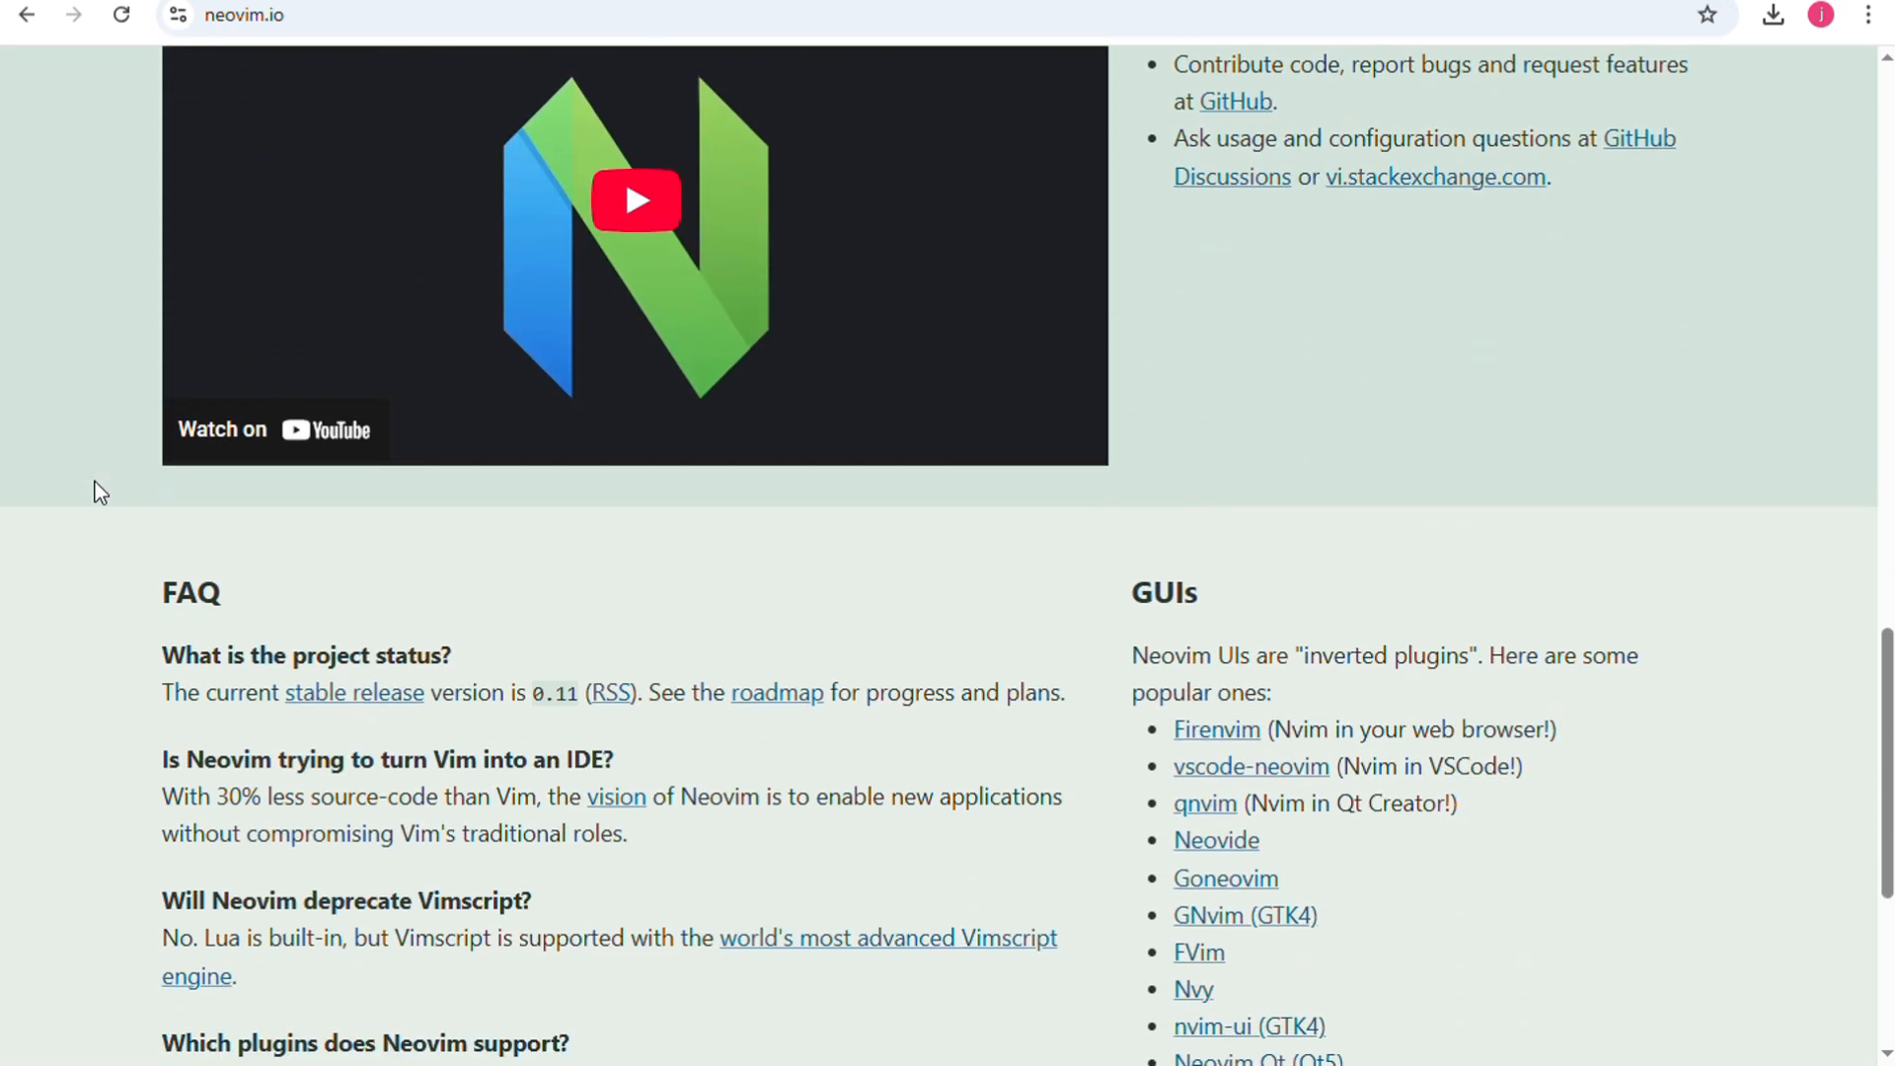
scroll(down, 3)
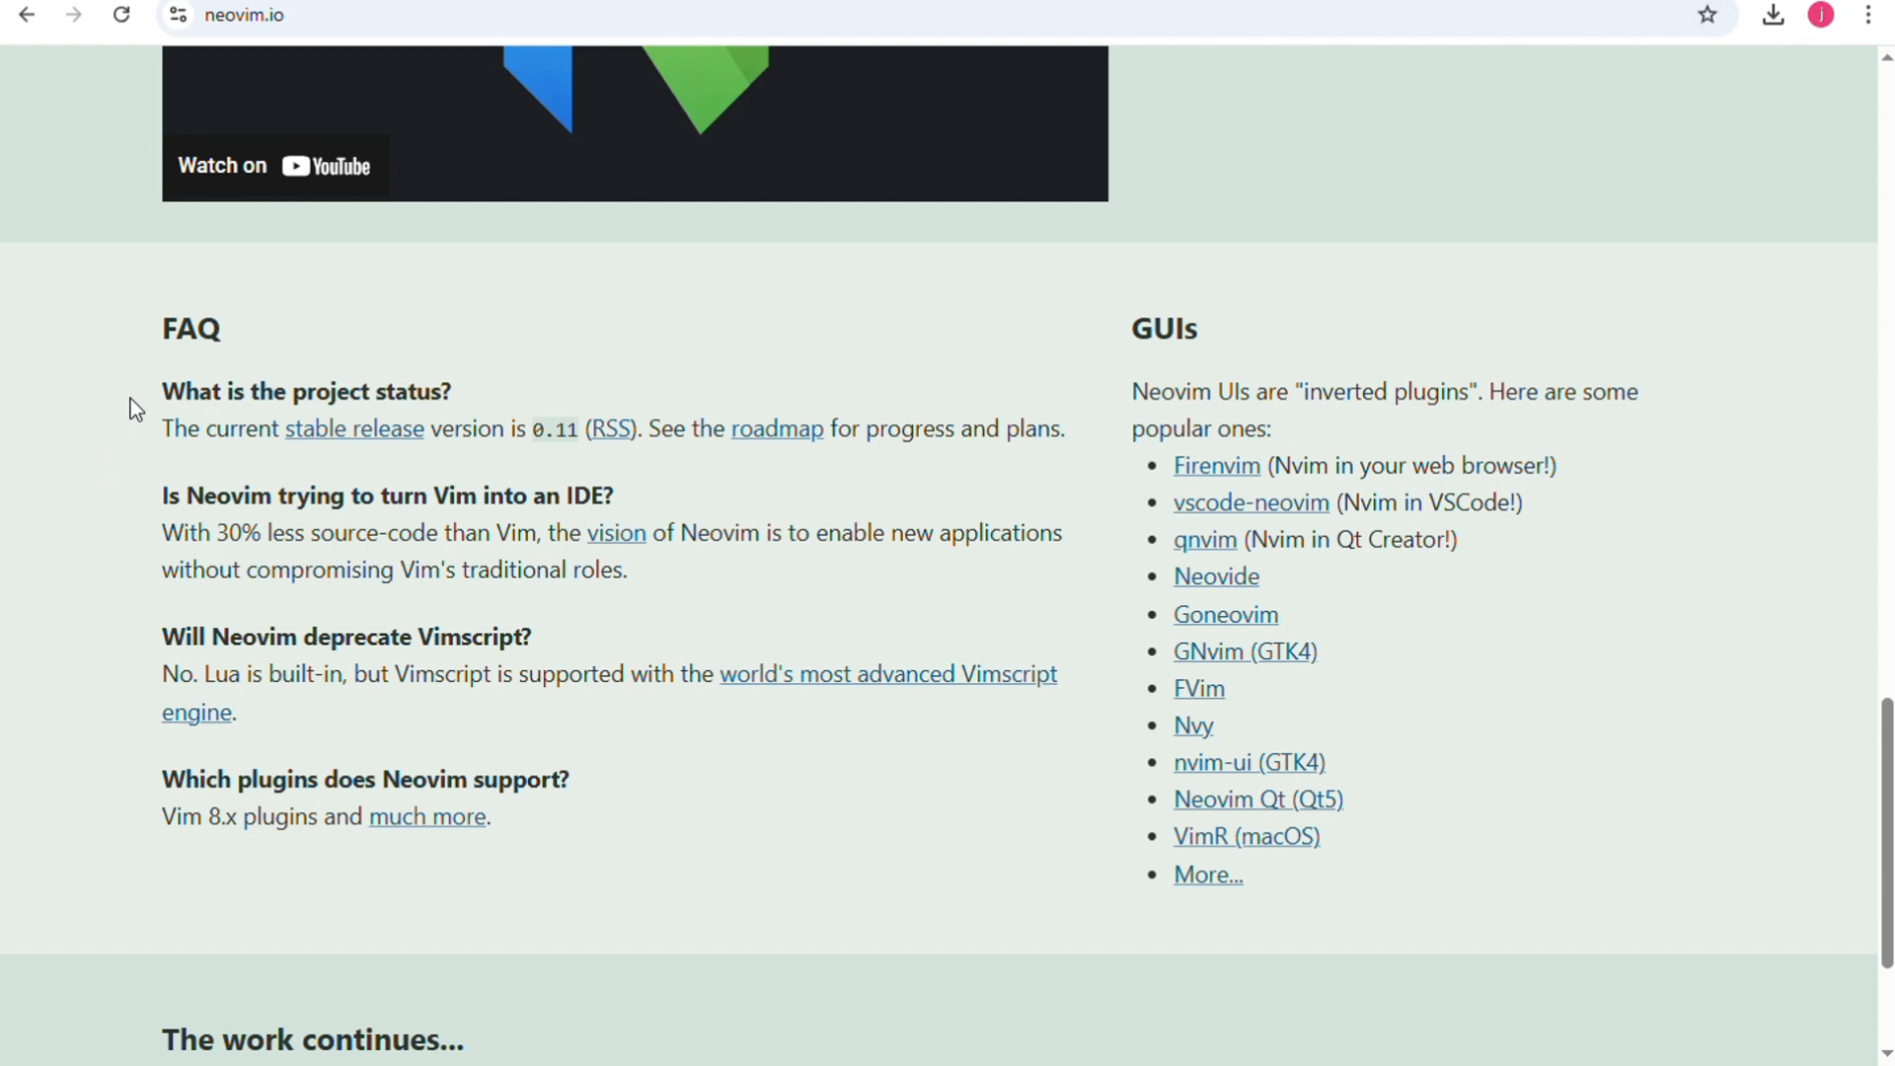
mouse_move(136, 408)
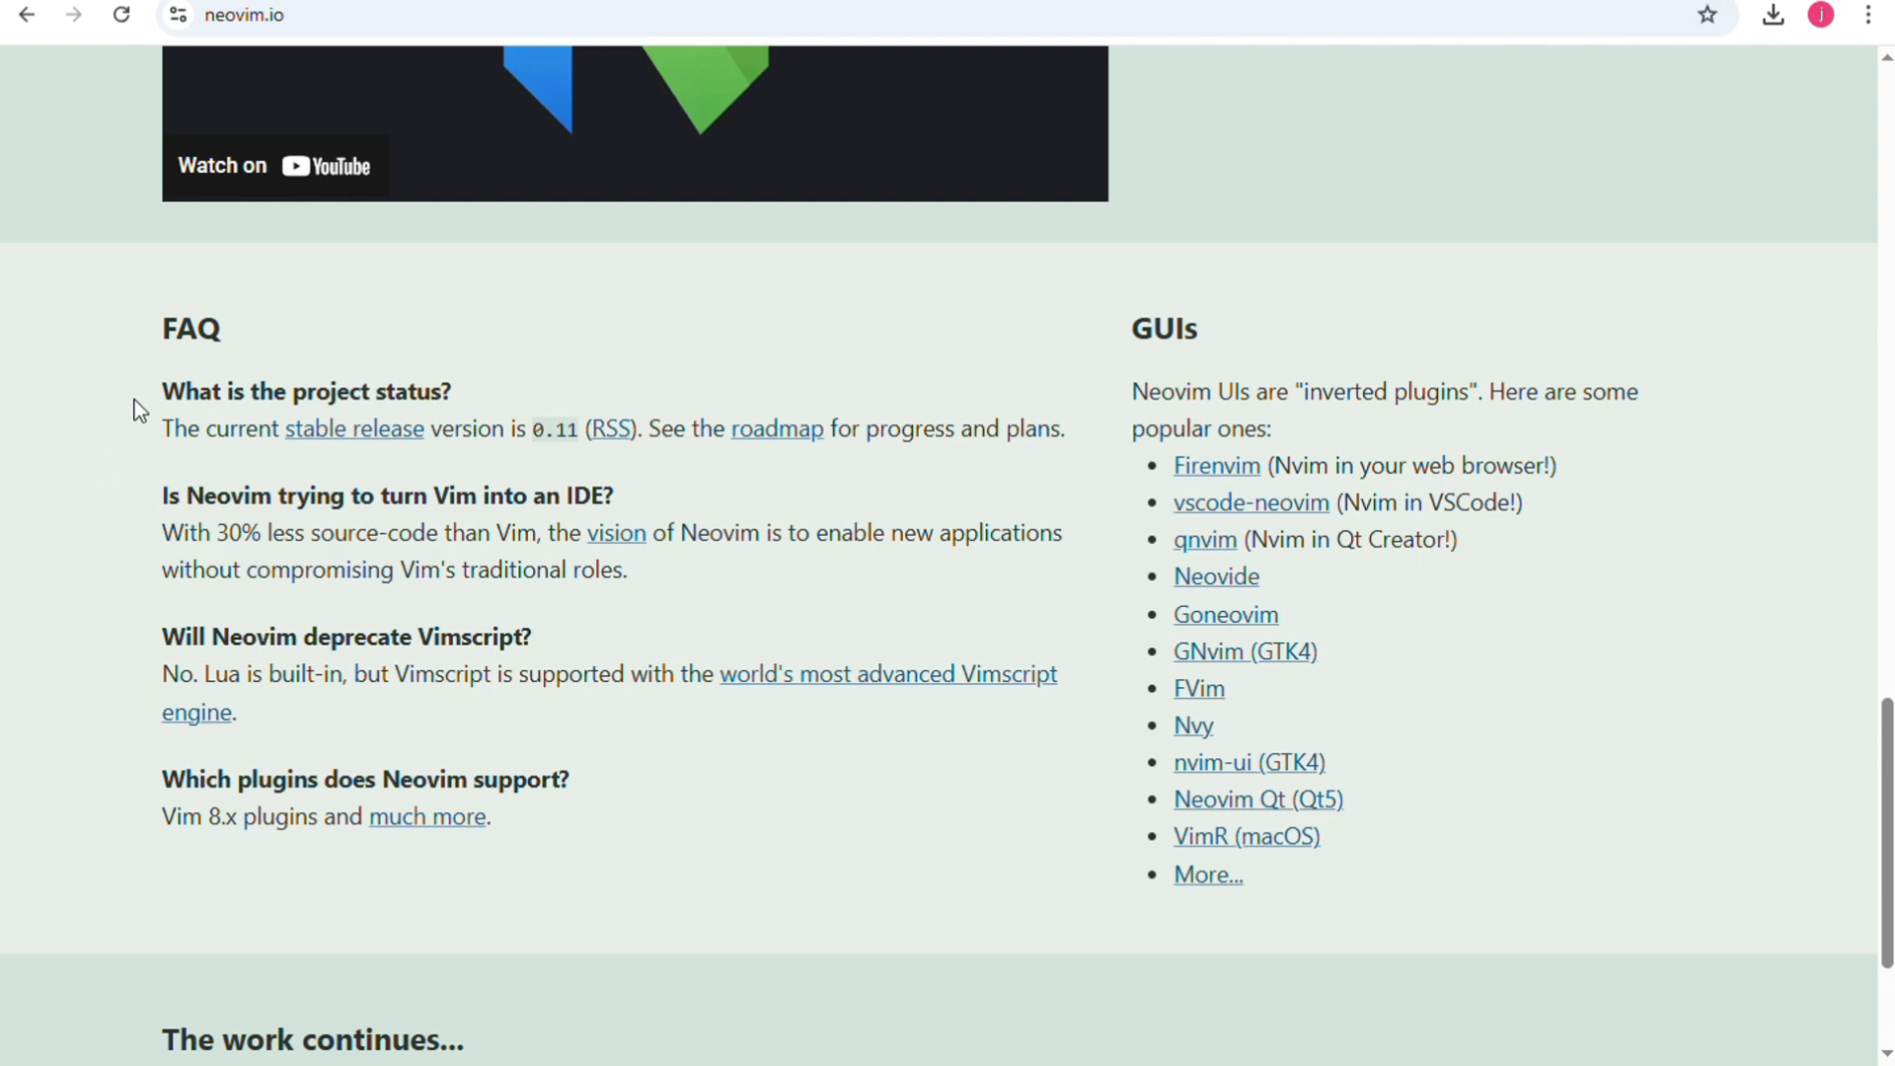
scroll(down, 3)
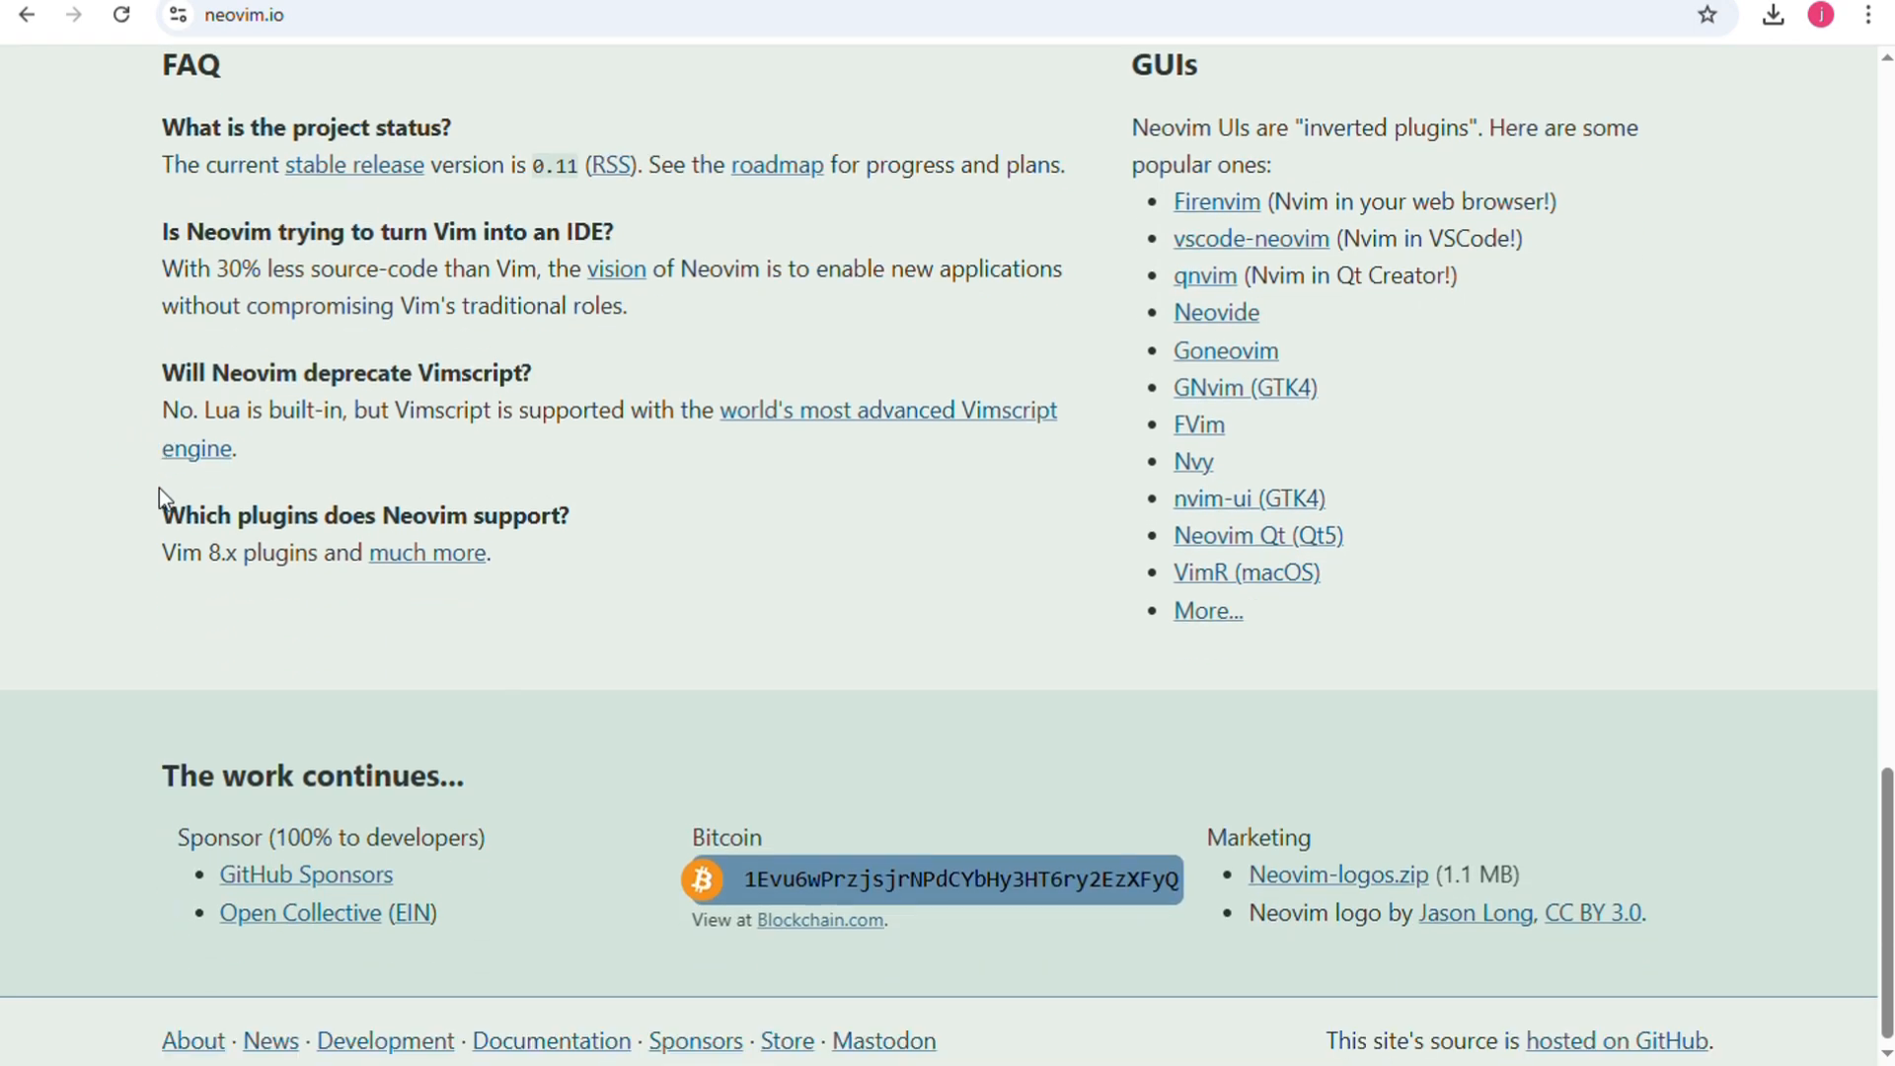
scroll(down, 3)
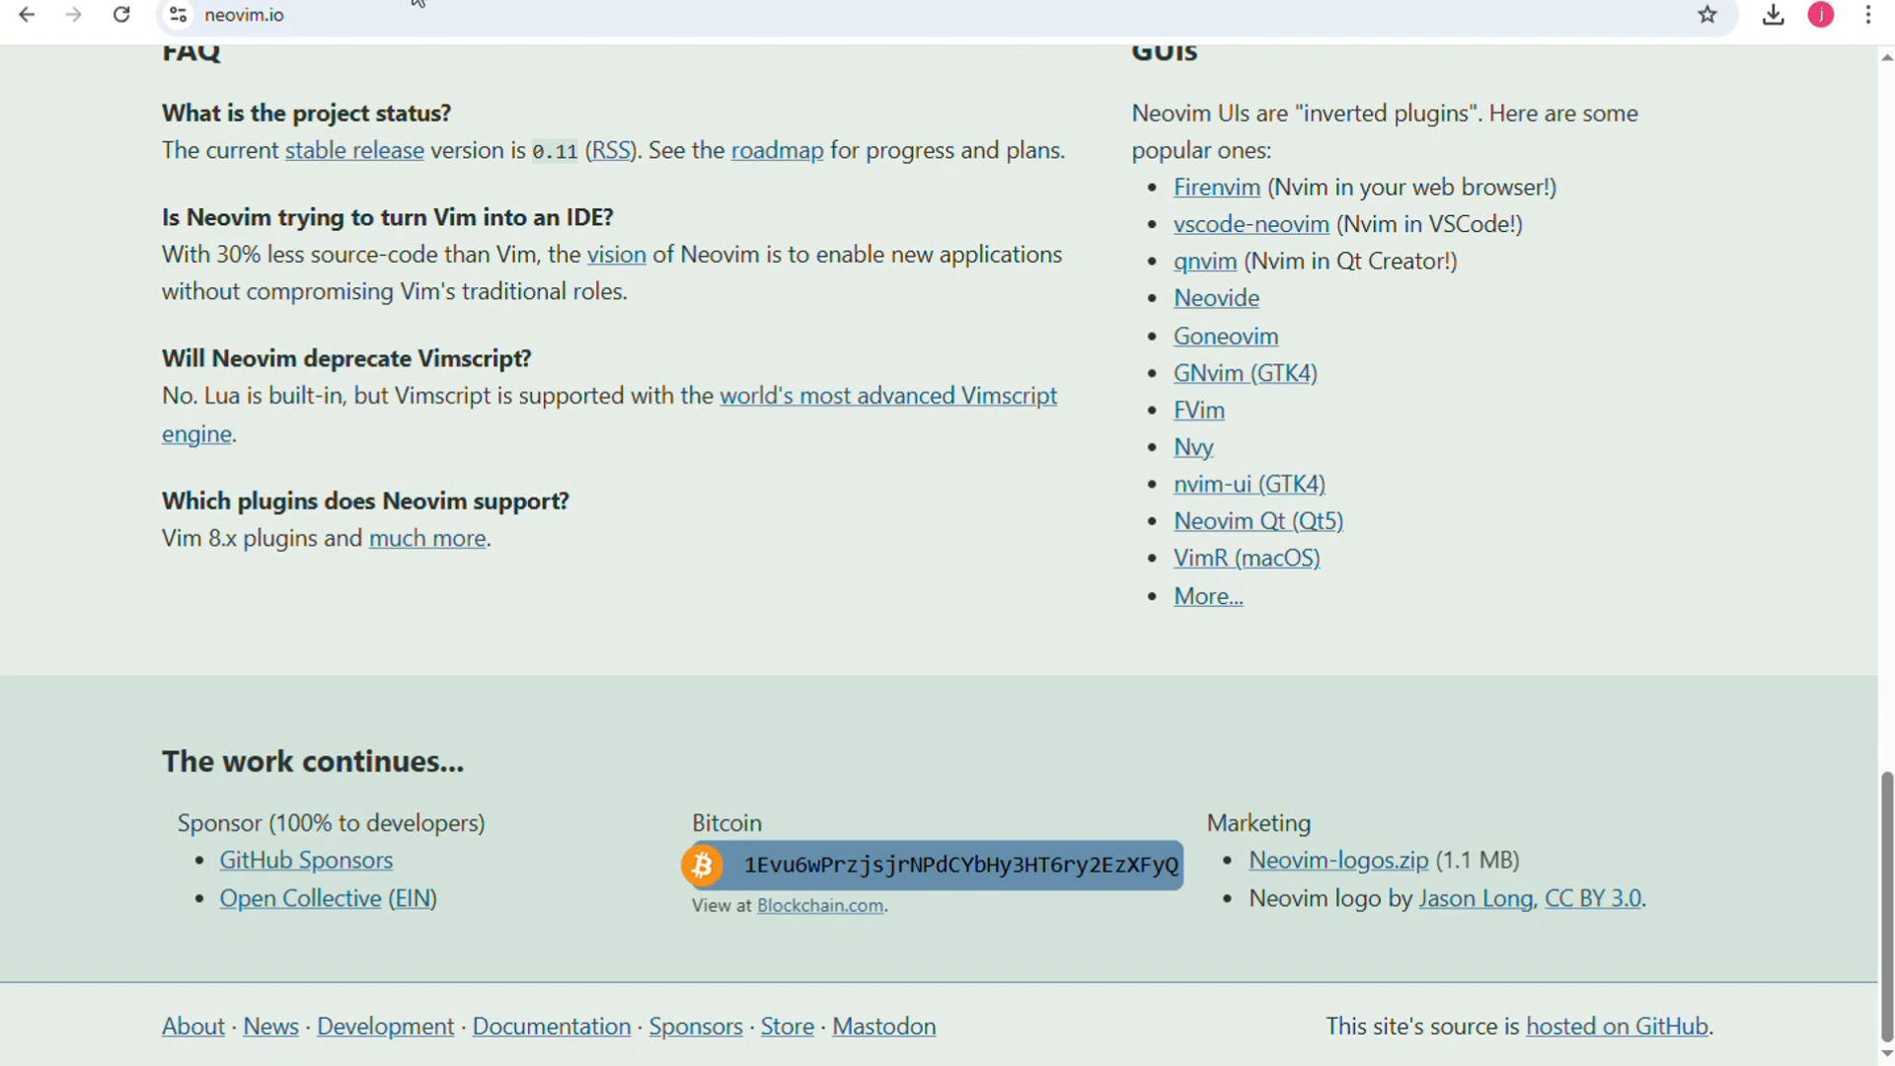
scroll(down, 3)
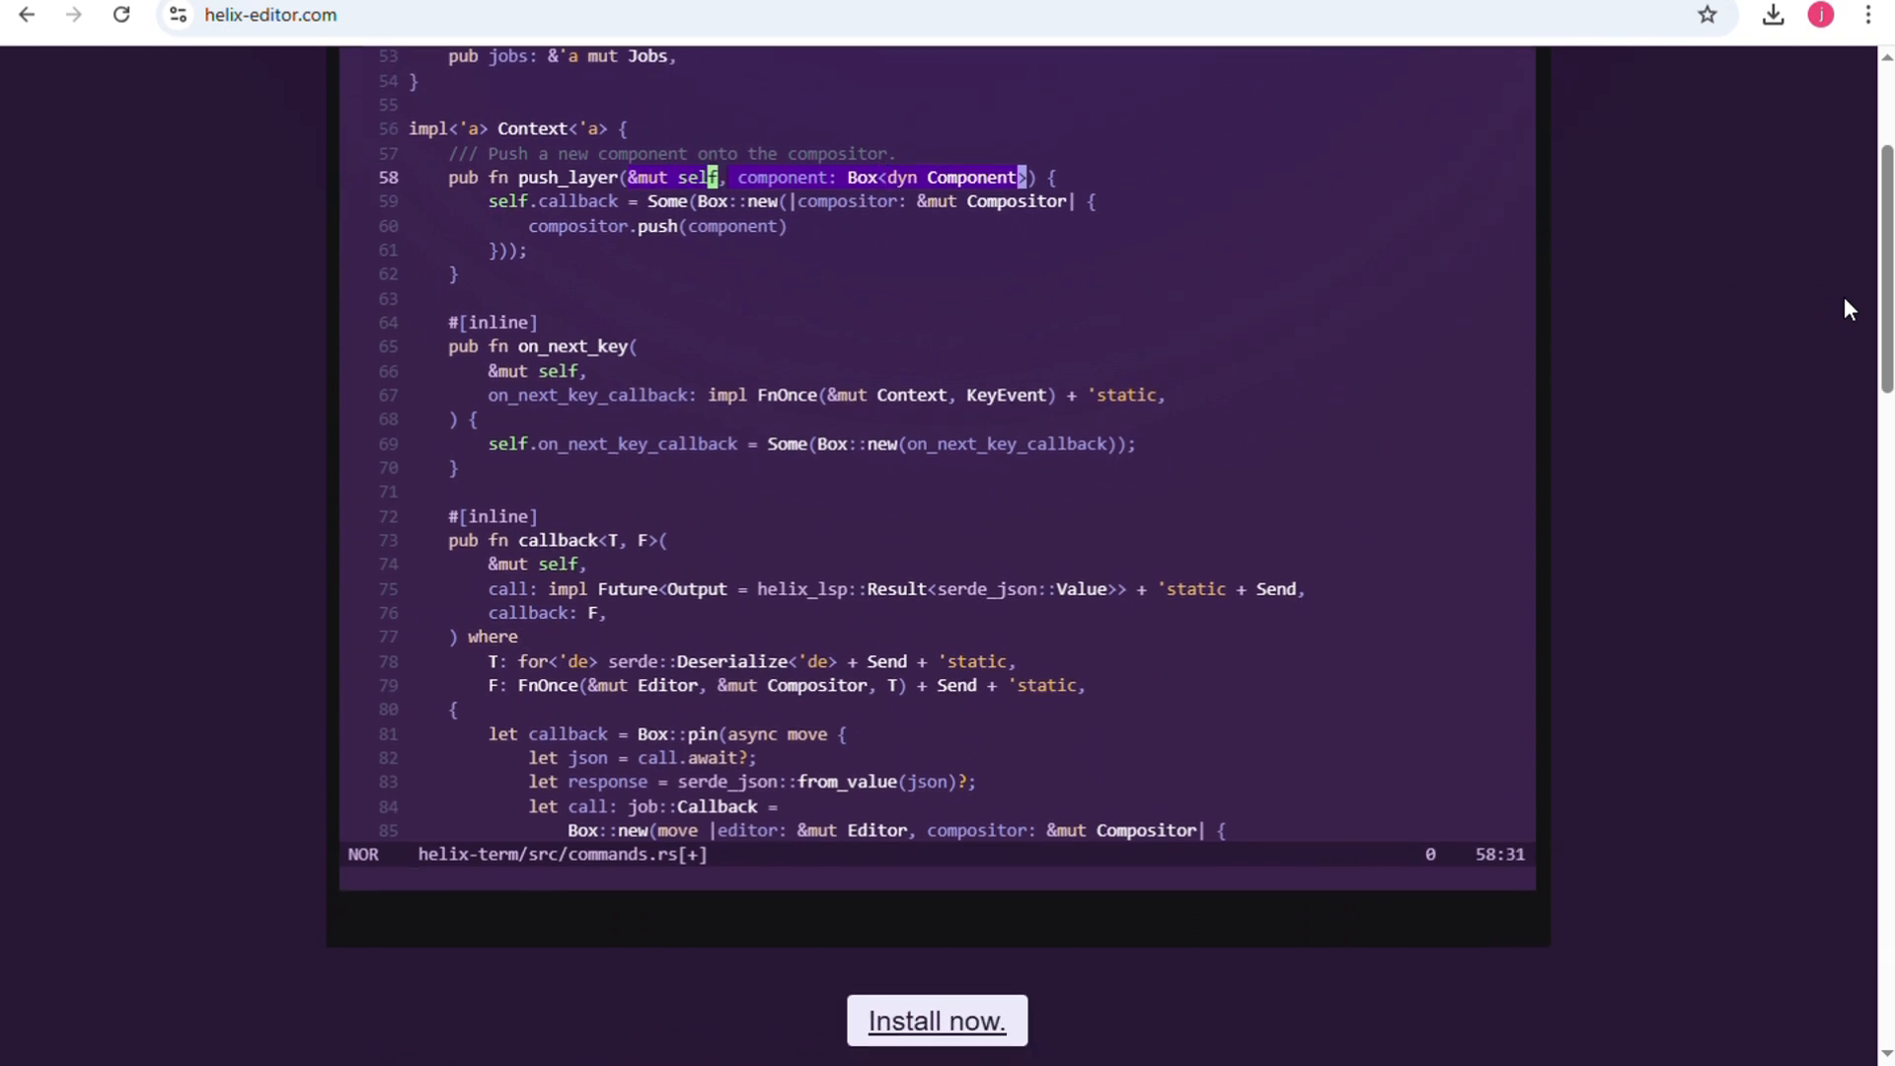
- Scroll to Helix's feature grid and highlight the Multiple selections description
scroll(down, 3)
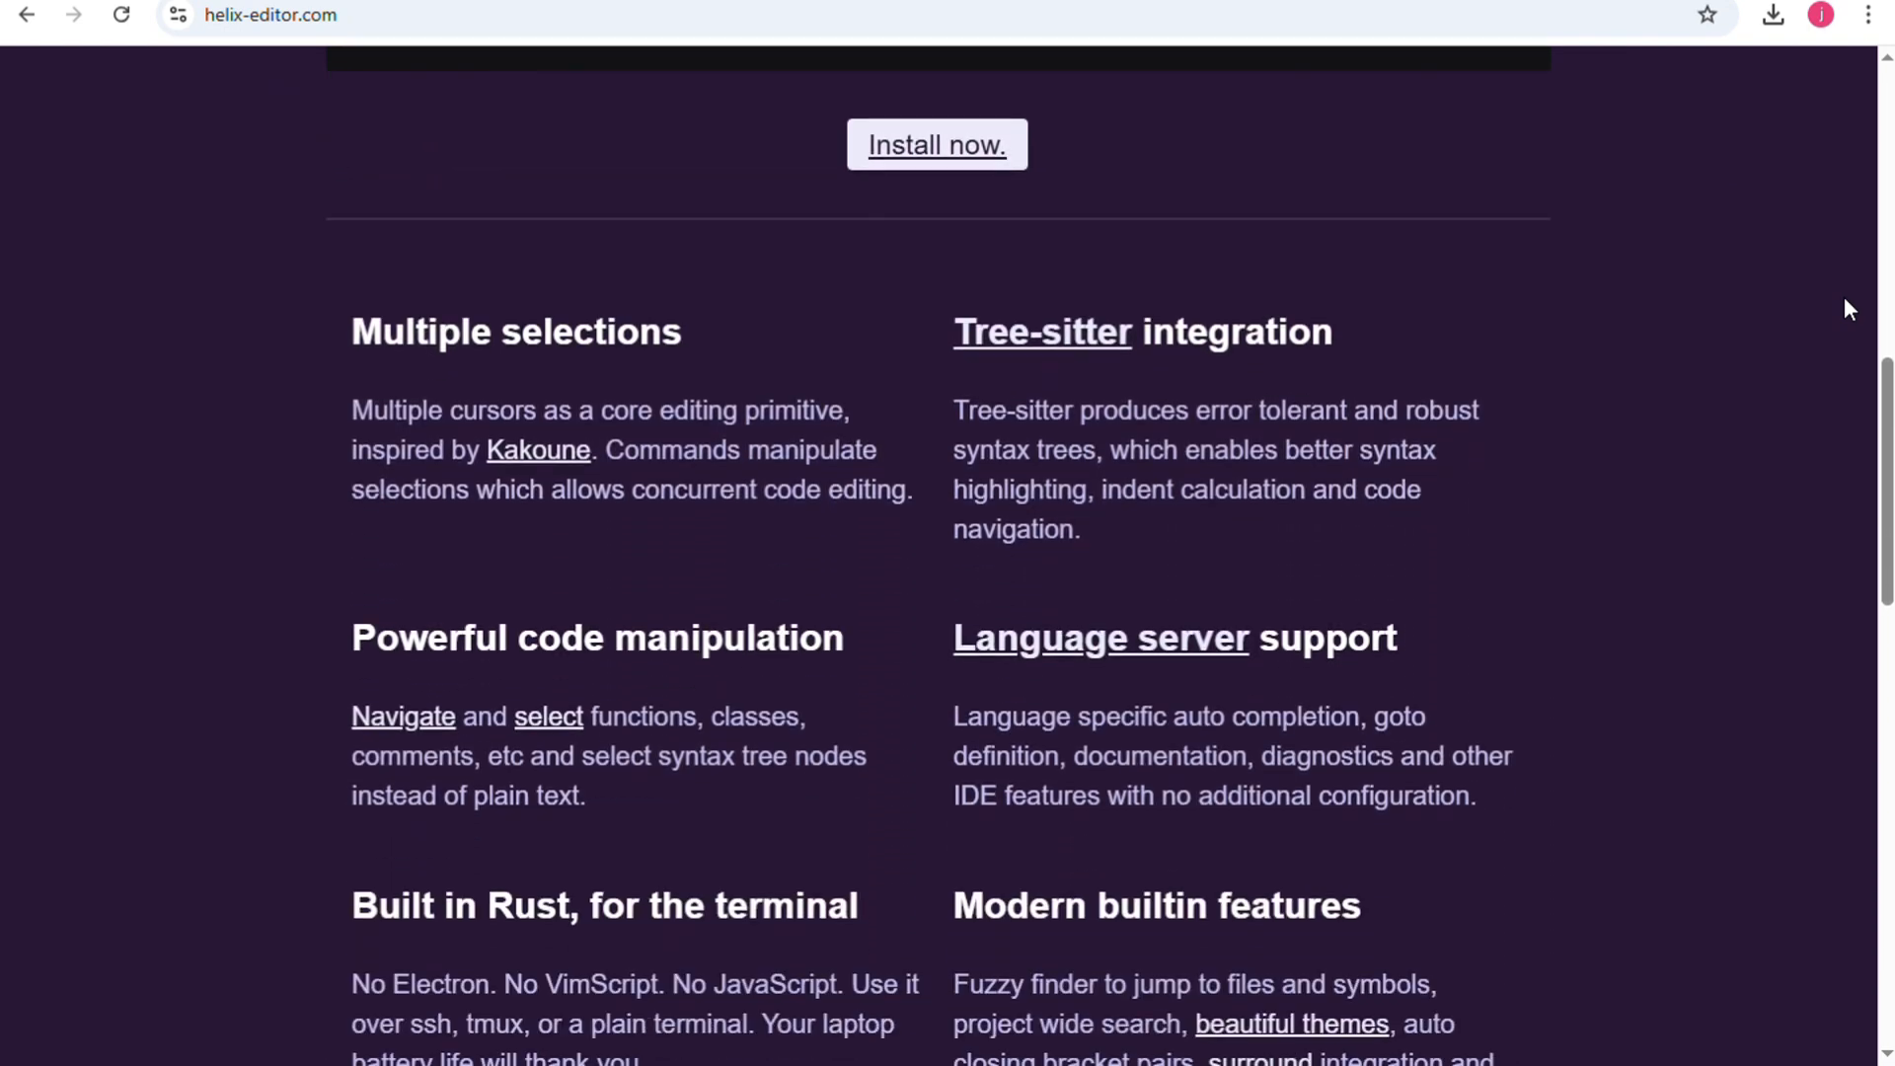
scroll(down, 3)
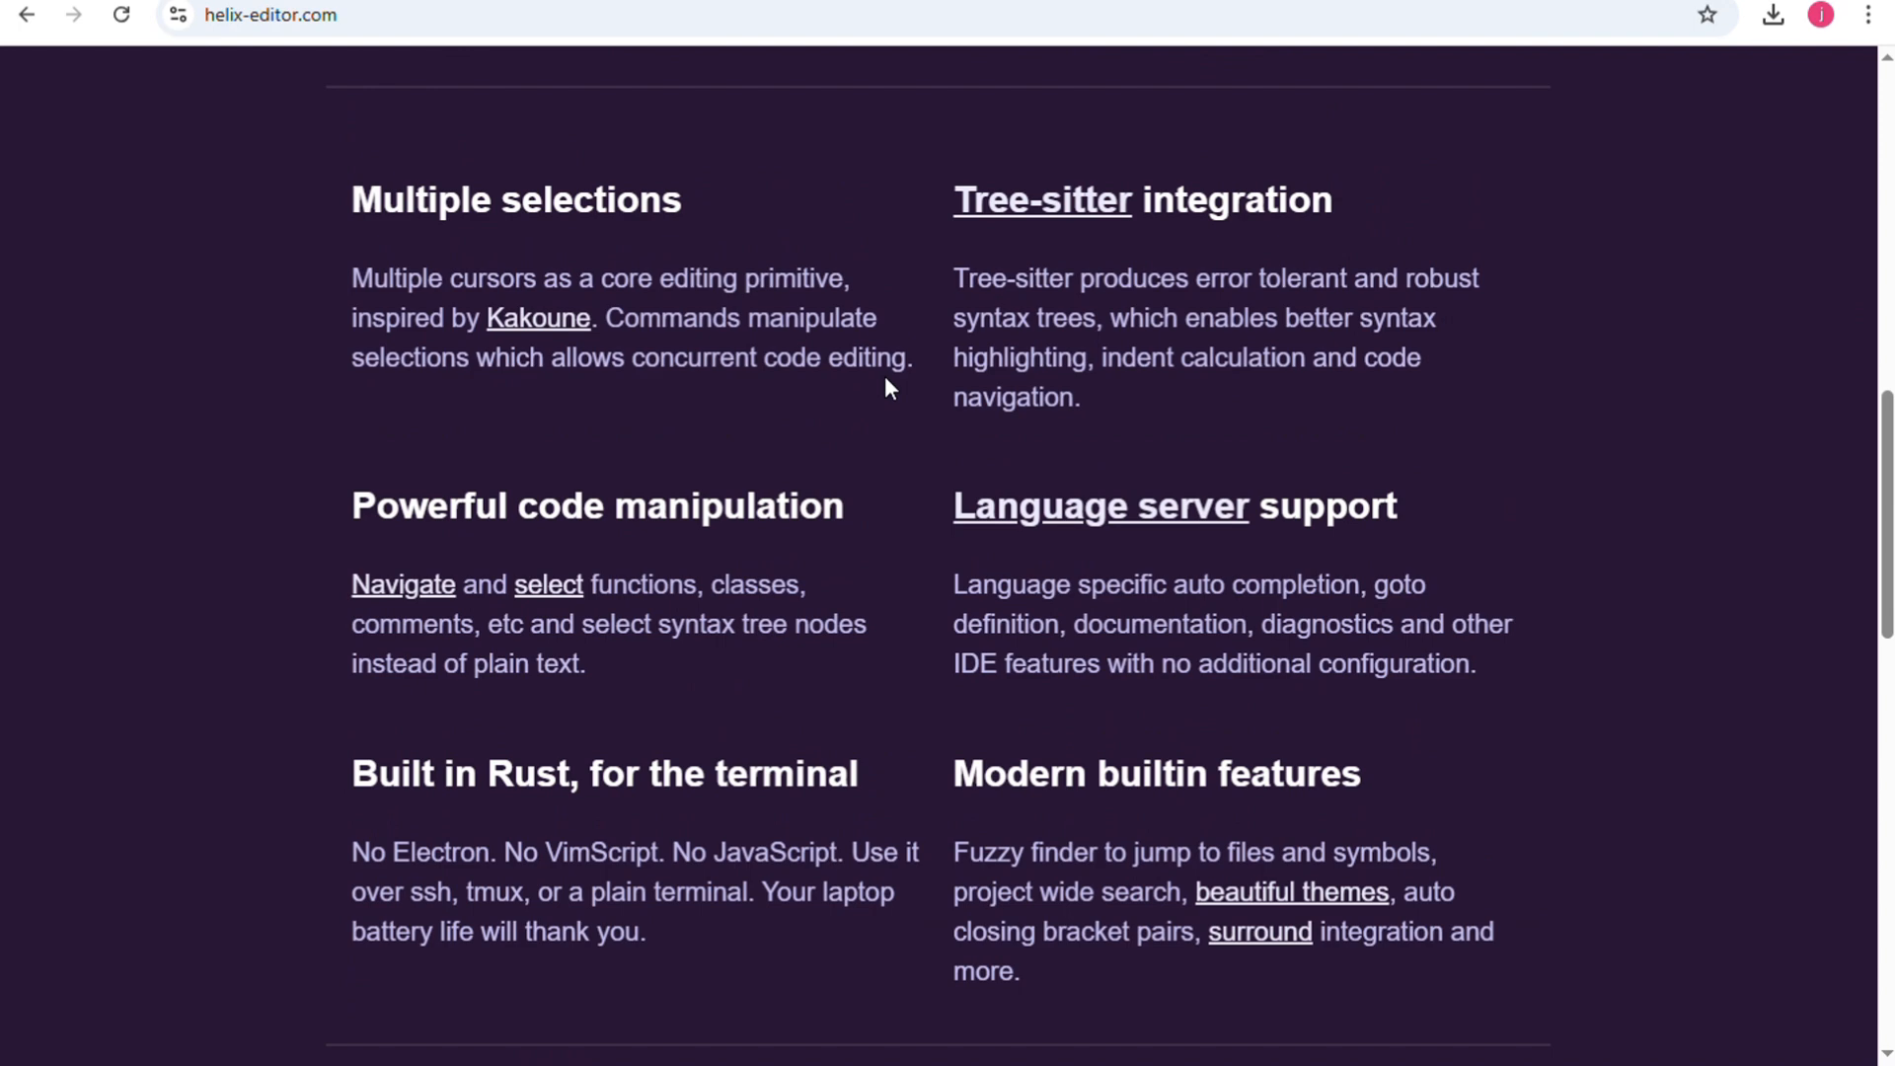
drag(351, 279, 912, 356)
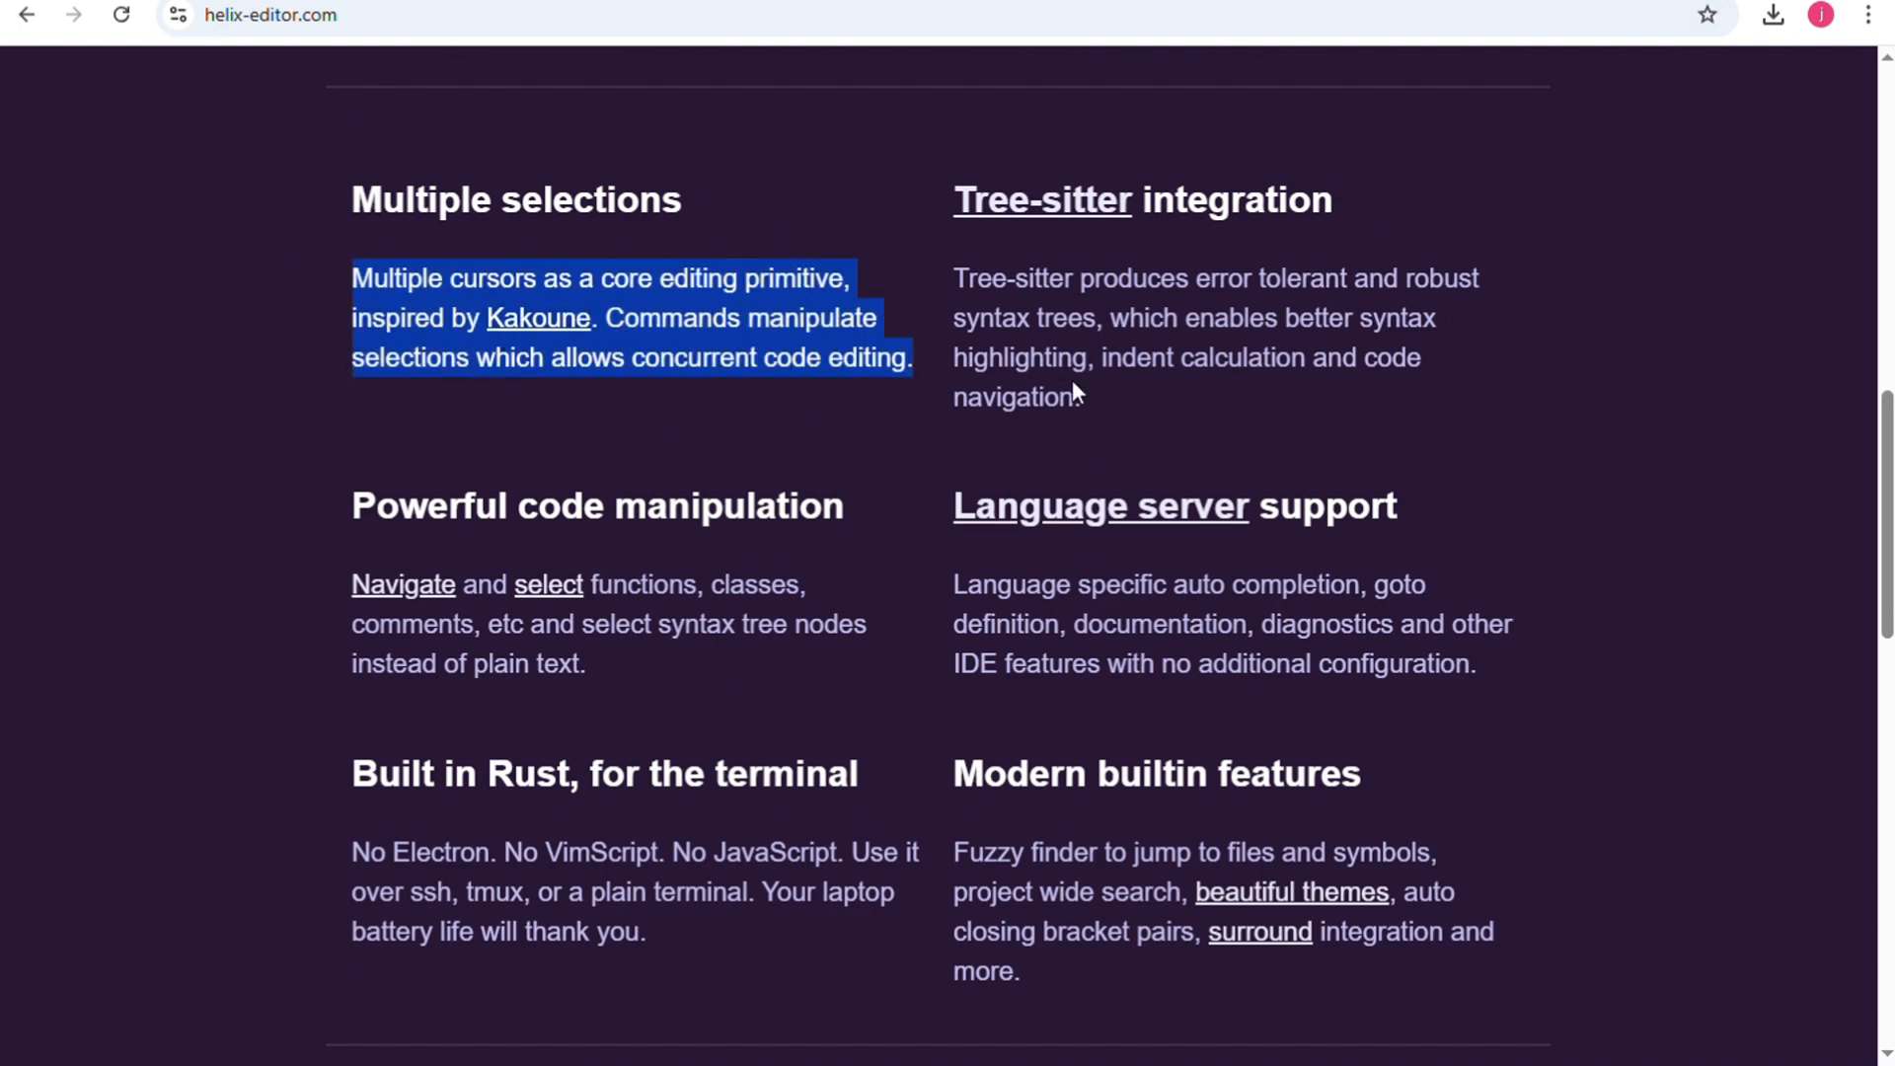
mouse_move(1204, 424)
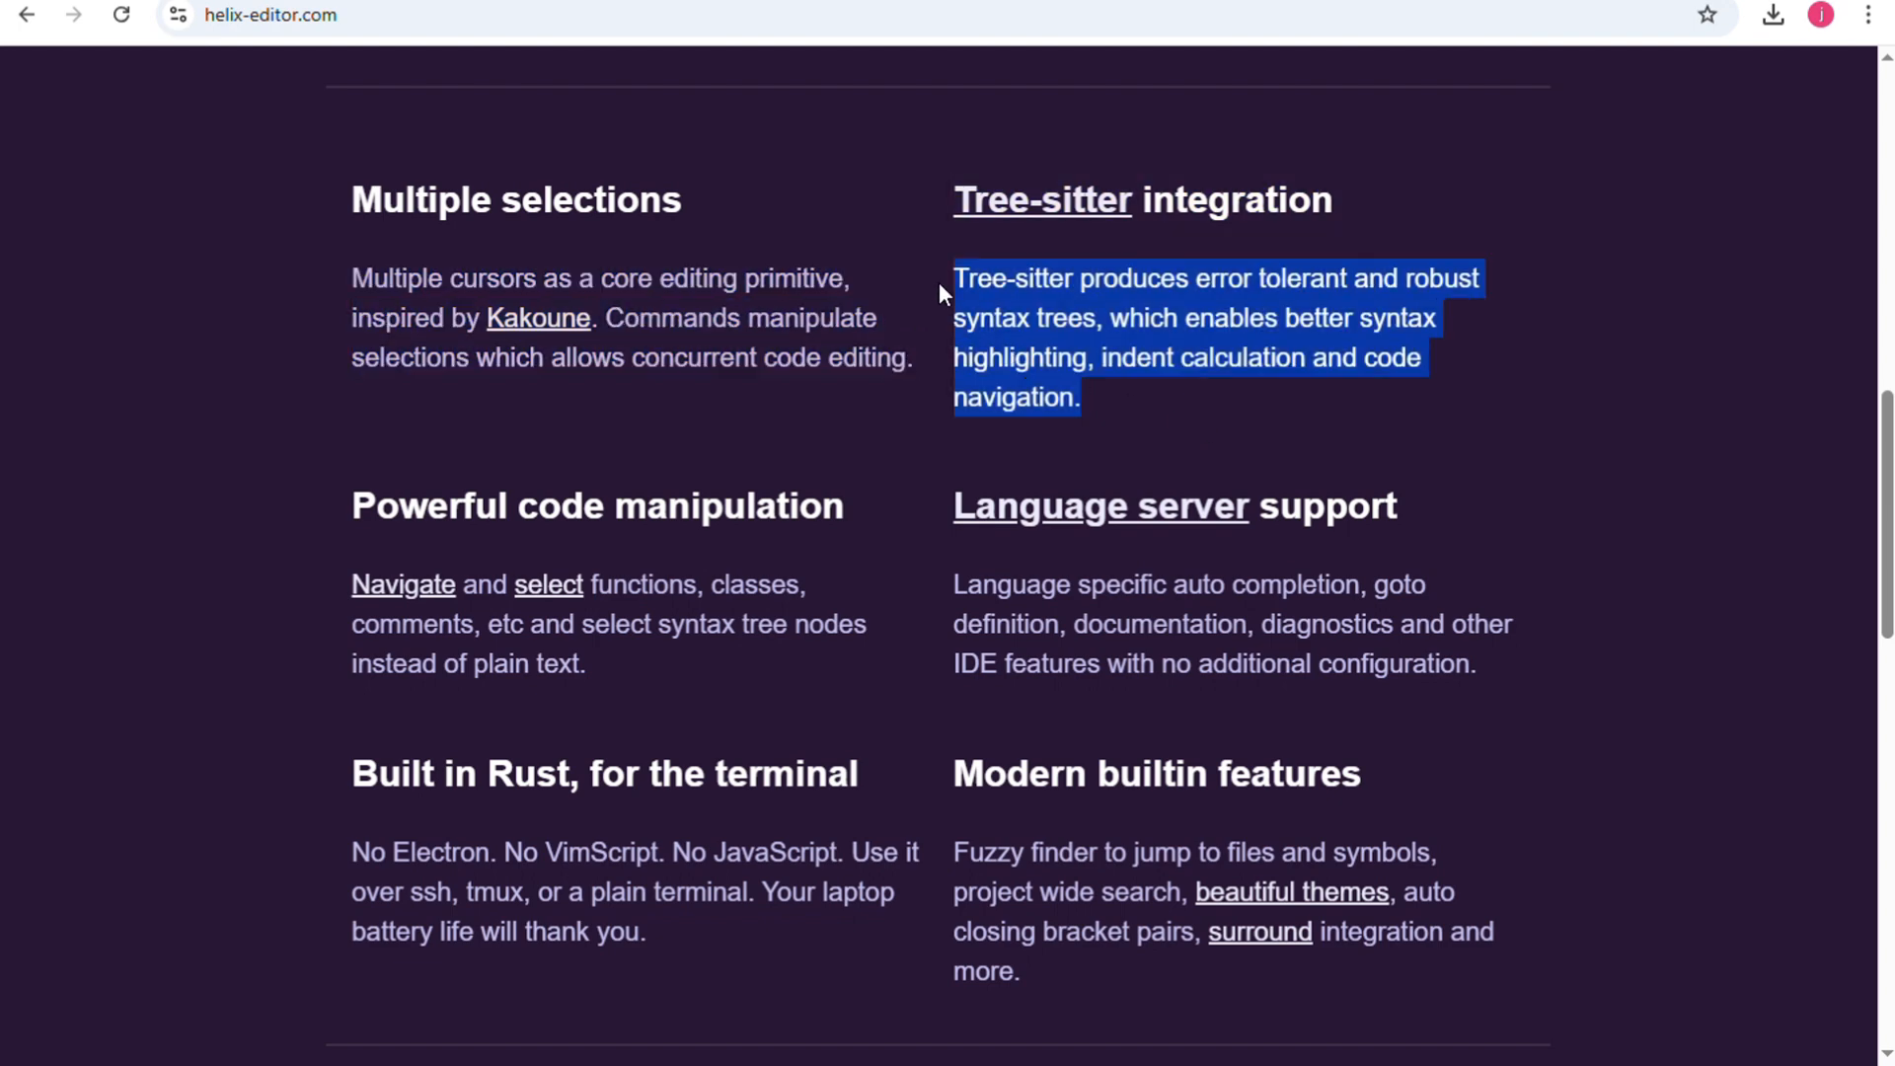
mouse_move(927, 350)
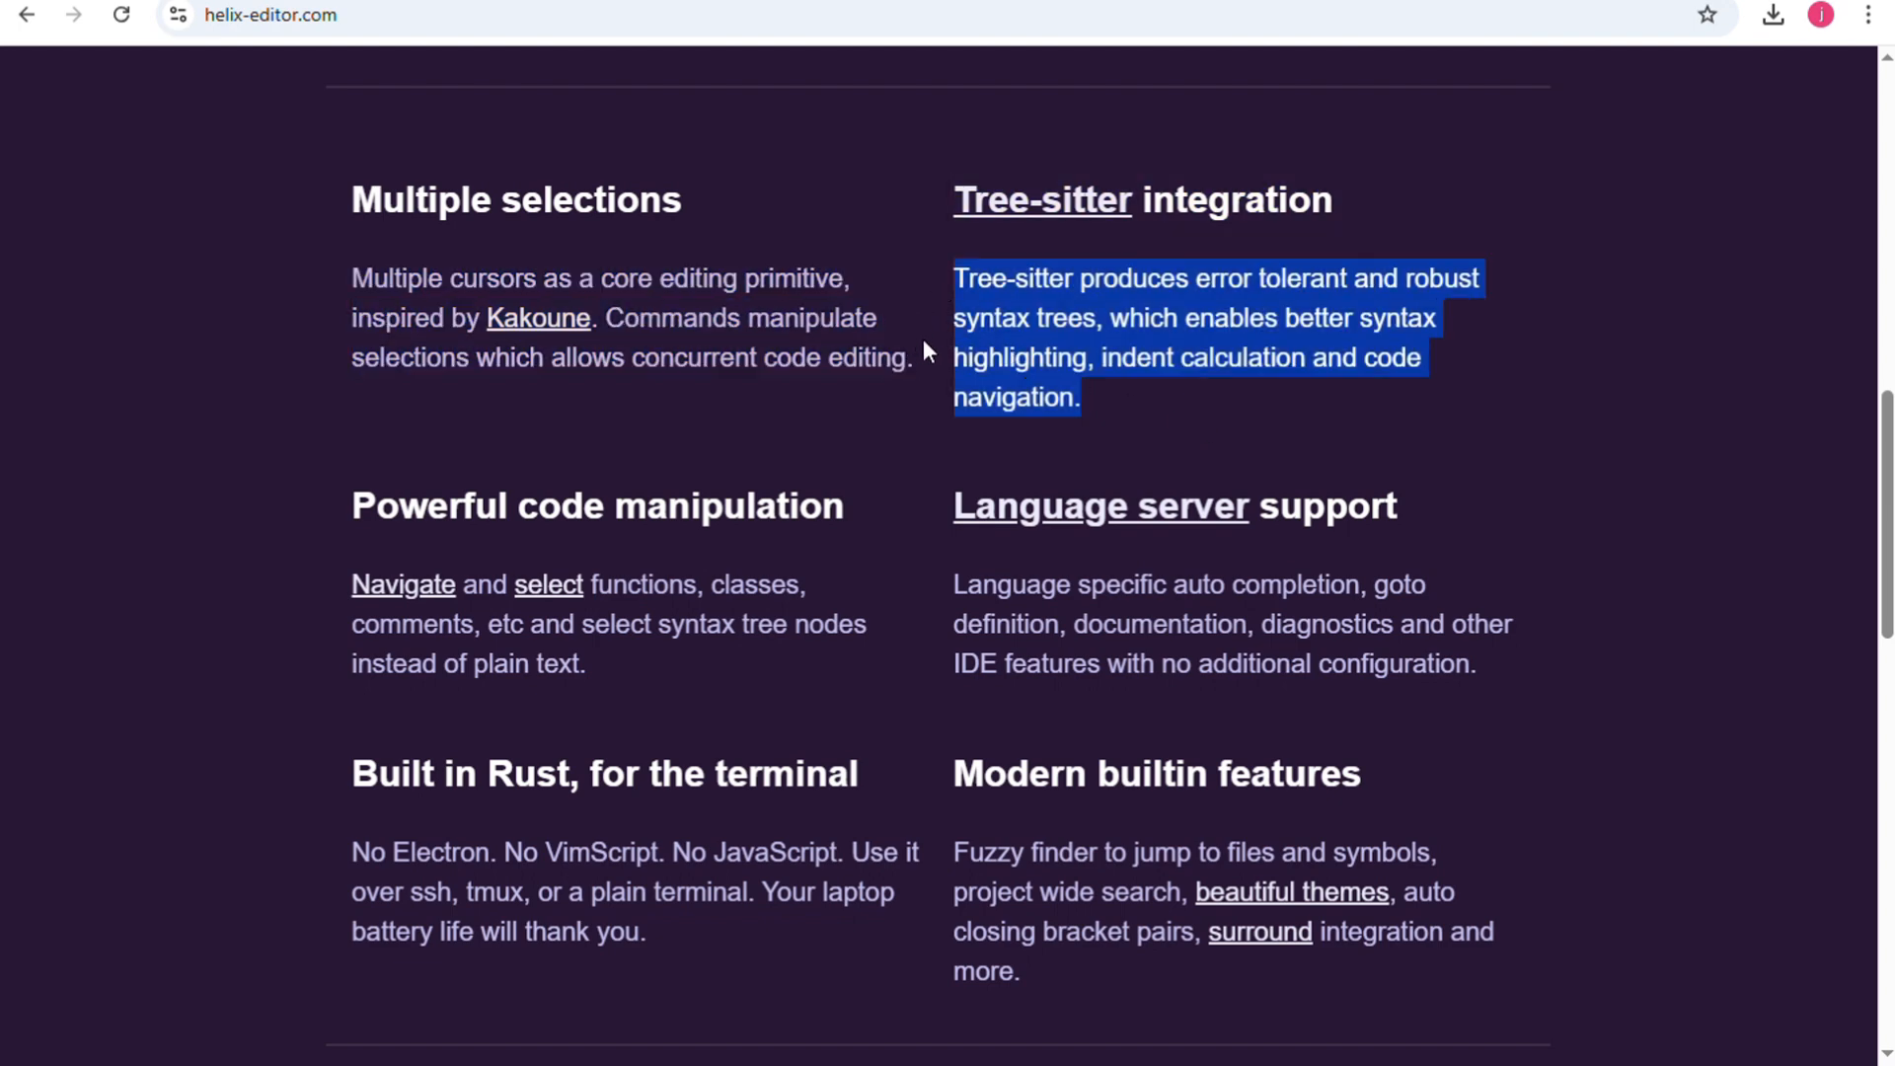
mouse_move(980, 354)
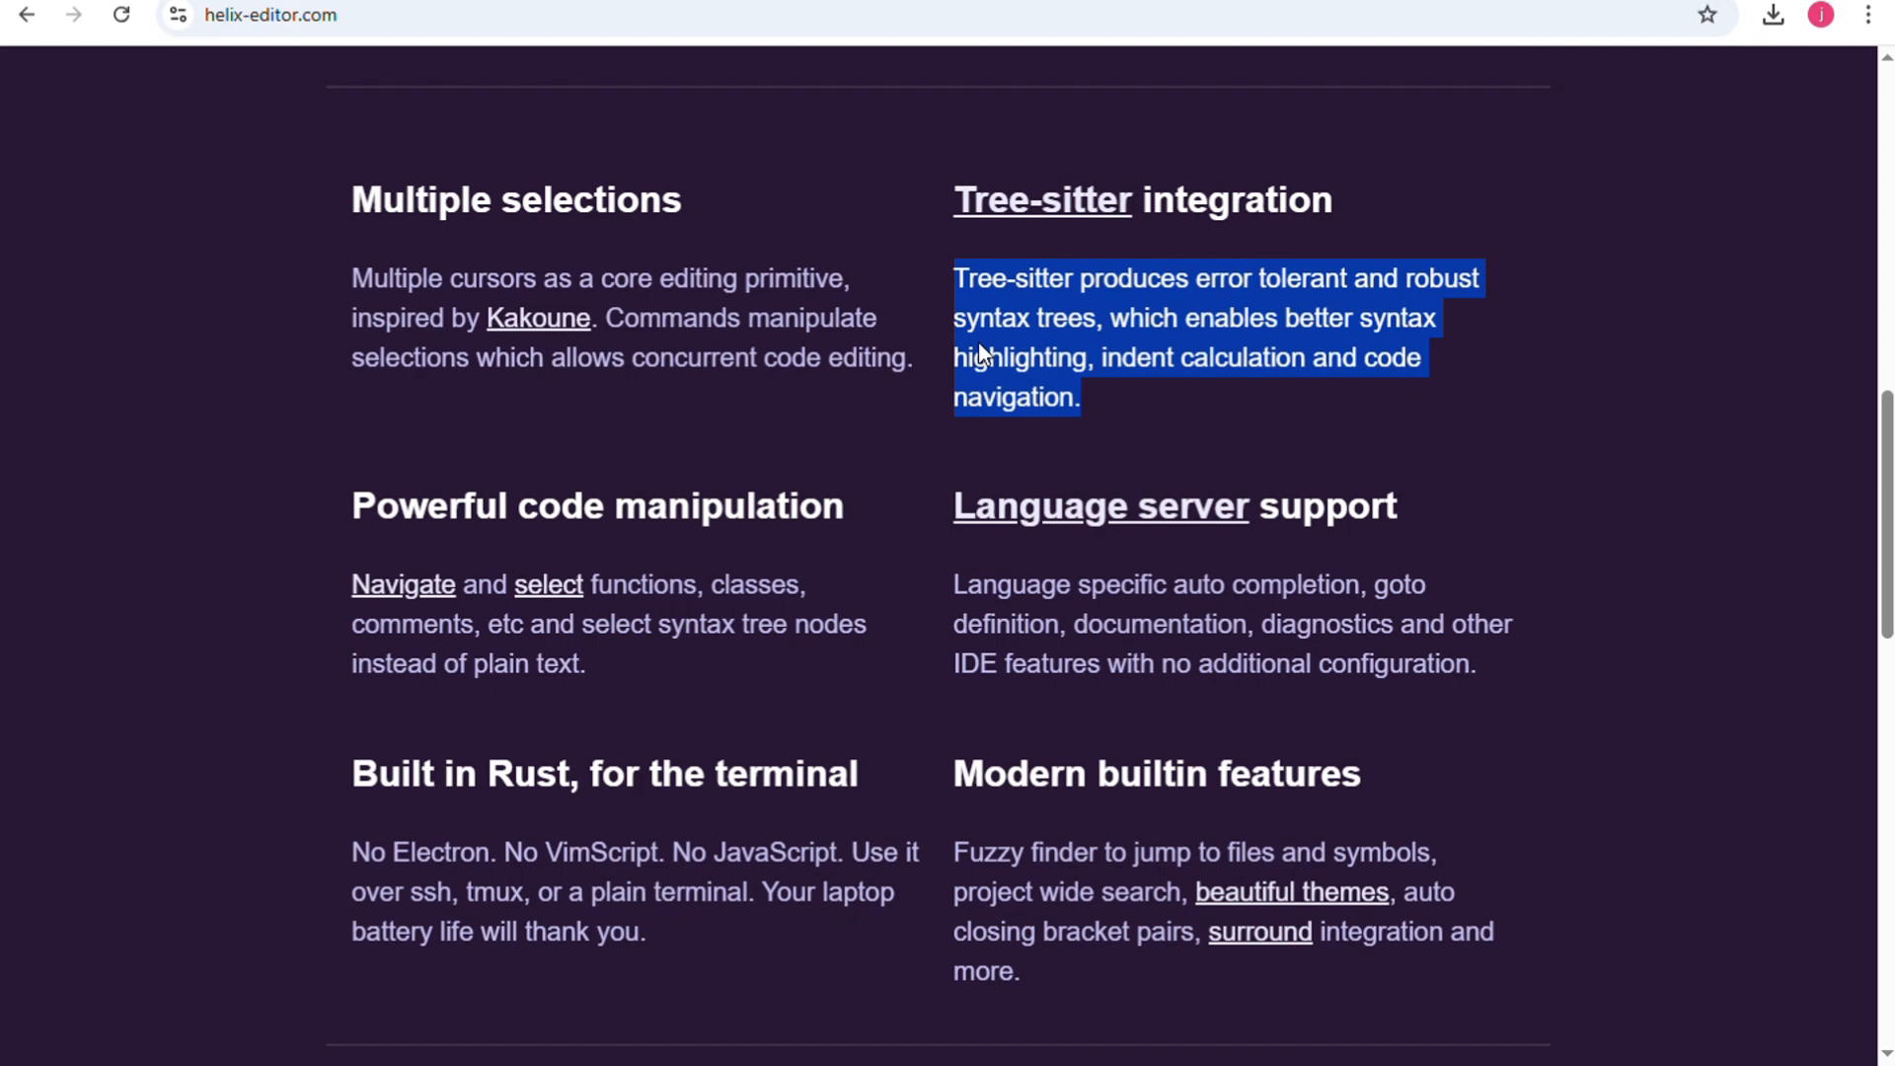
mouse_move(672, 663)
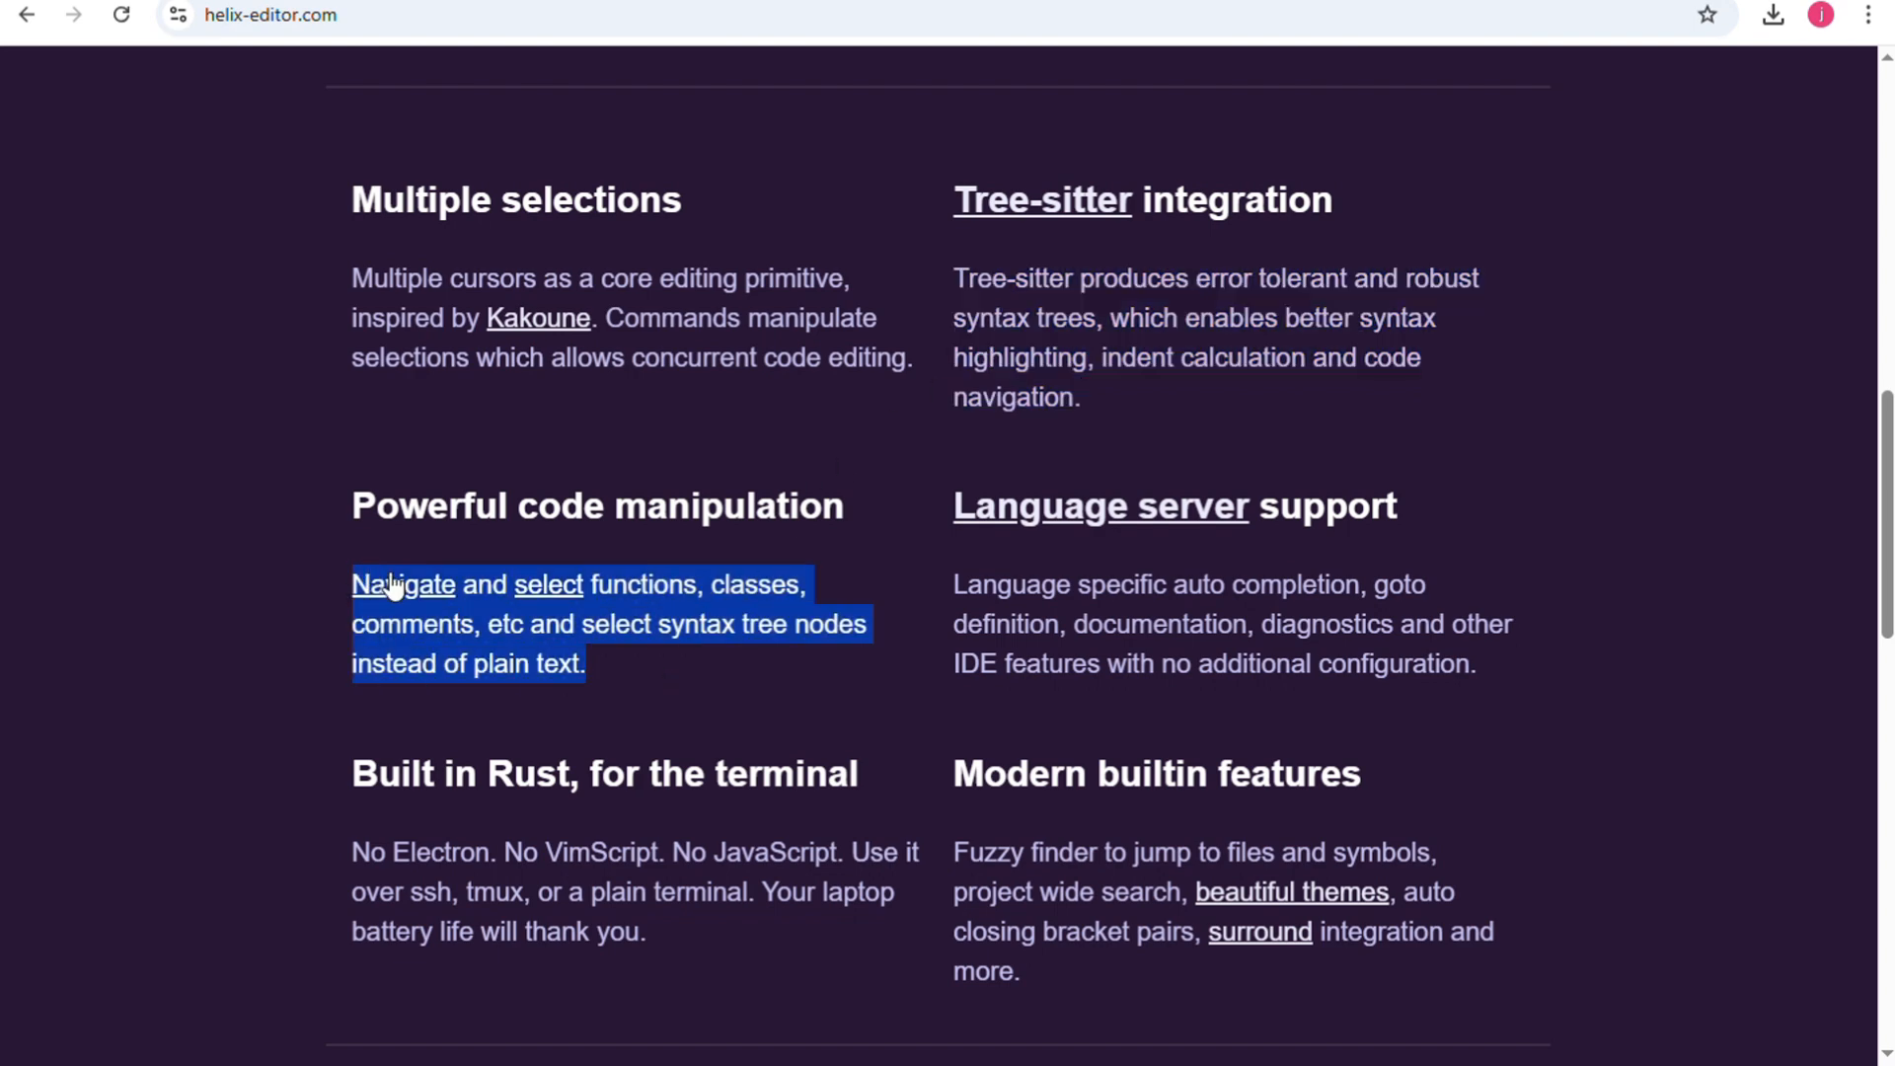
mouse_move(926, 639)
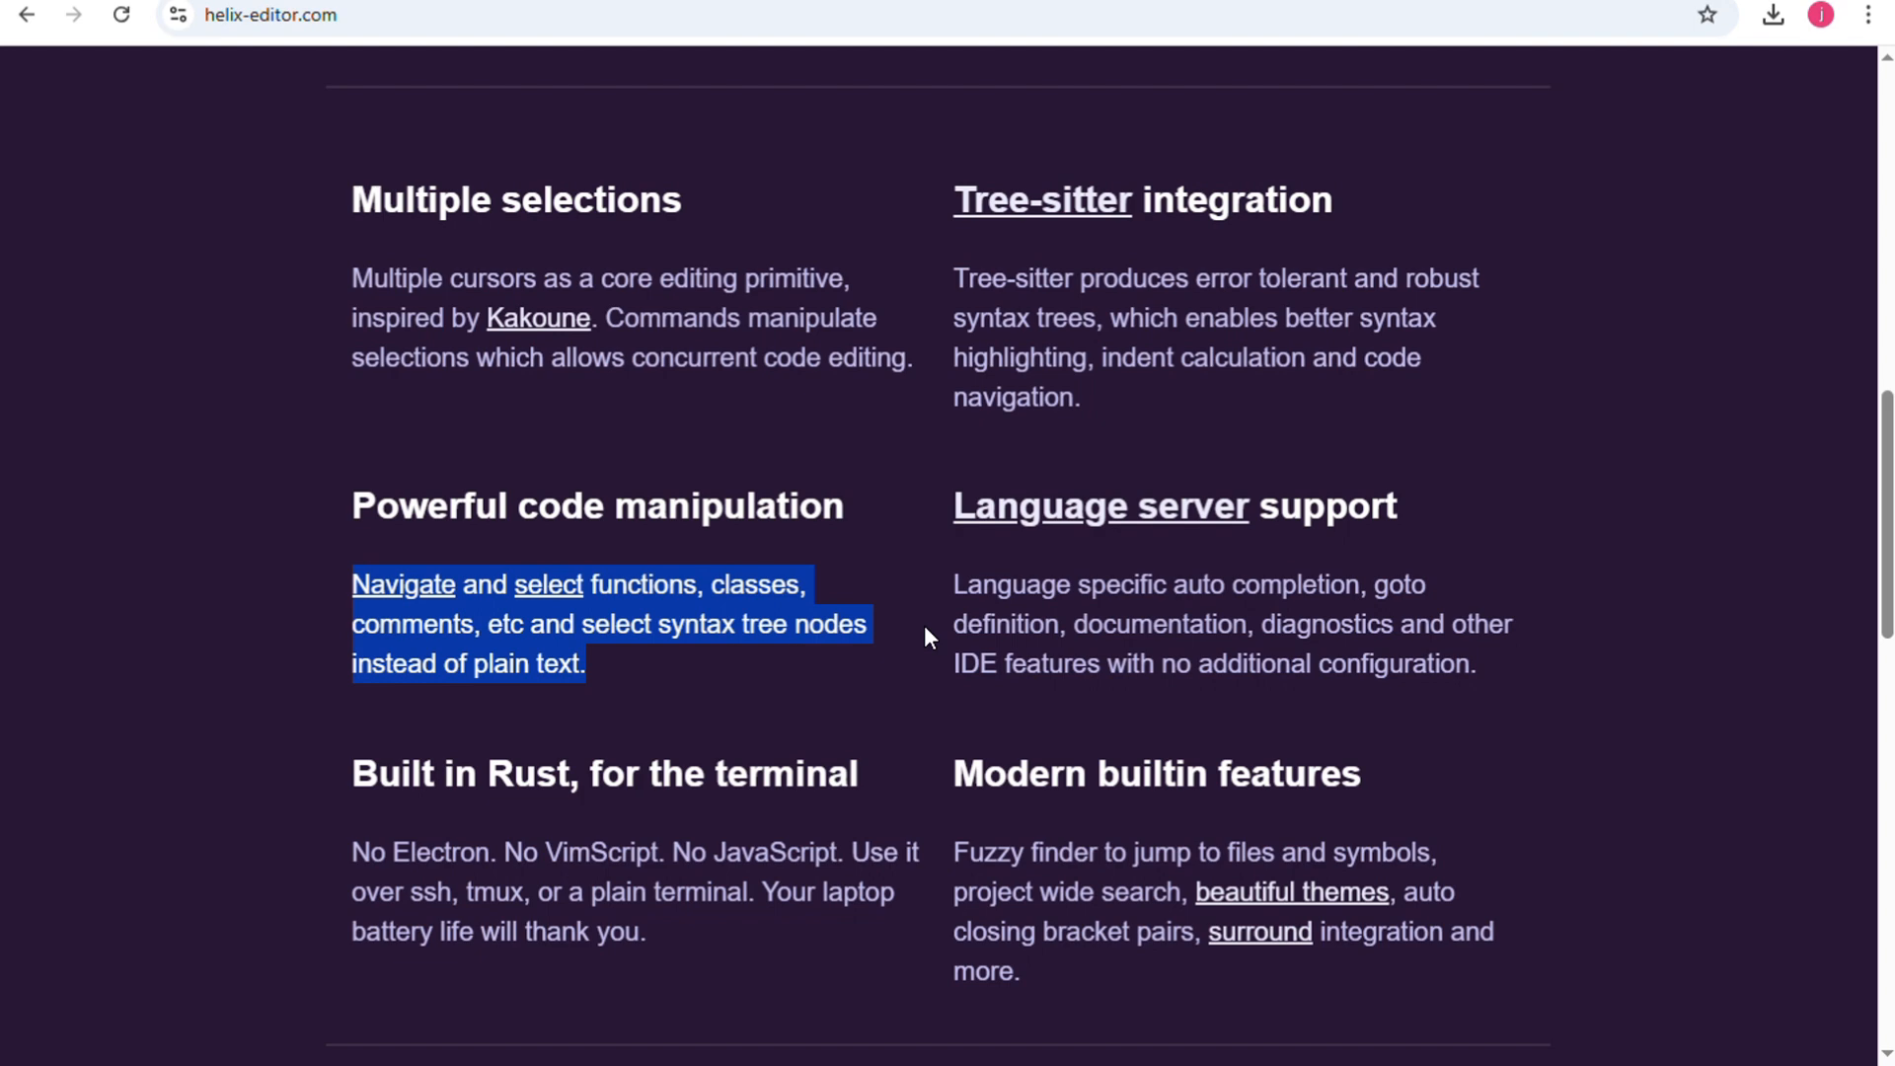
mouse_move(1538, 672)
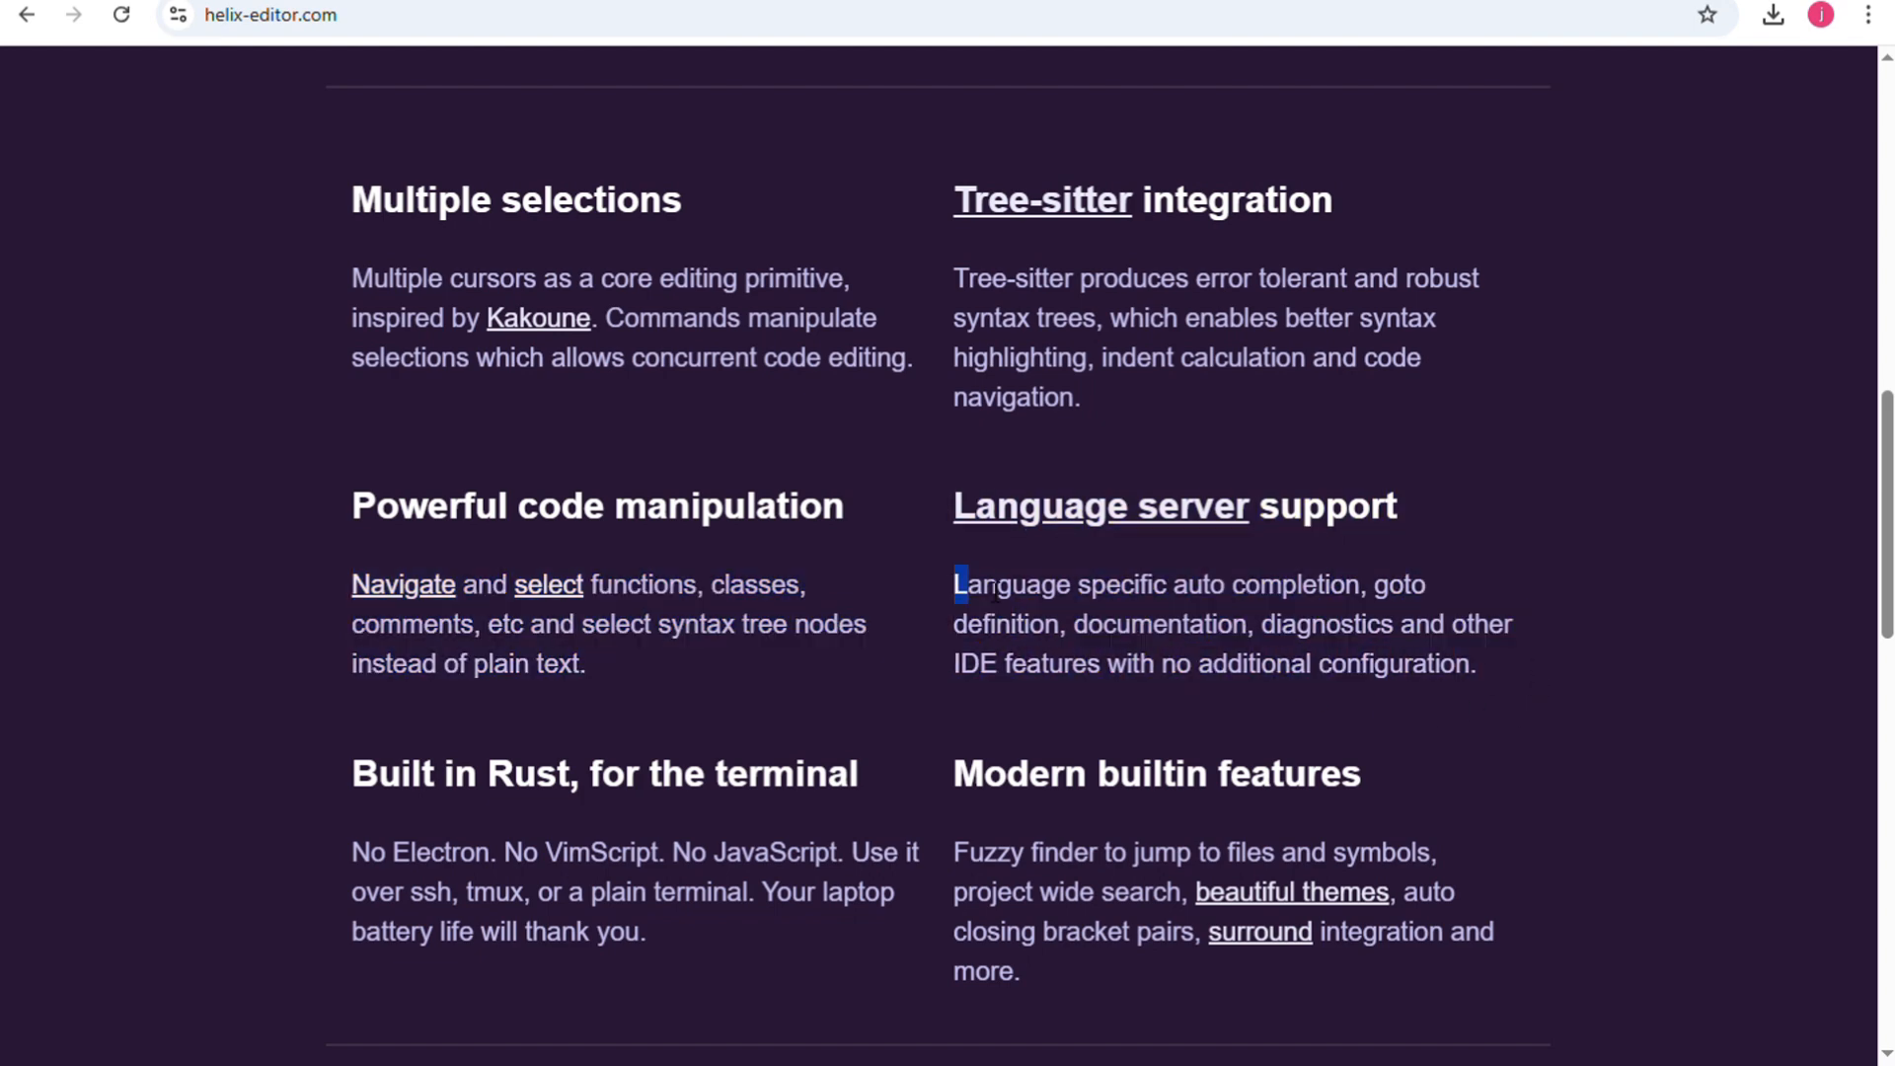
- Highlight the Built in Rust description, then scroll through the FAQ to the Vim comparison
drag(955, 583, 1475, 663)
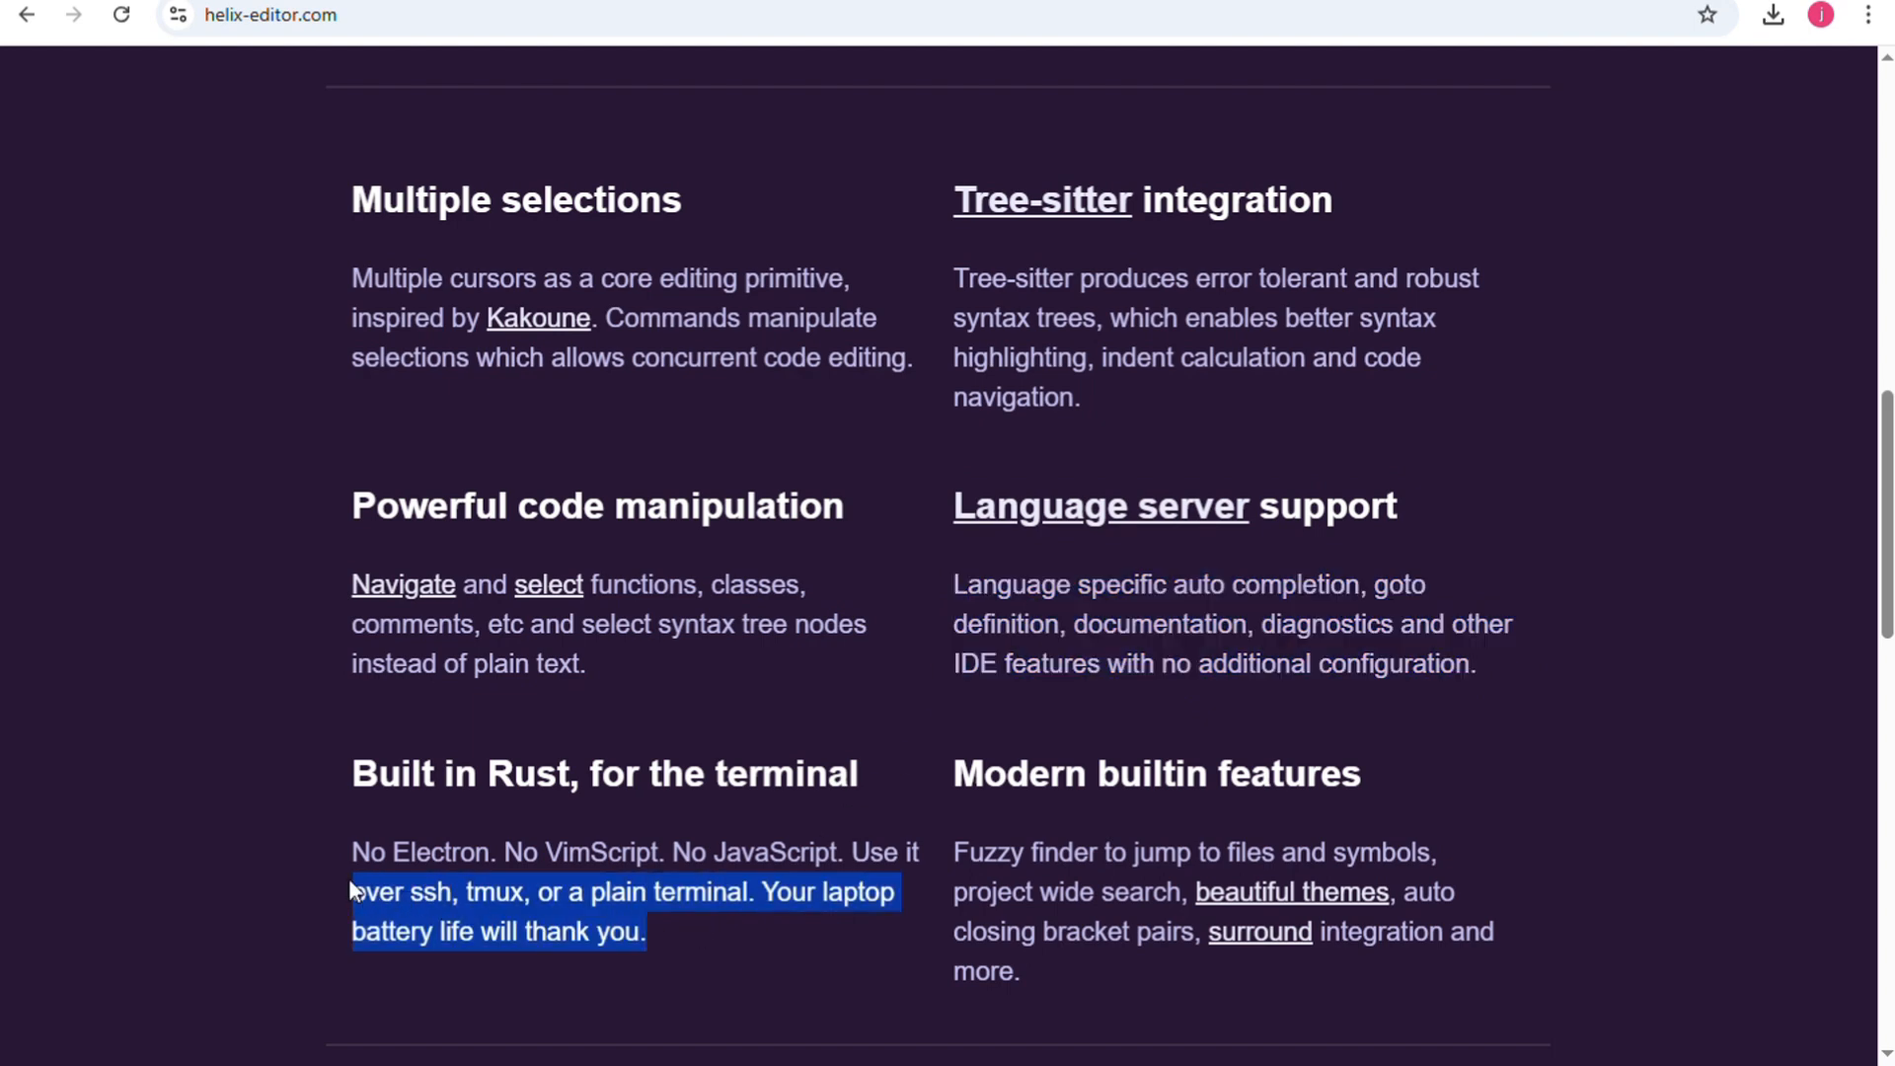
scroll(down, 3)
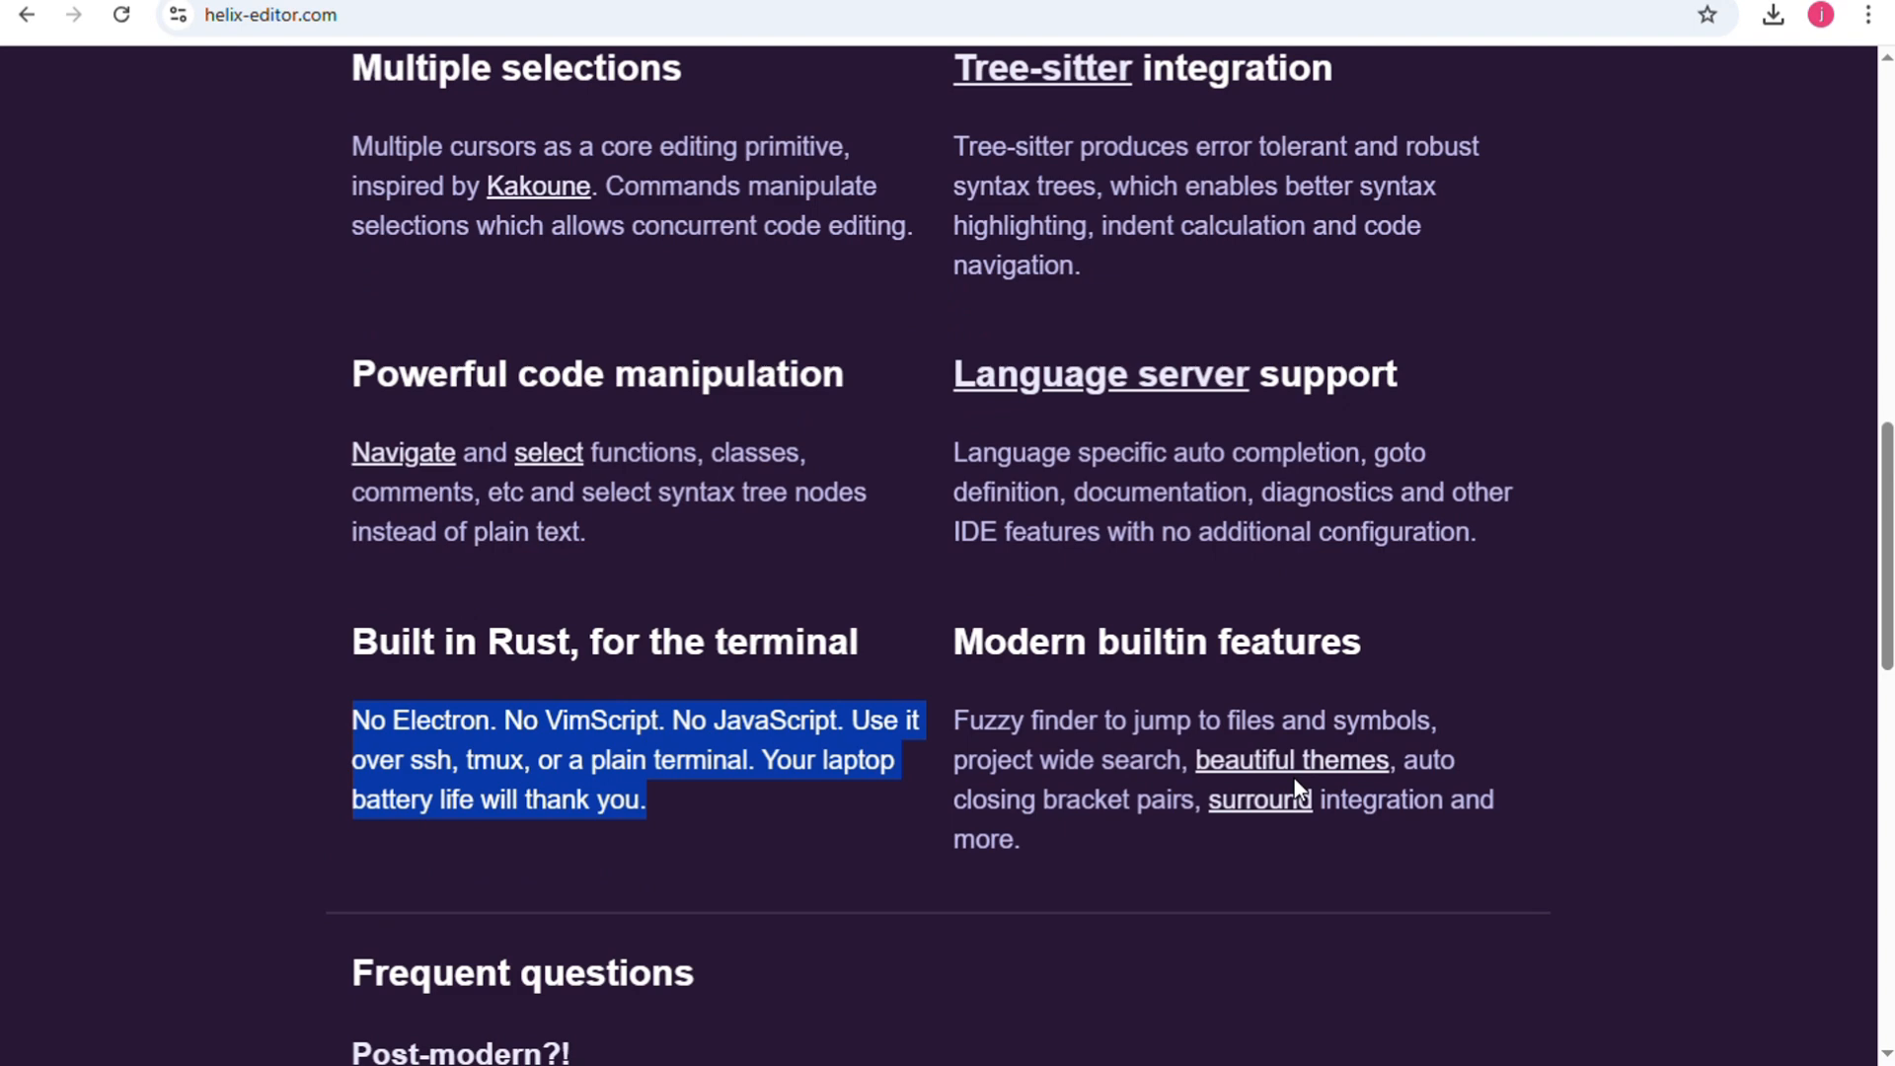
scroll(down, 3)
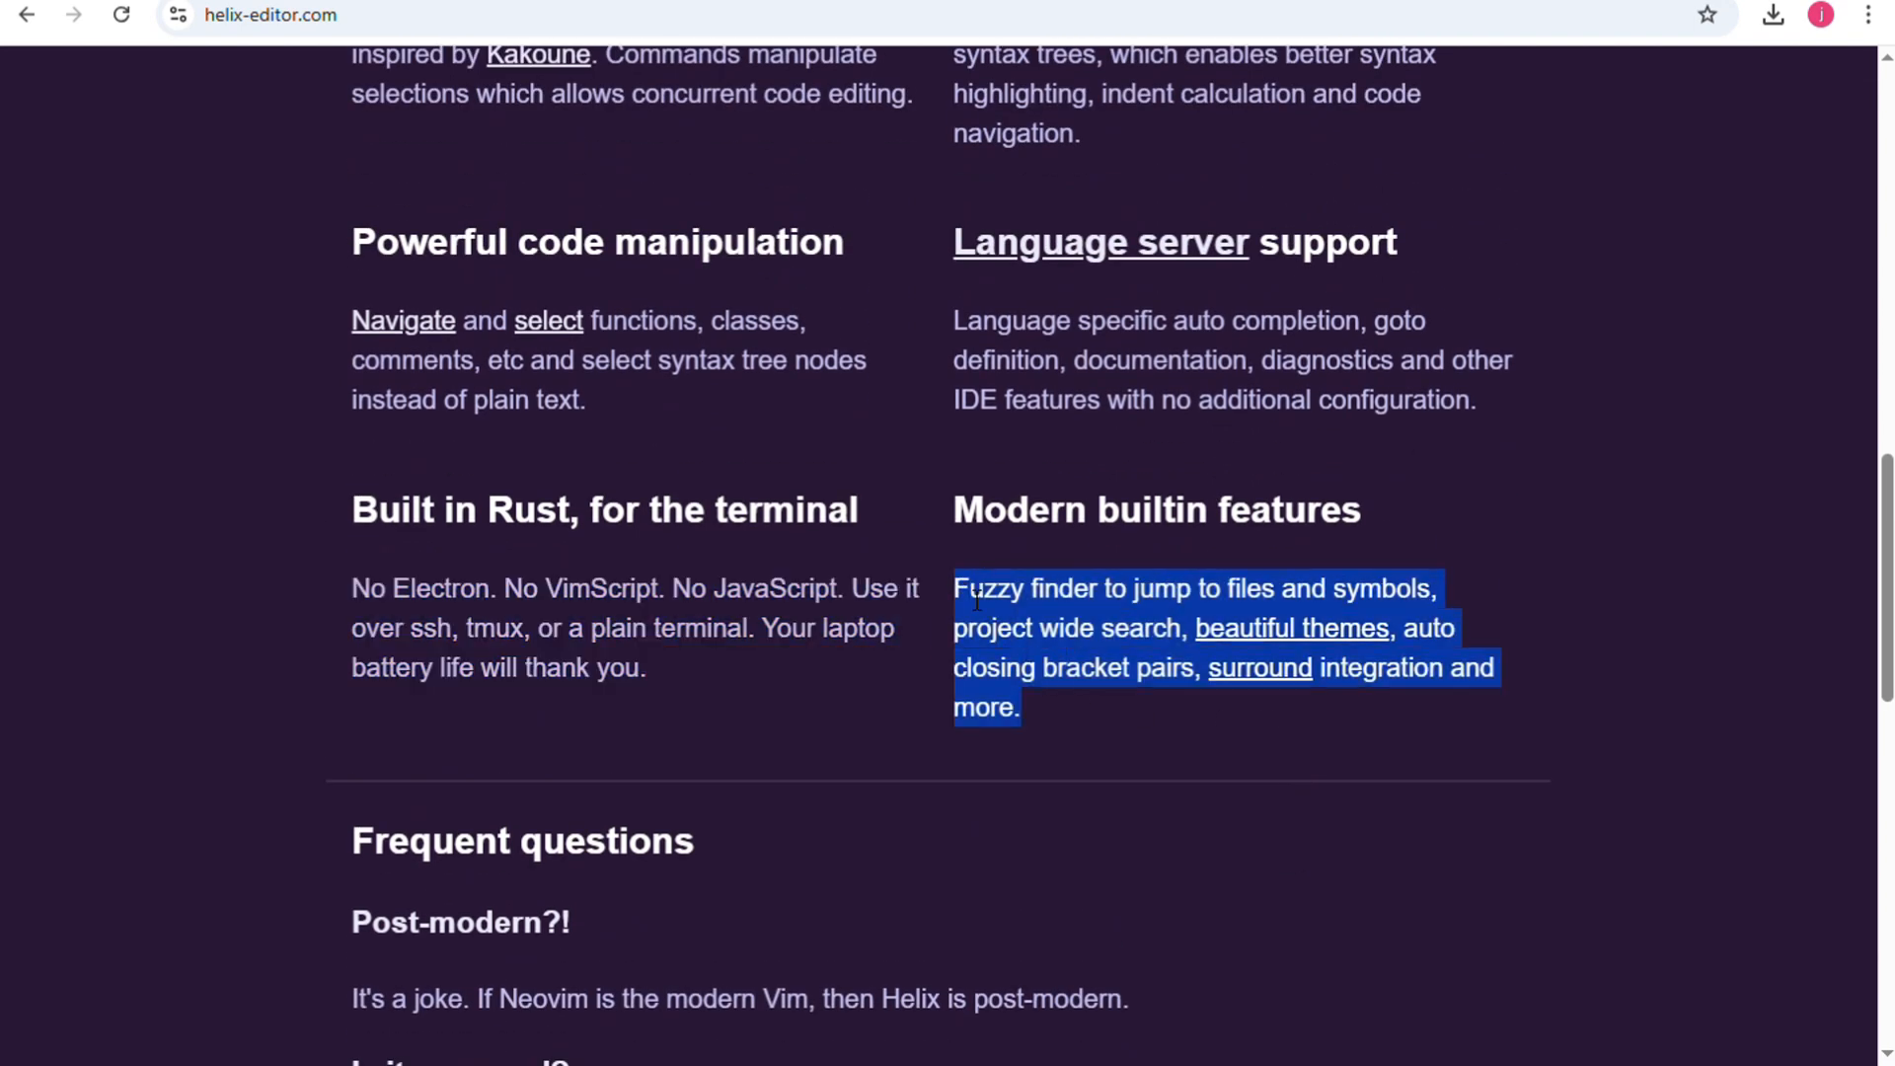
scroll(down, 3)
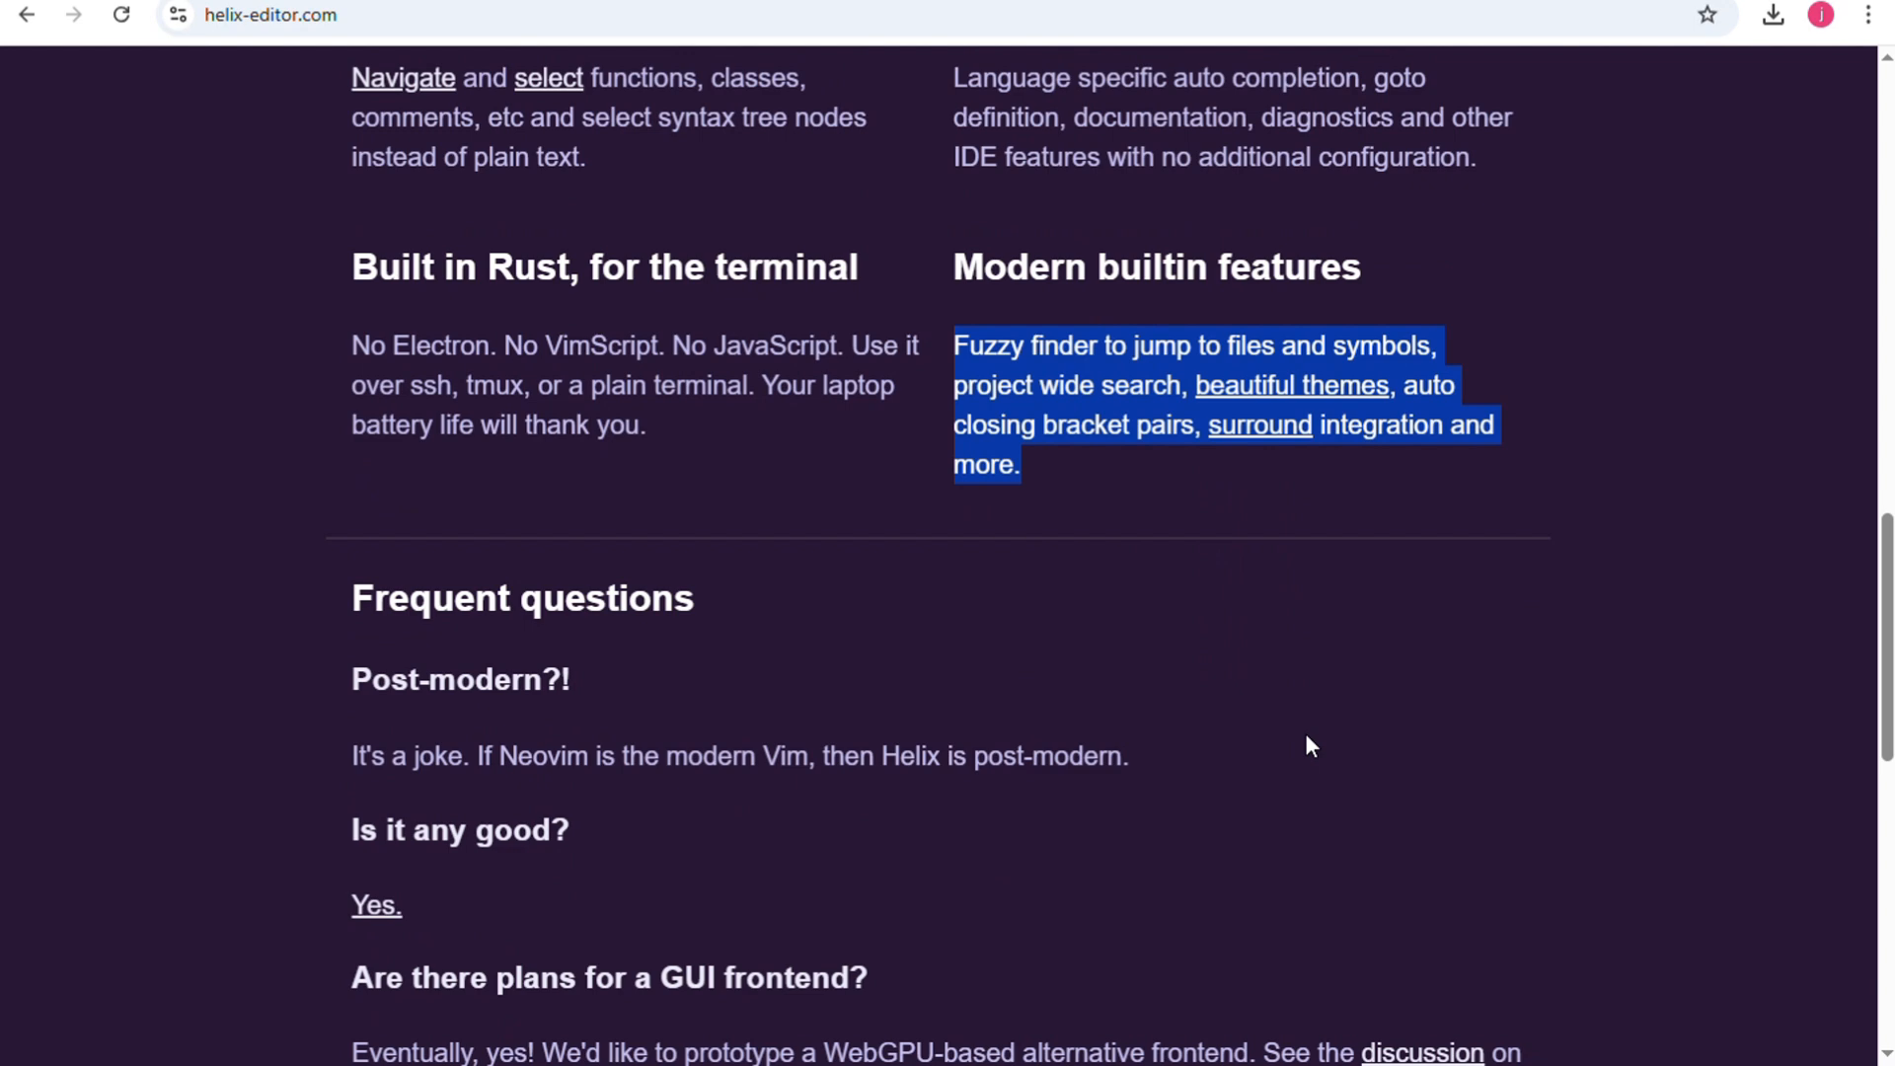
scroll(down, 3)
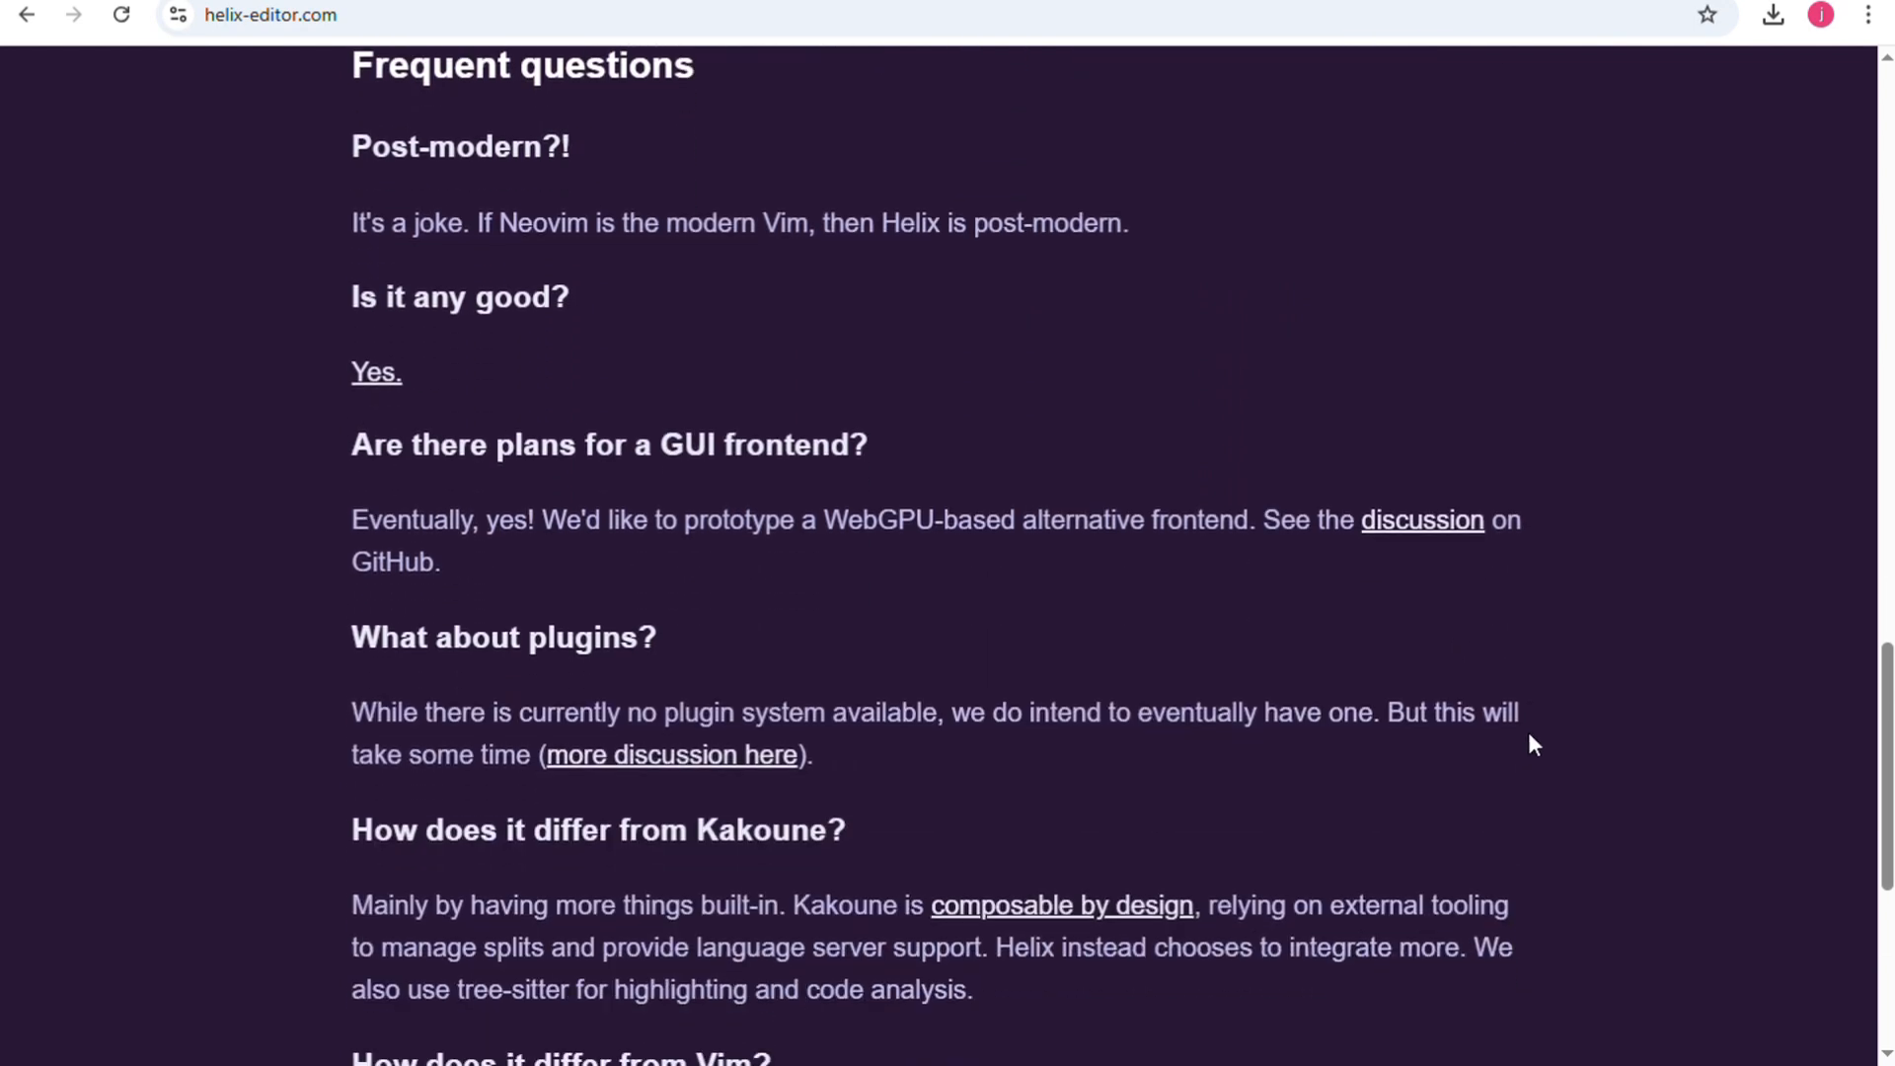
scroll(down, 3)
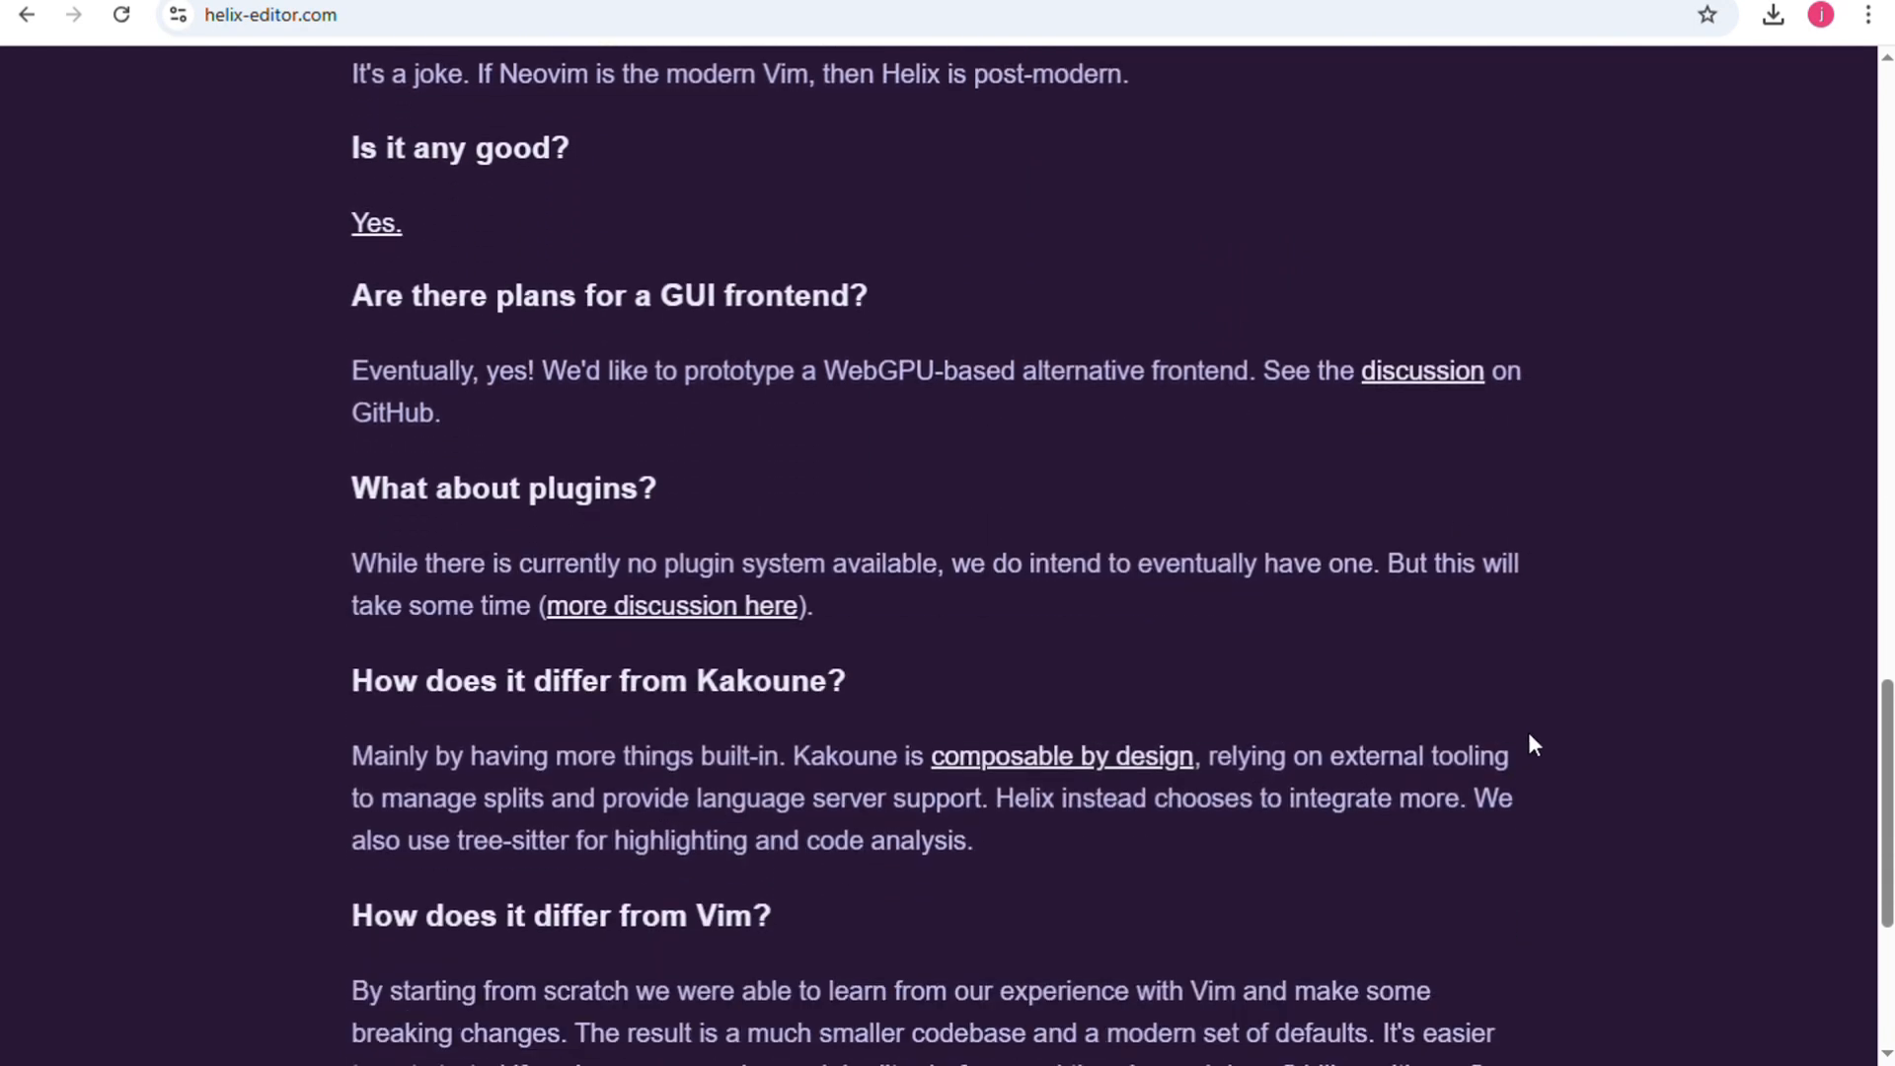
scroll(down, 3)
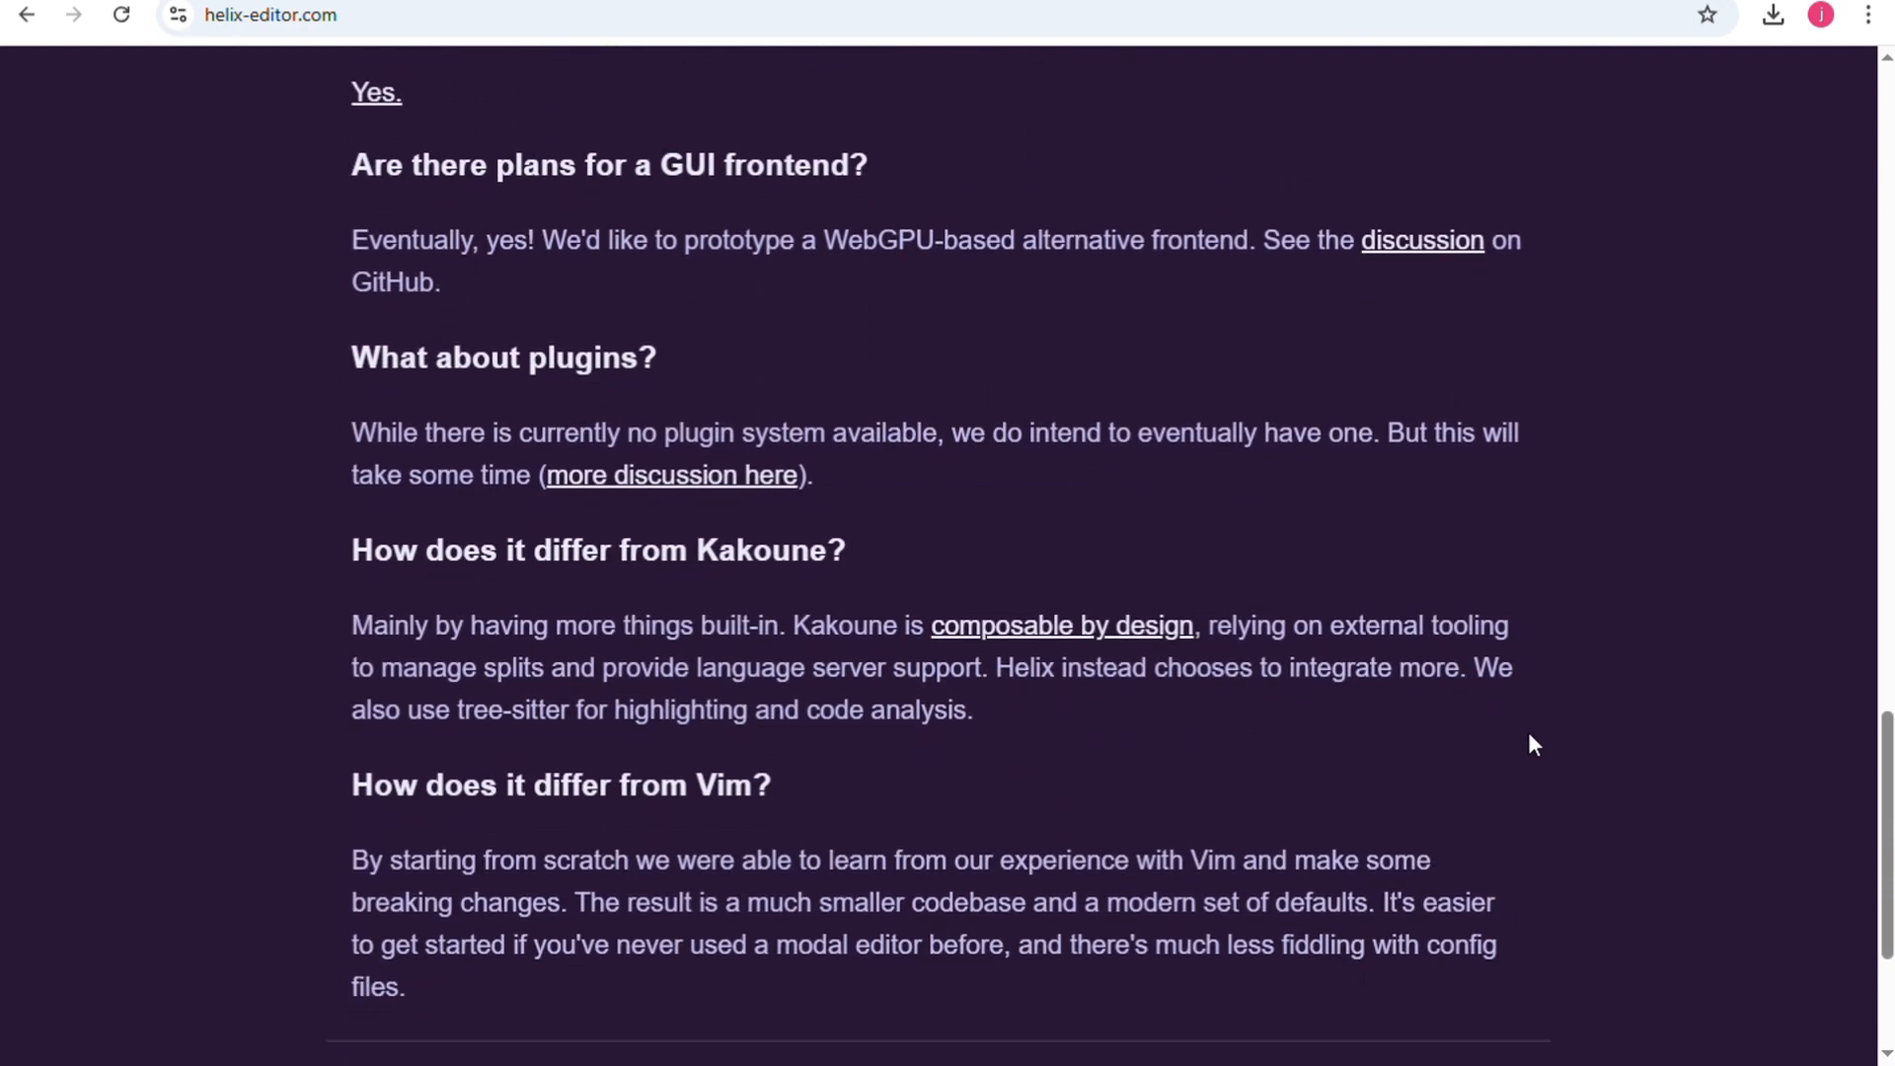